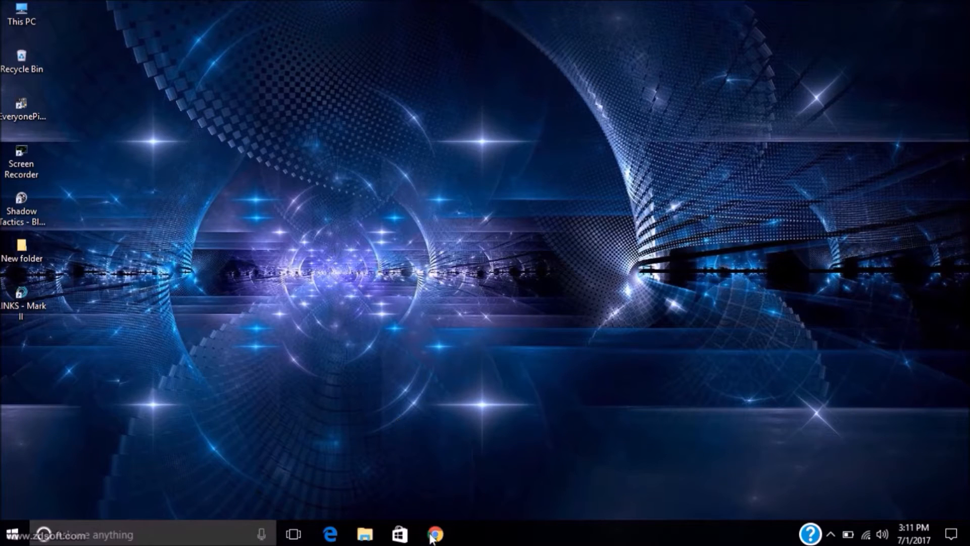
Launch Chrome and browse the mega-voice-command.com homepage
click(437, 534)
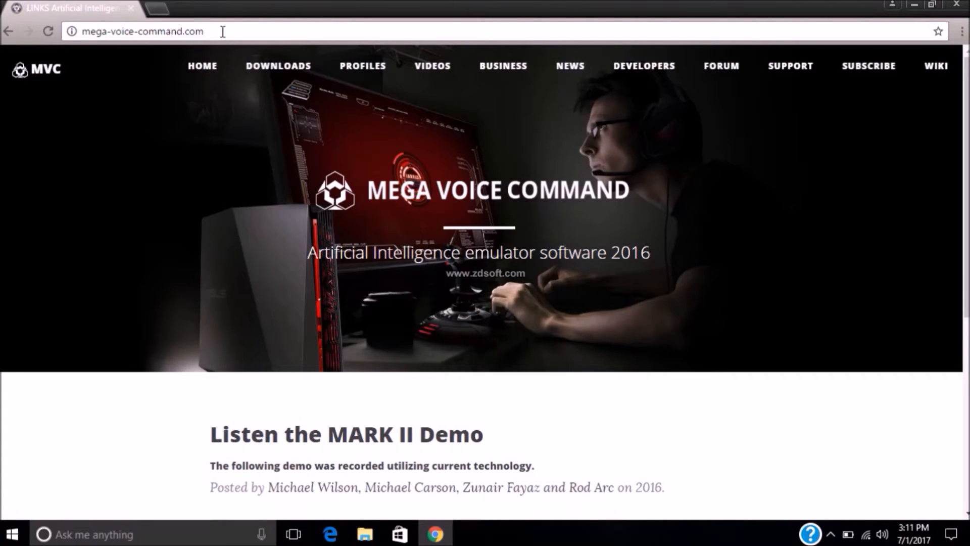
scroll(down, 3)
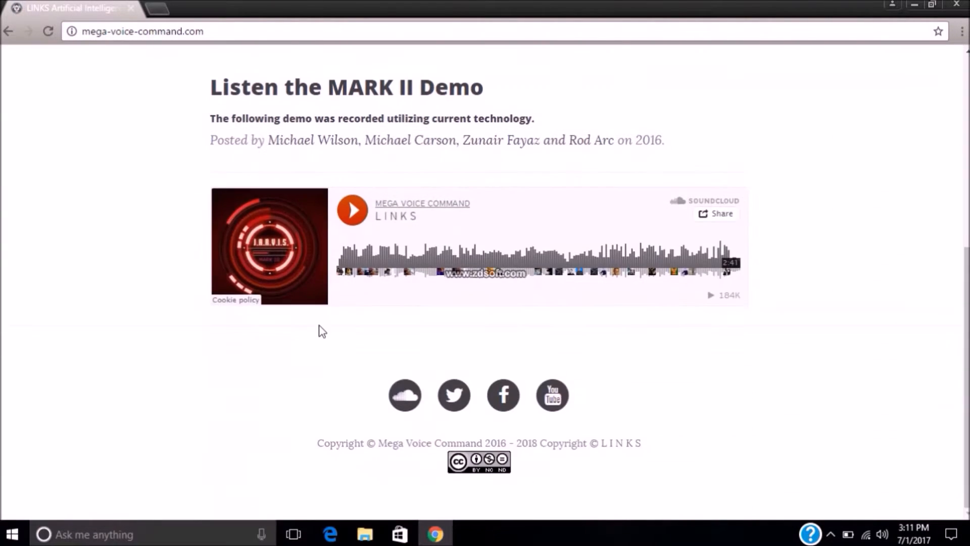
scroll(up, 3)
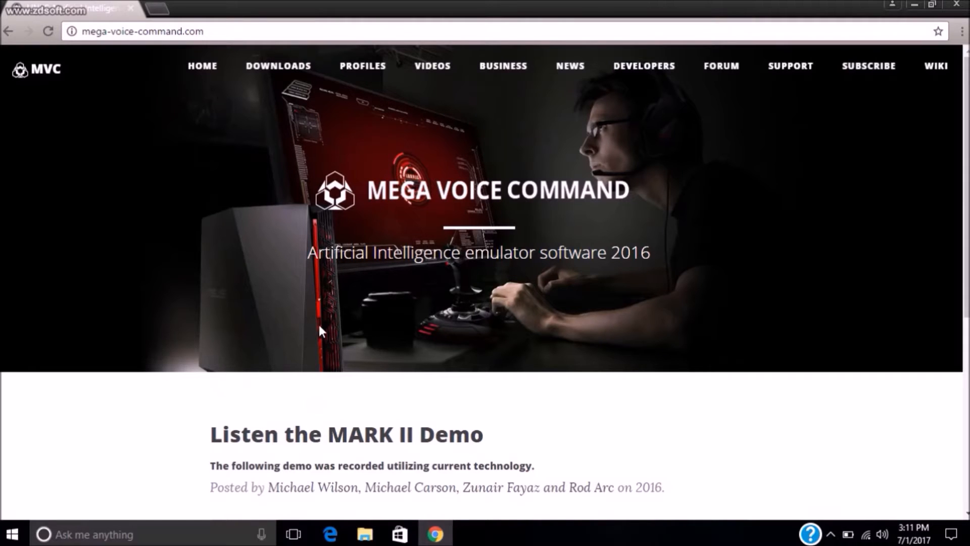
mouse_move(278, 73)
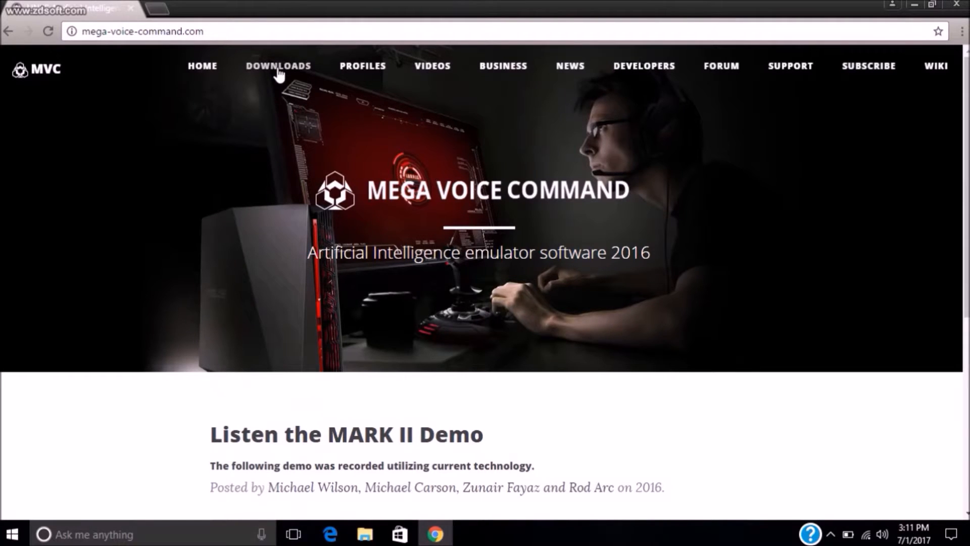
Go to DOWNLOADS and scroll to the Choose Your Version section with MK II and MK III
click(277, 66)
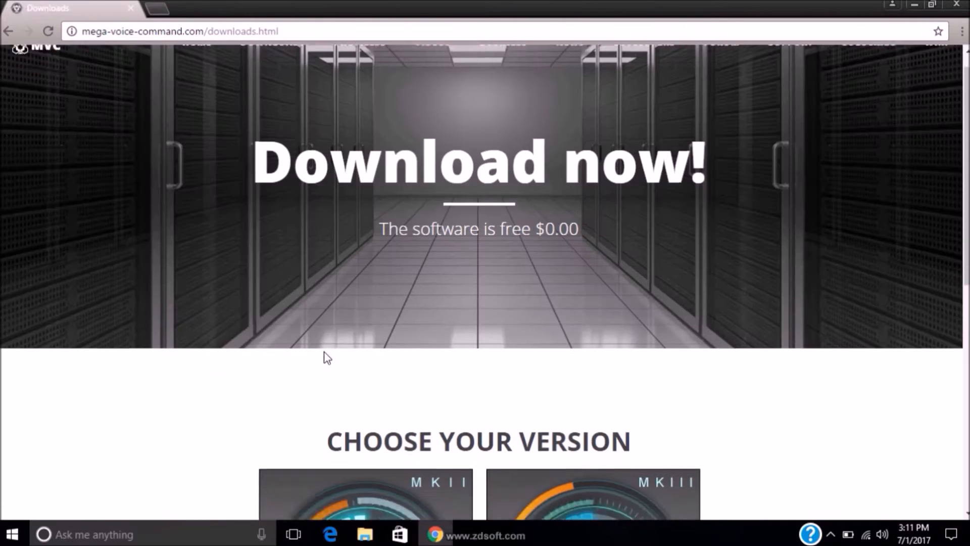
scroll(down, 3)
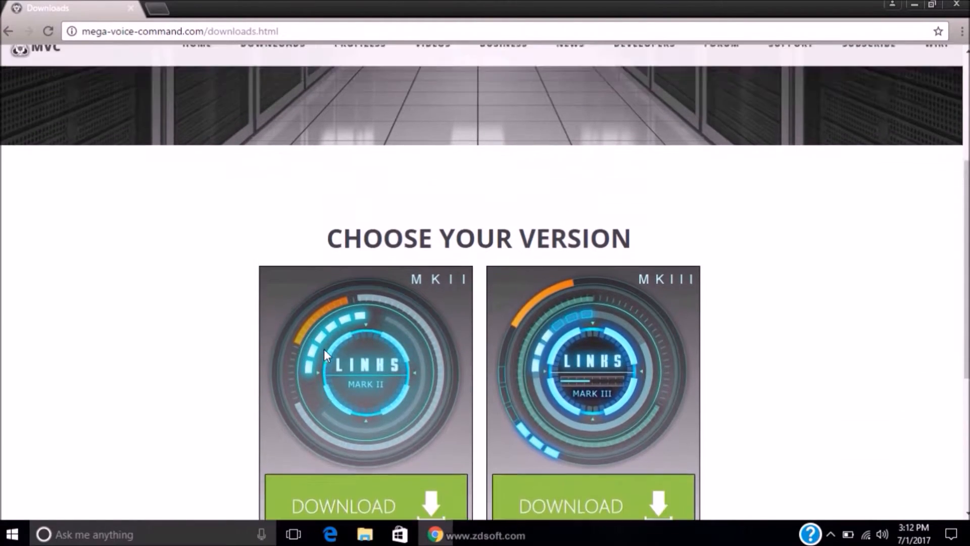
scroll(up, 3)
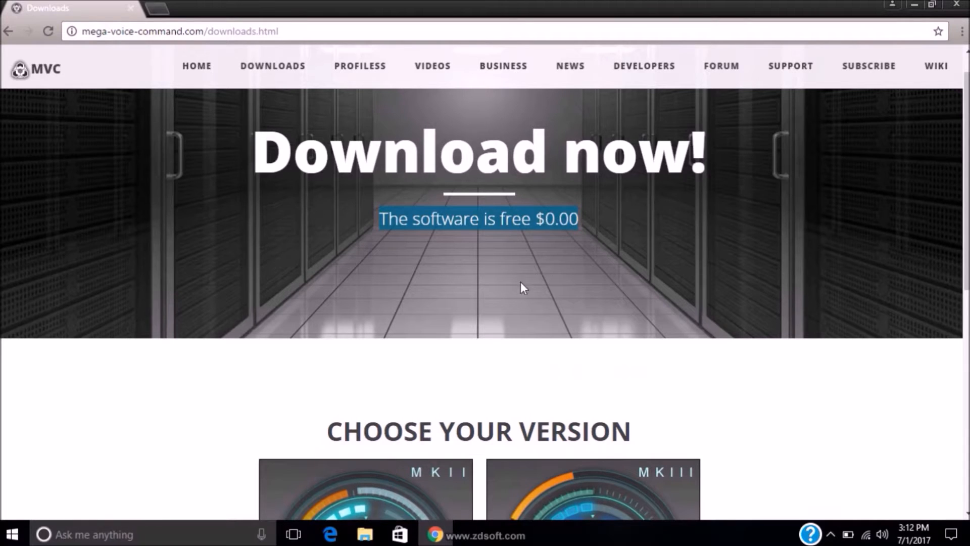
scroll(down, 3)
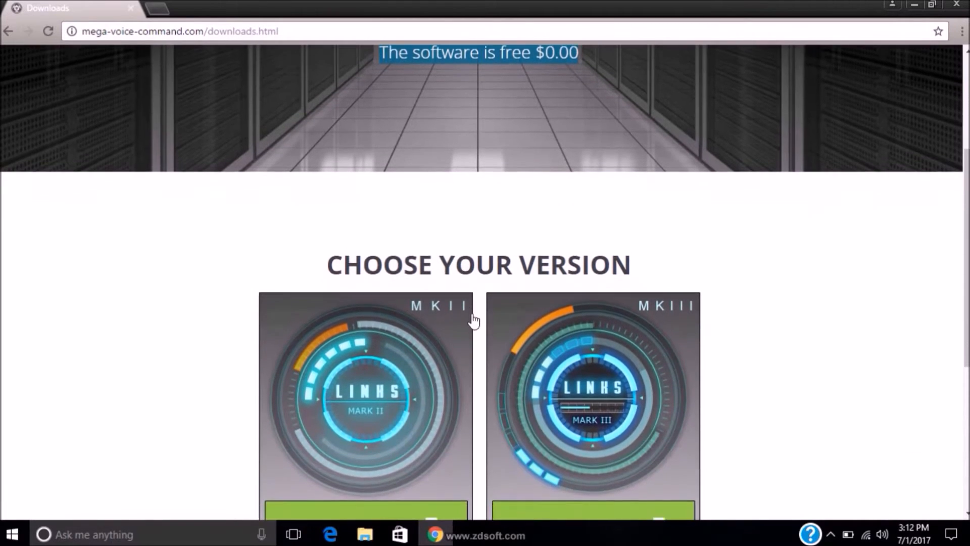
scroll(down, 3)
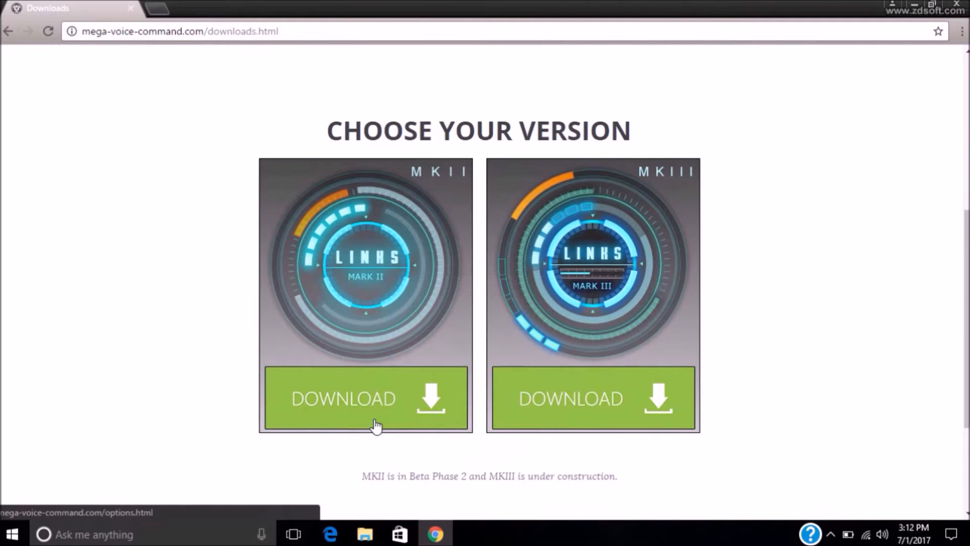
Choose MK II for Windows and scroll to its free download option
click(365, 398)
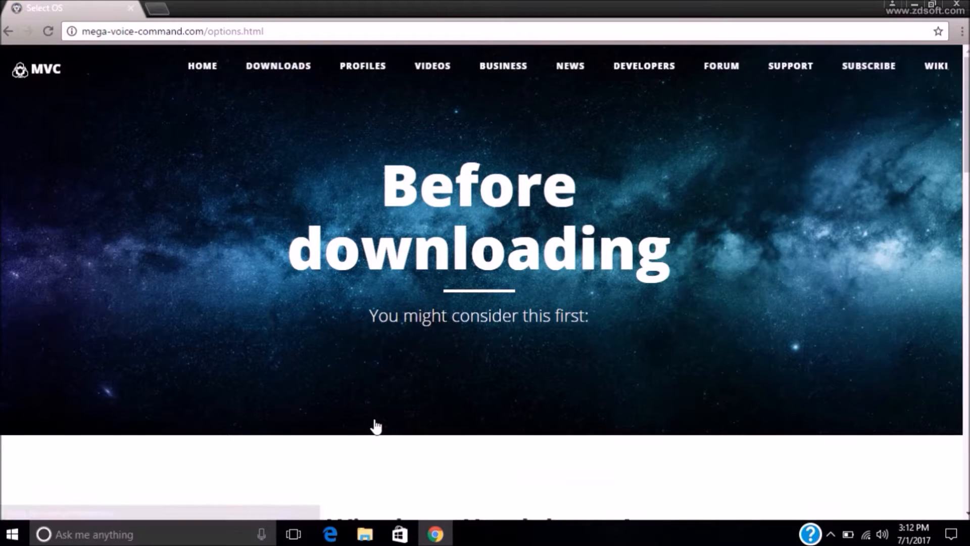
scroll(down, 3)
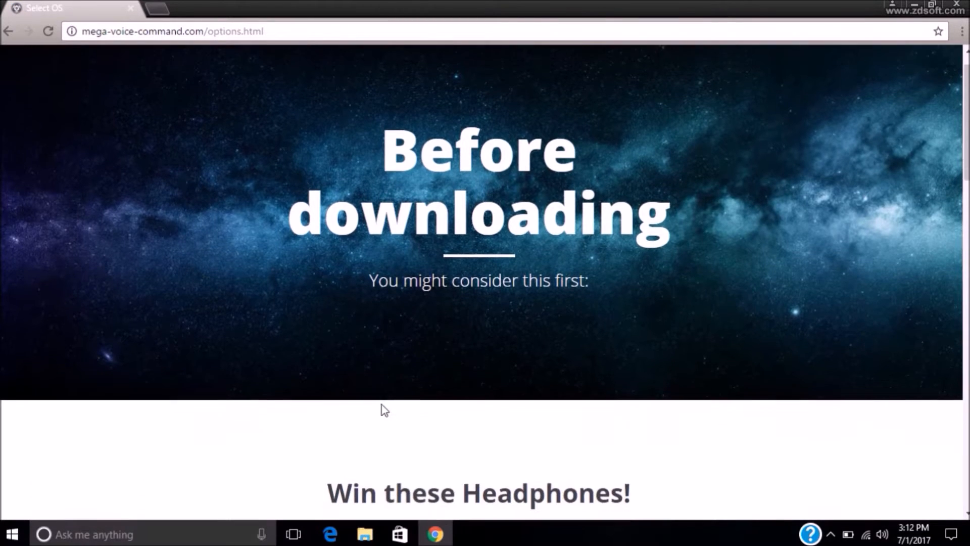
scroll(down, 3)
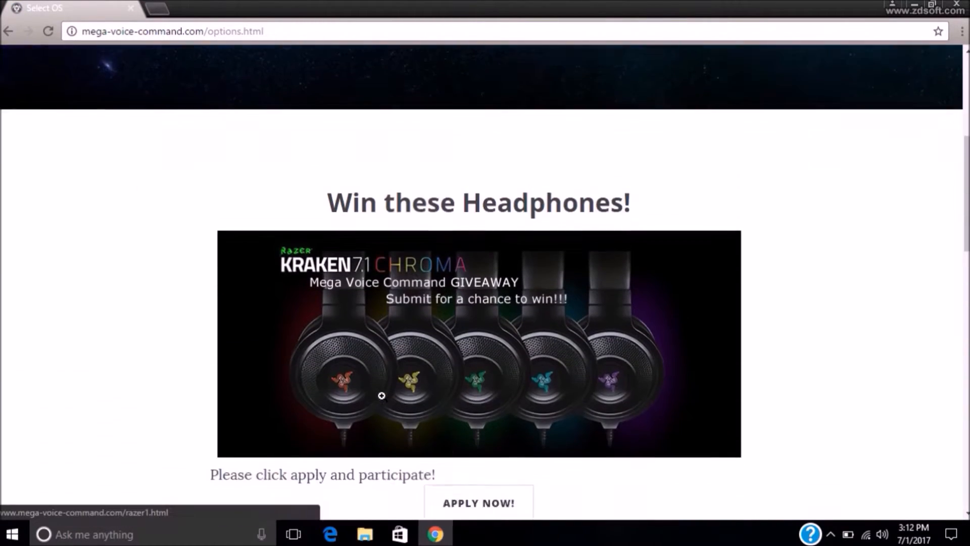
scroll(down, 3)
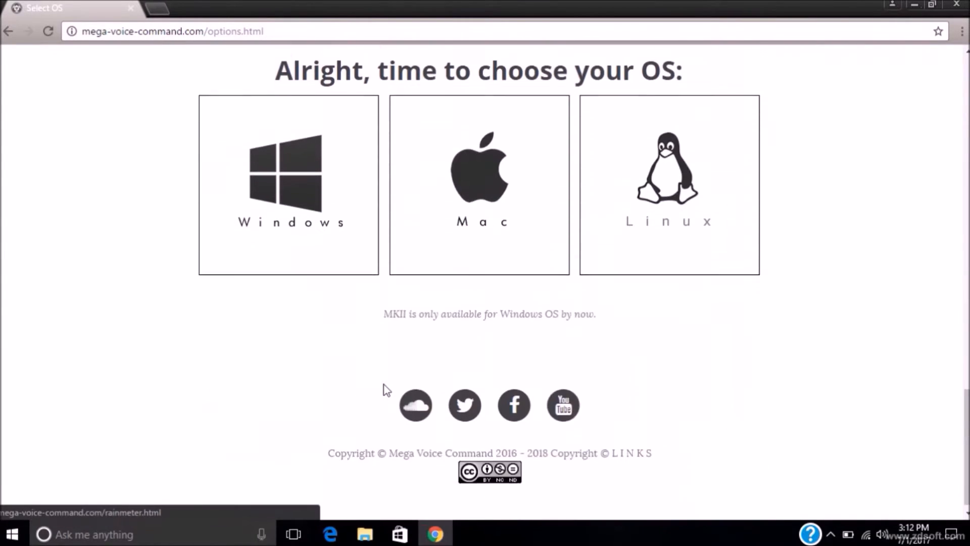
scroll(up, 3)
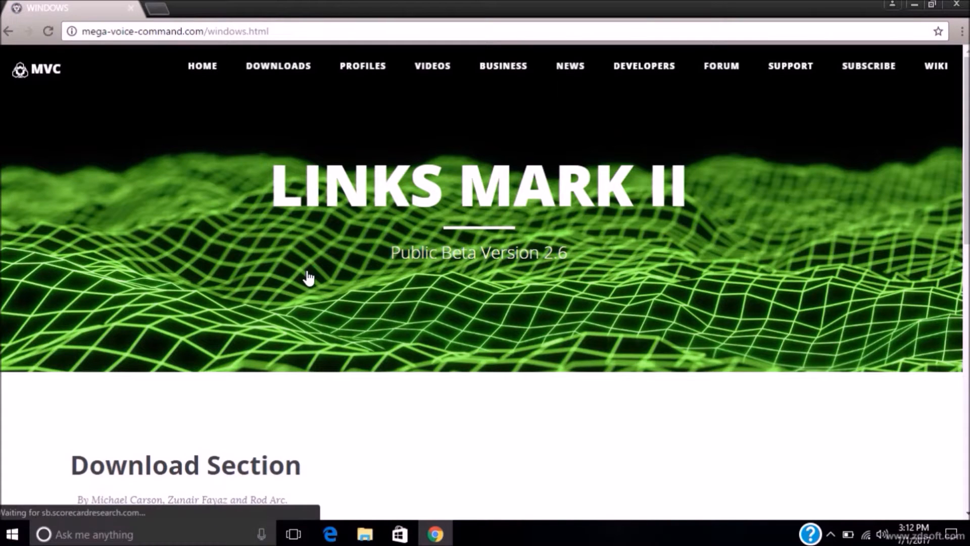
scroll(down, 3)
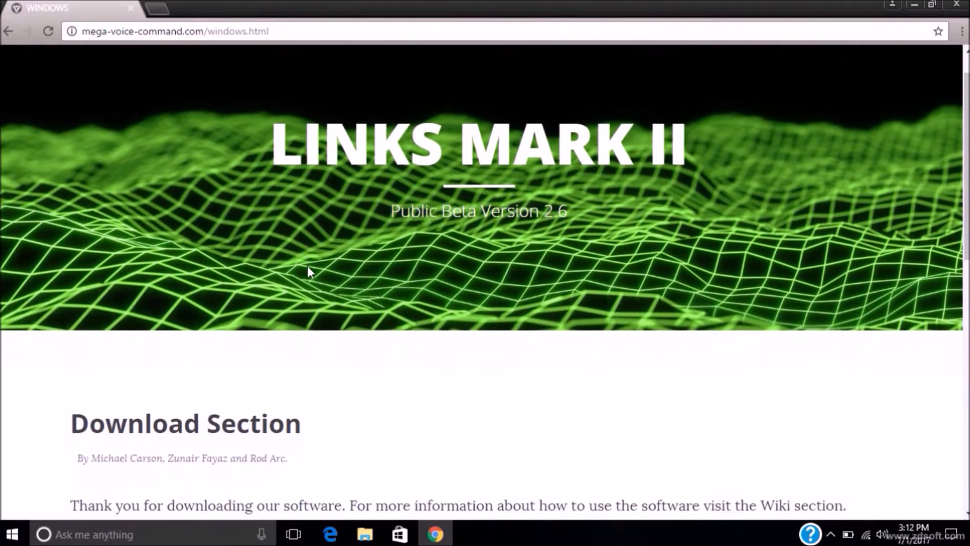
scroll(down, 3)
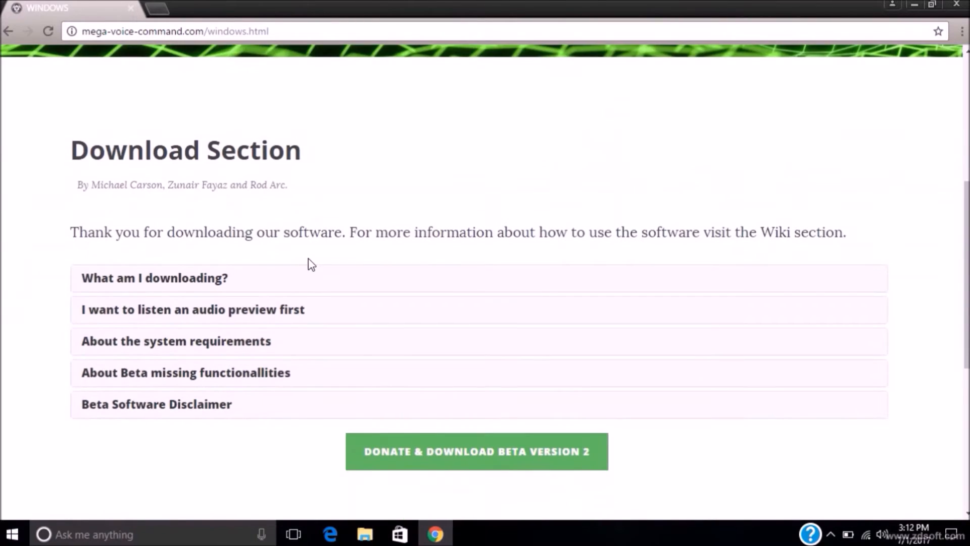
scroll(down, 3)
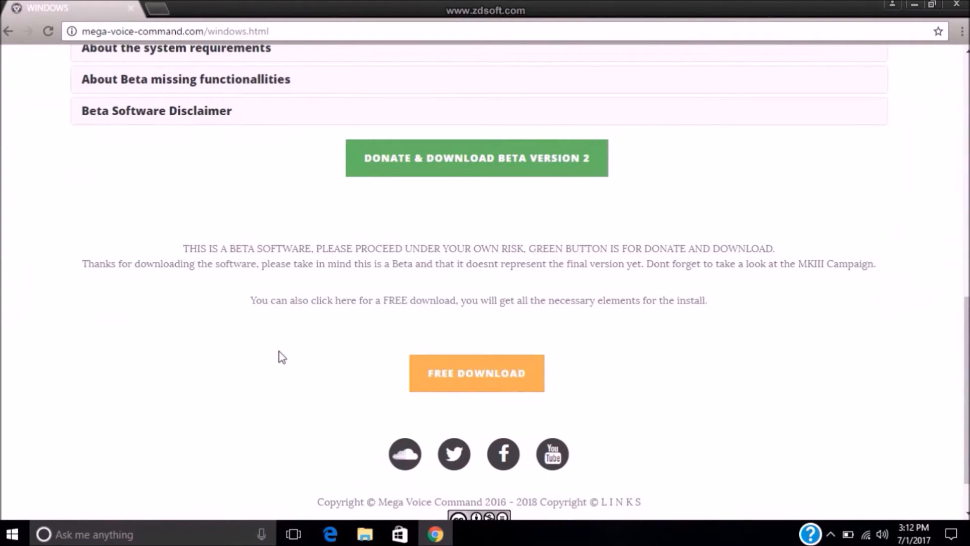
mouse_move(429, 172)
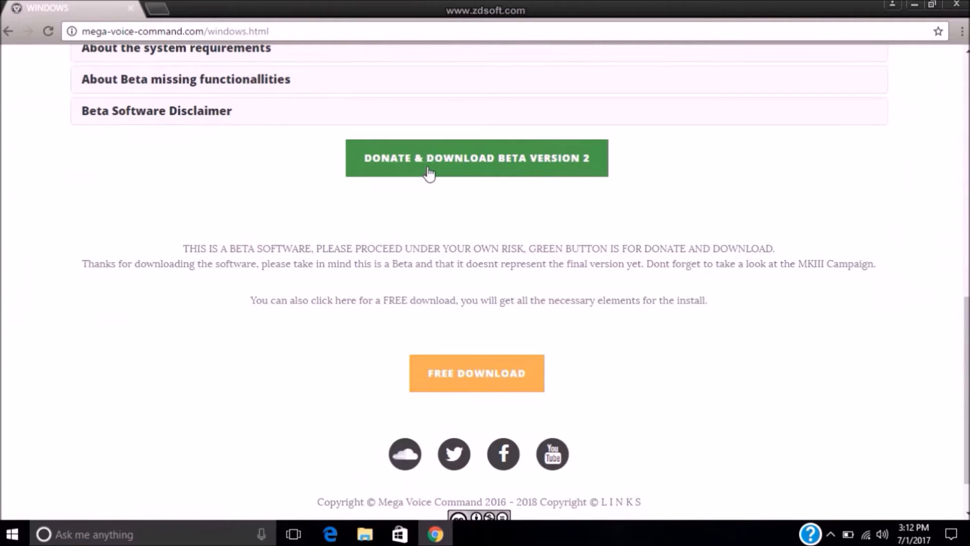
mouse_move(475, 373)
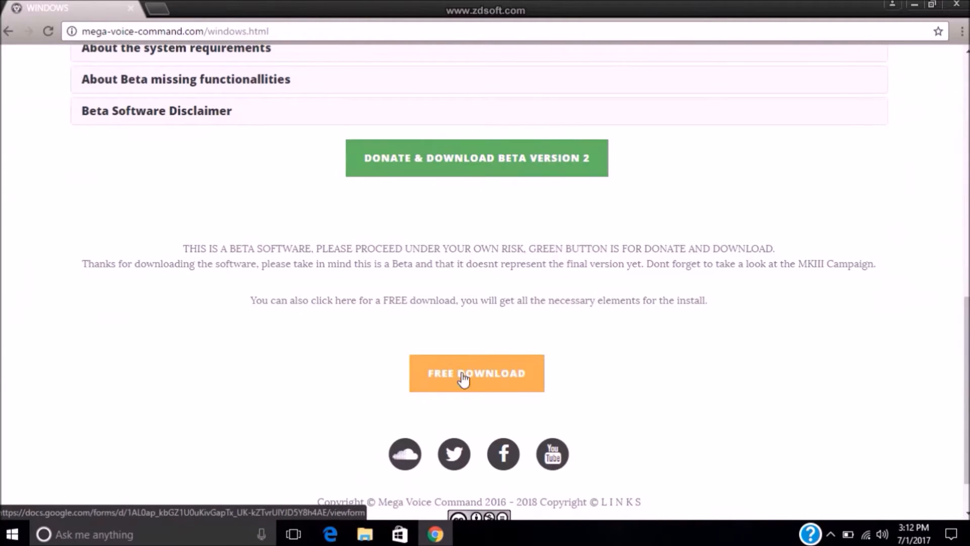
mouse_move(403, 366)
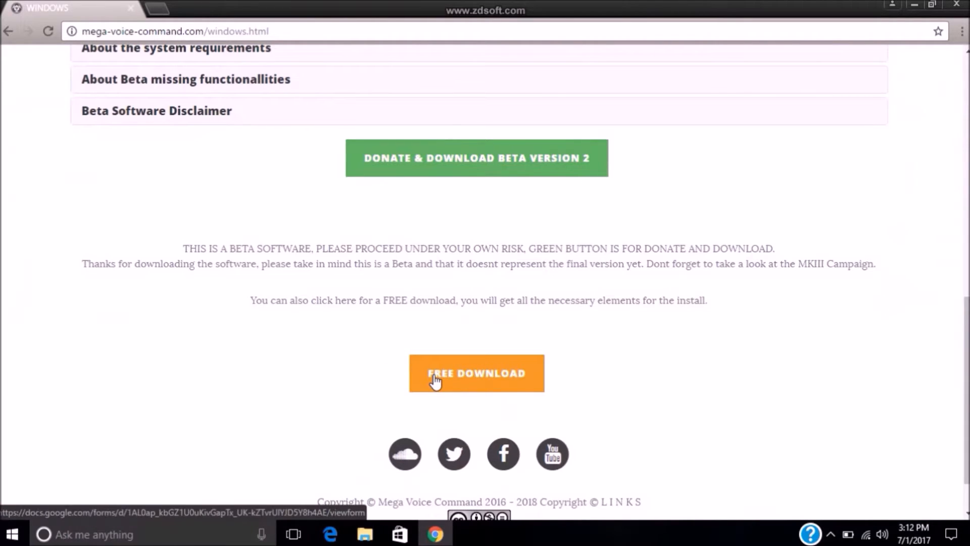
click(476, 373)
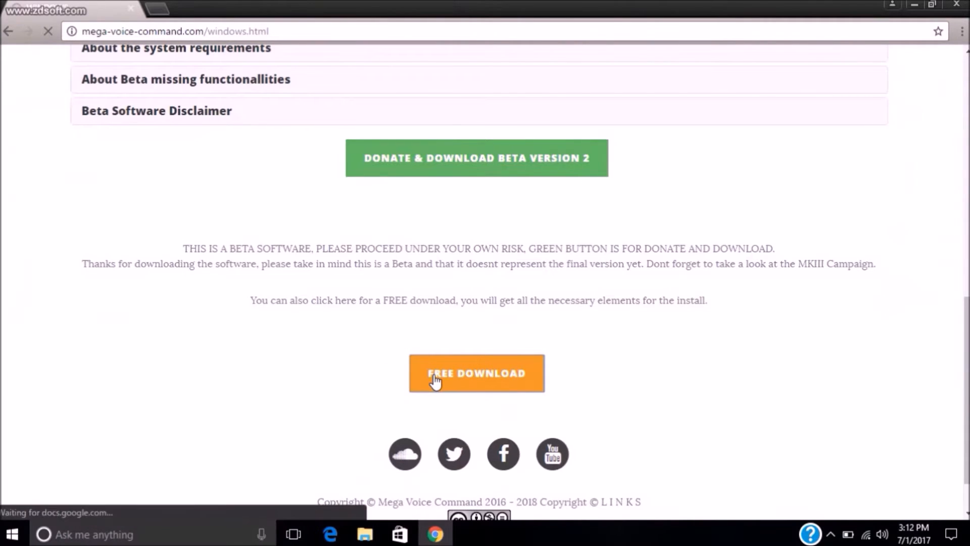
click(475, 373)
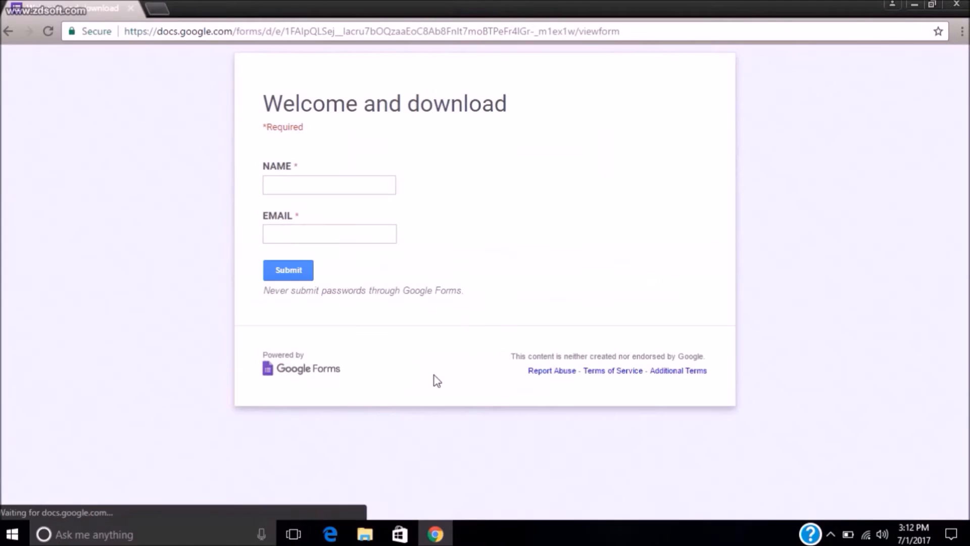
text(Jay)
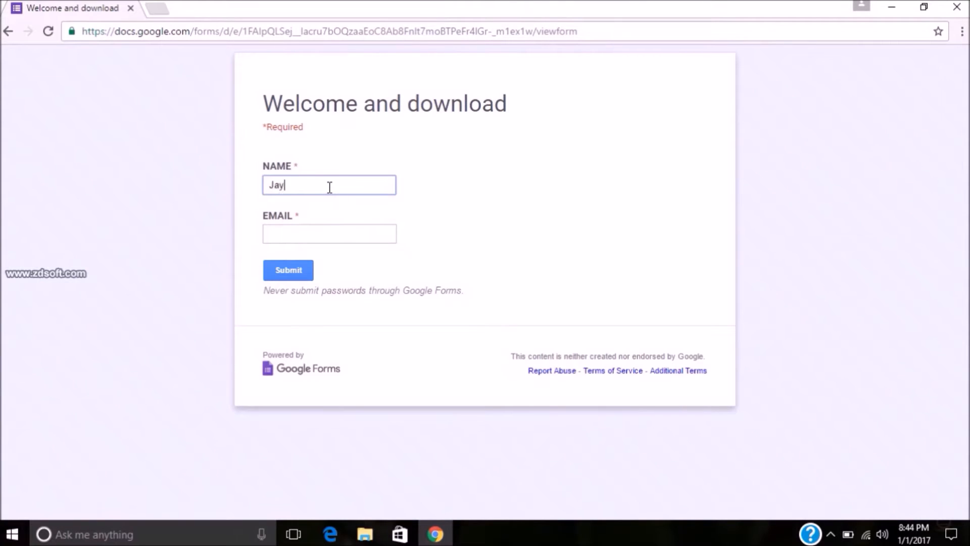
text(Gohel)
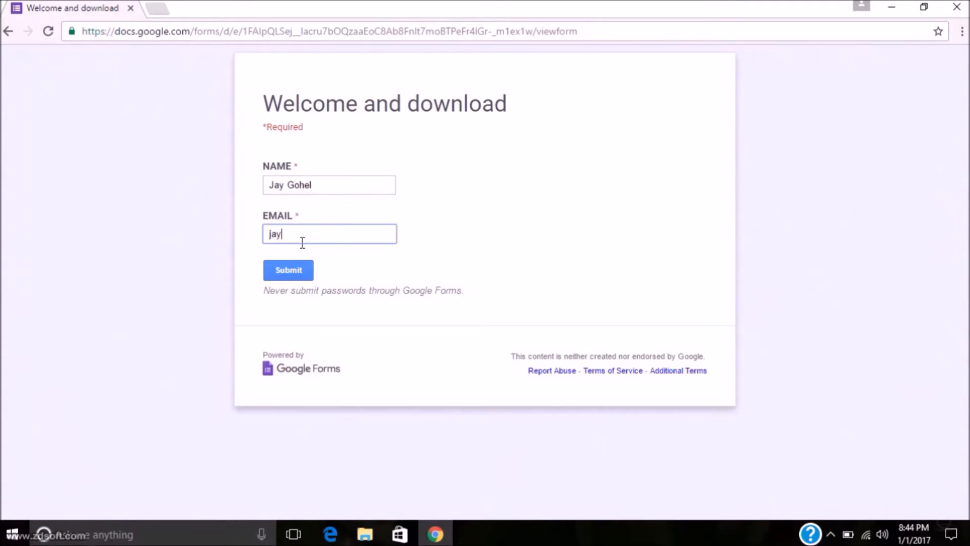
click(287, 271)
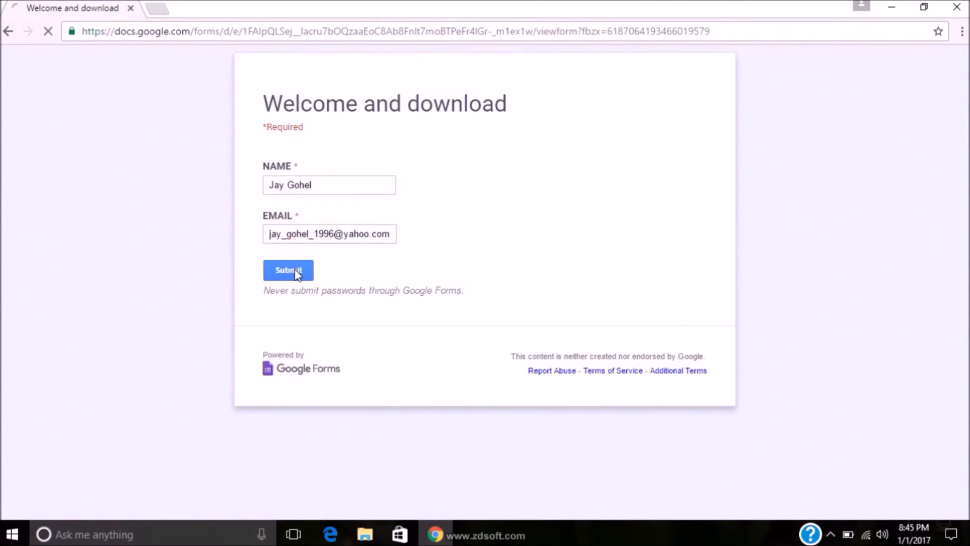
click(288, 270)
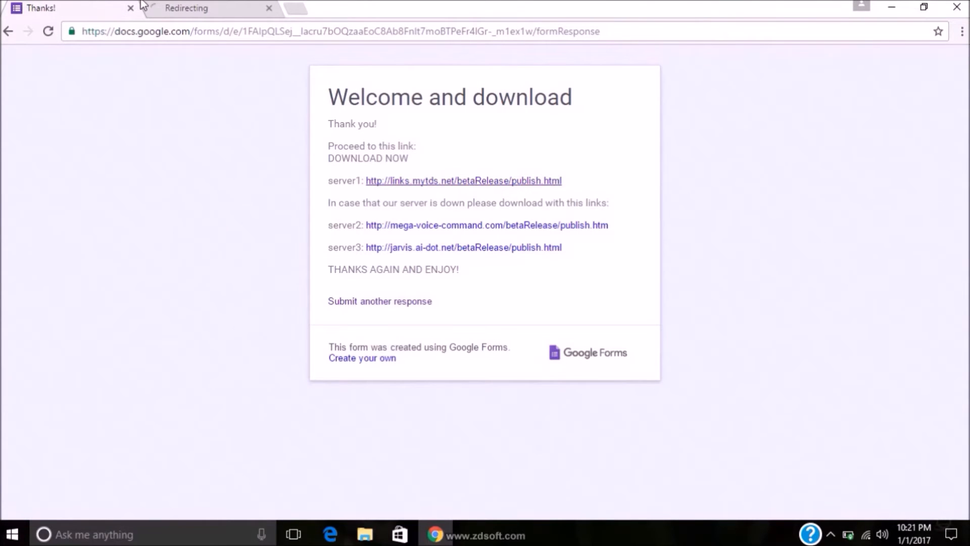
mouse_move(186, 8)
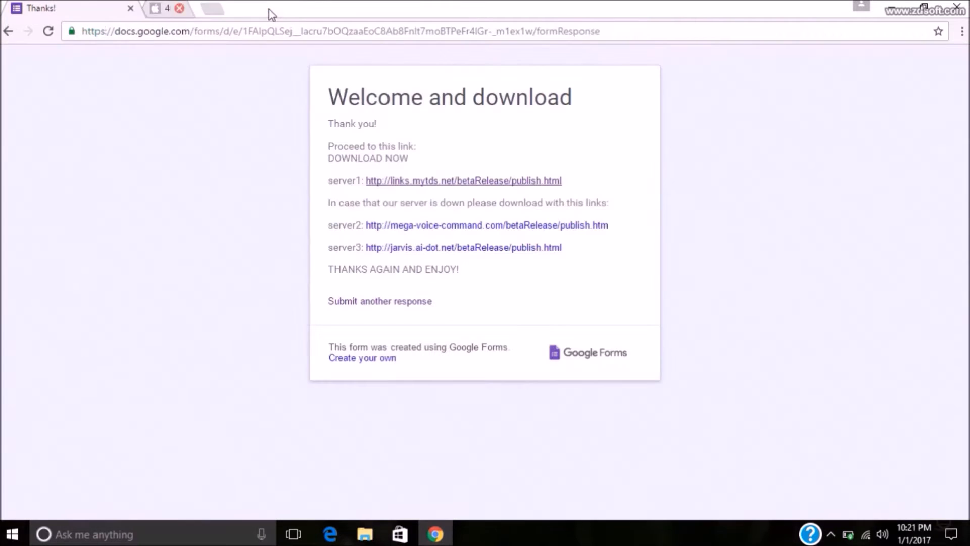
click(486, 224)
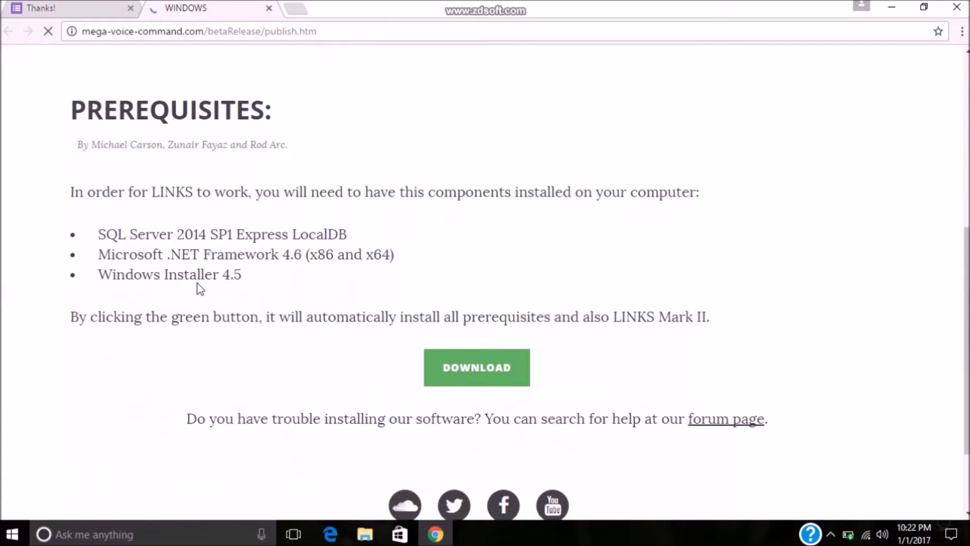
Download LINKS Mark II with all prerequisites and run setup.exe
click(476, 367)
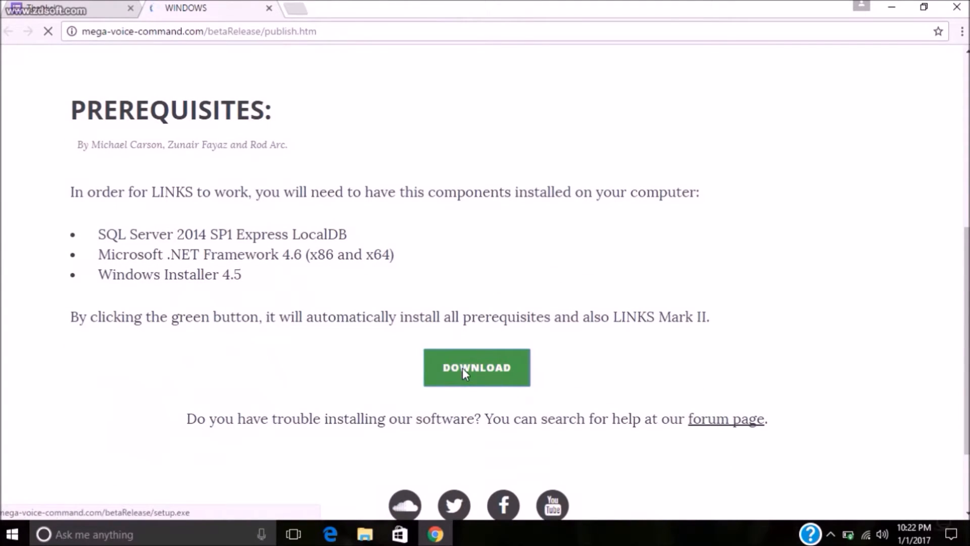
click(476, 367)
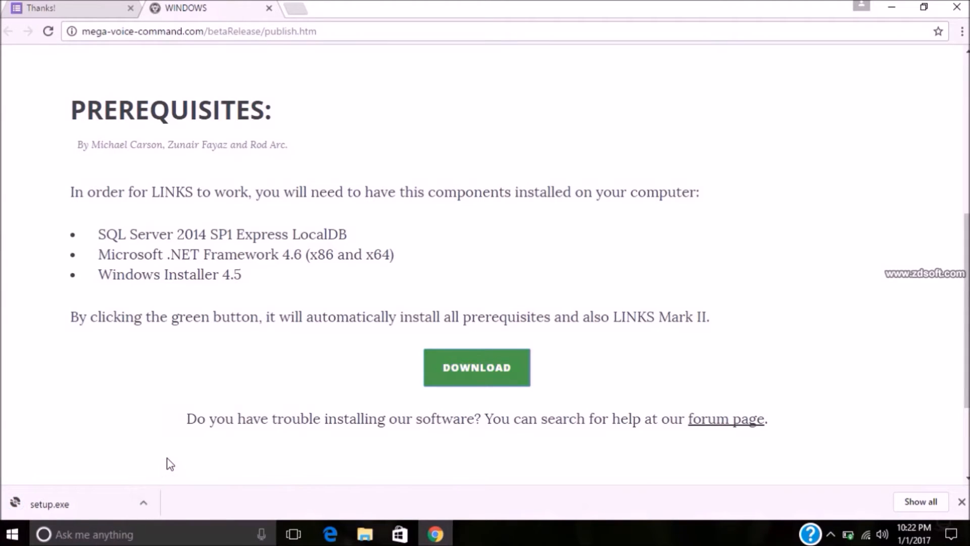
click(365, 534)
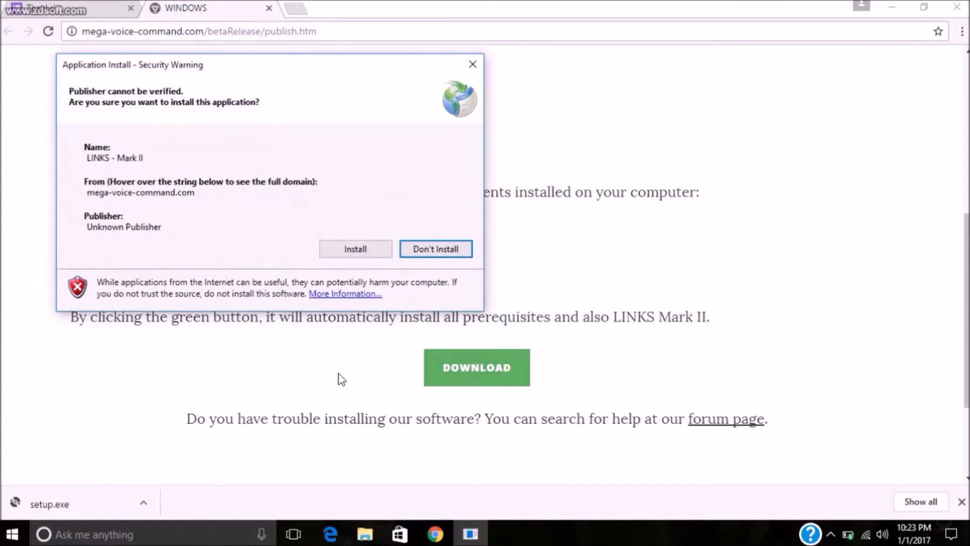
Approve installing the unverified LINKS - Mark II application
click(354, 249)
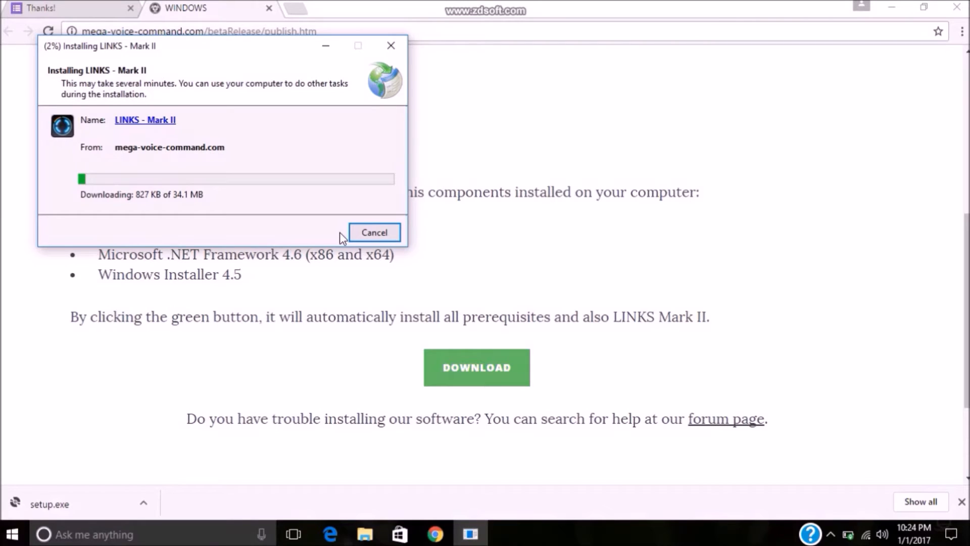
mouse_move(707, 372)
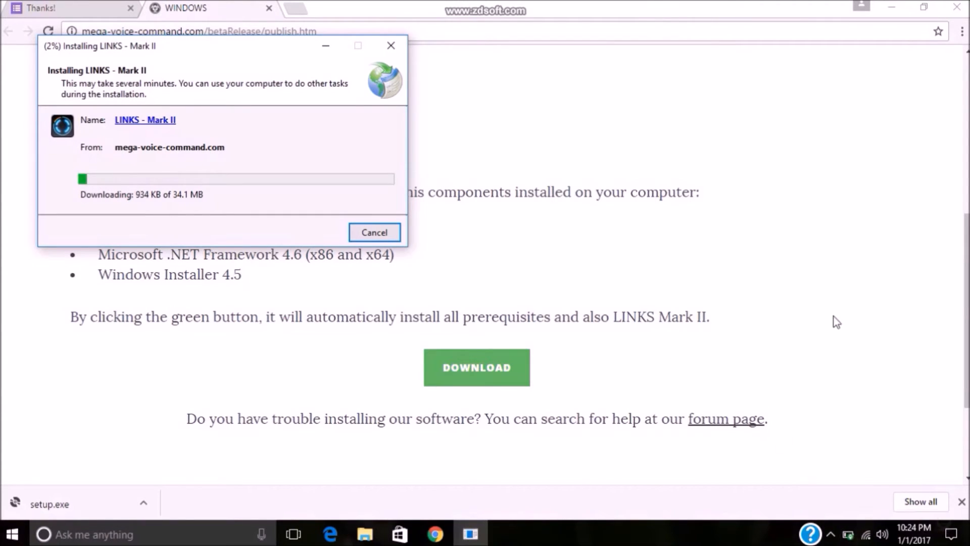
mouse_move(828, 288)
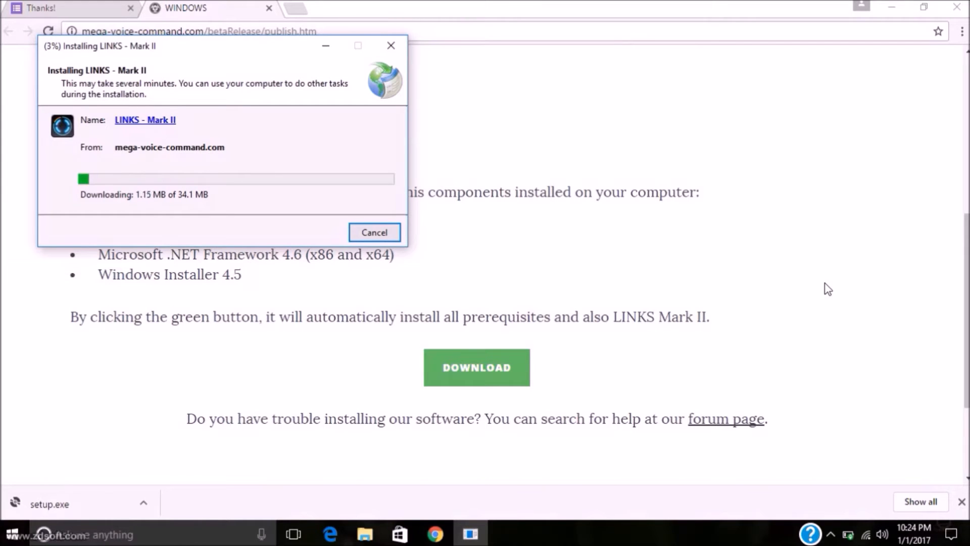
Go to PROFILES and look through the profile databases page
click(363, 66)
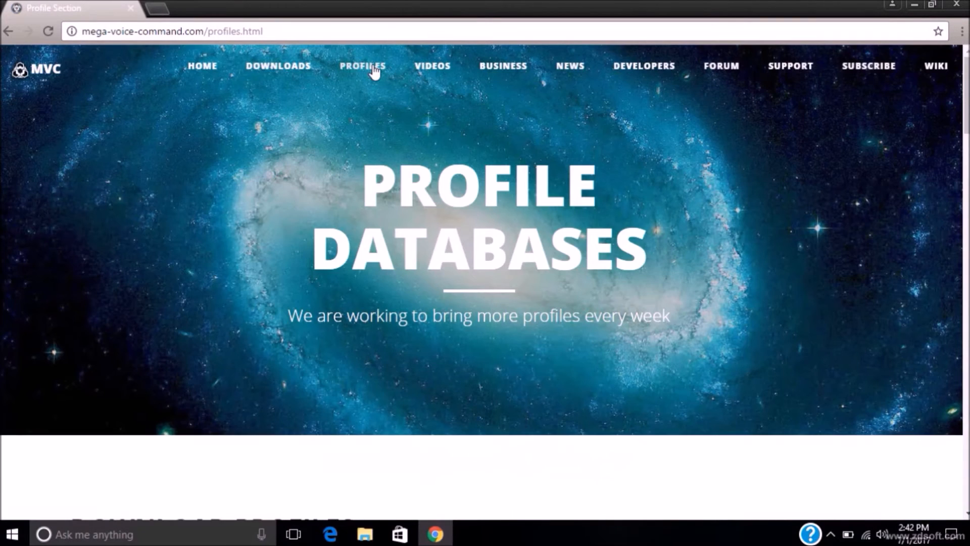
scroll(down, 3)
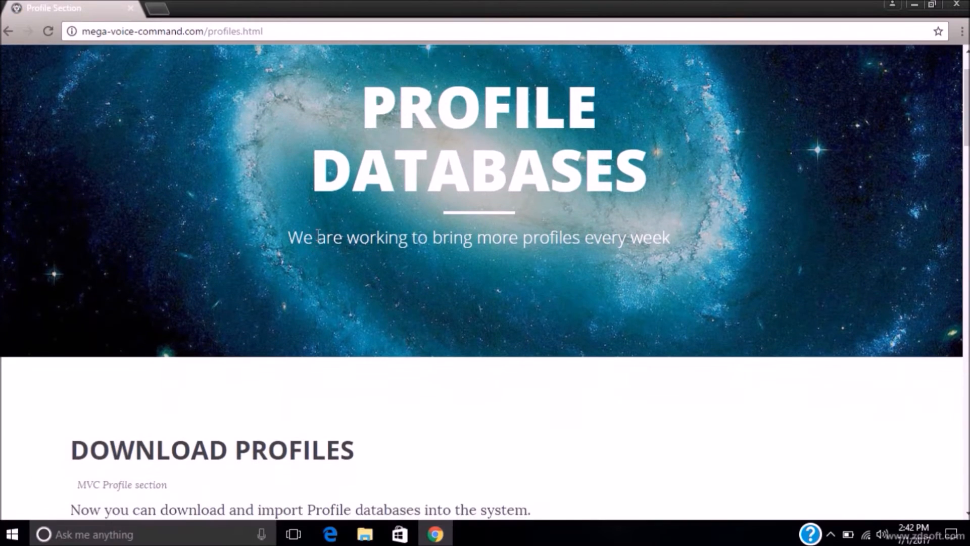
scroll(down, 3)
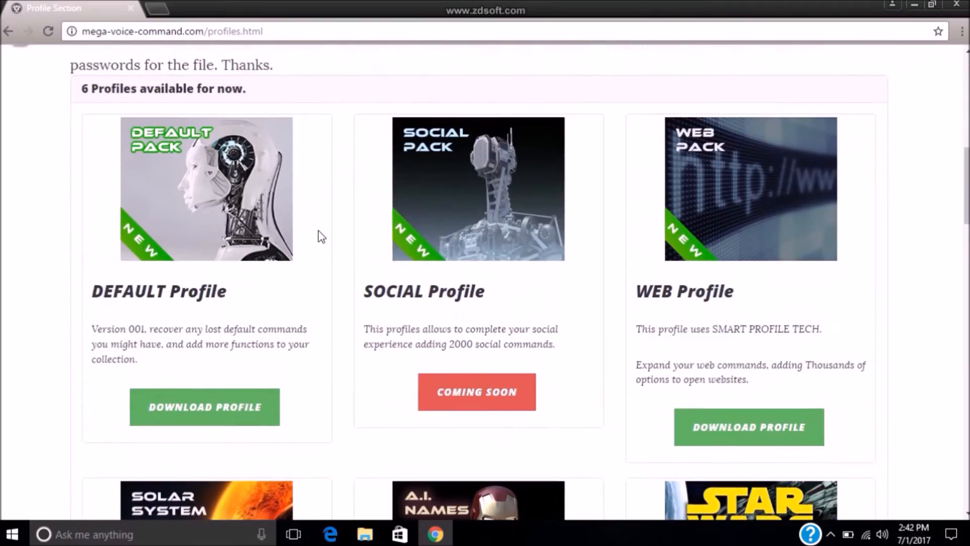
scroll(up, 3)
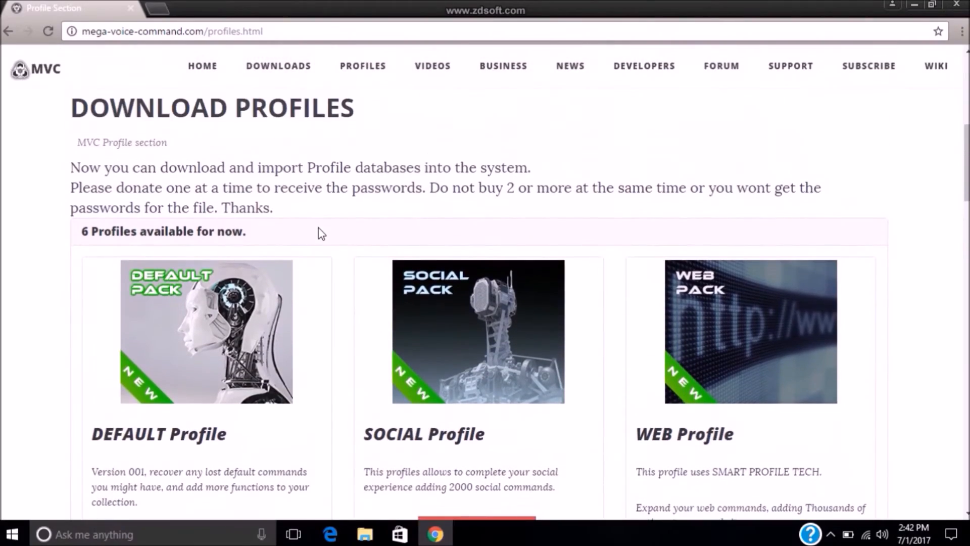
scroll(down, 3)
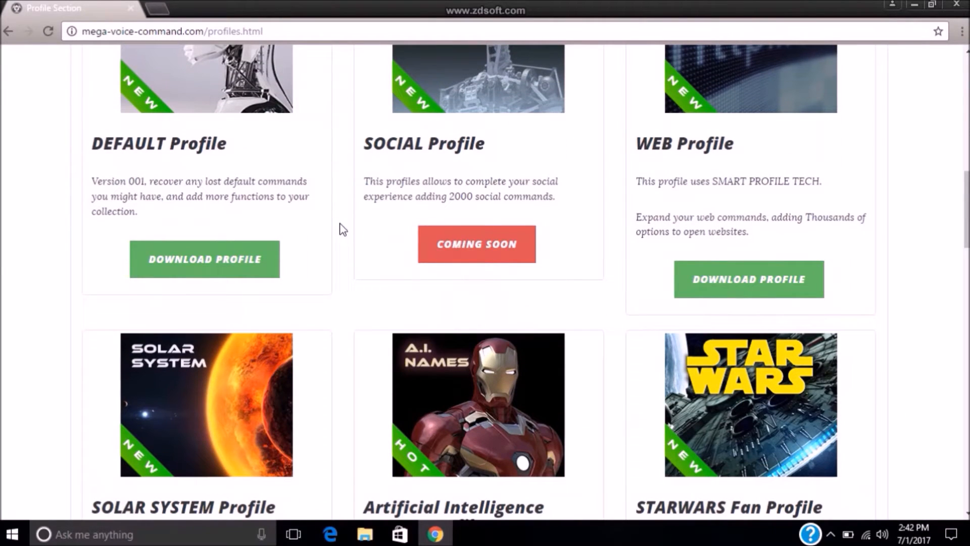
scroll(down, 3)
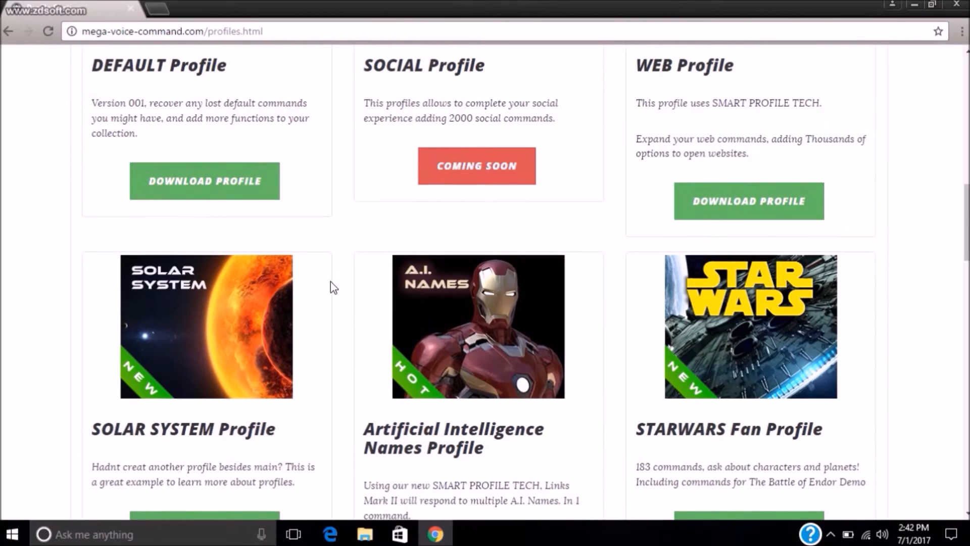
scroll(up, 3)
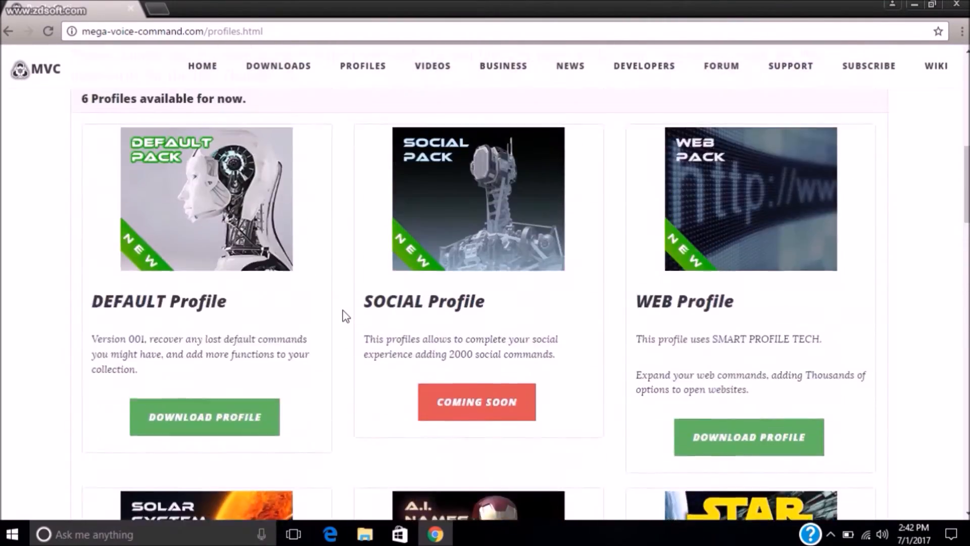
View and dismiss the Default Profile details, then bring up the WEB Profile details
click(203, 416)
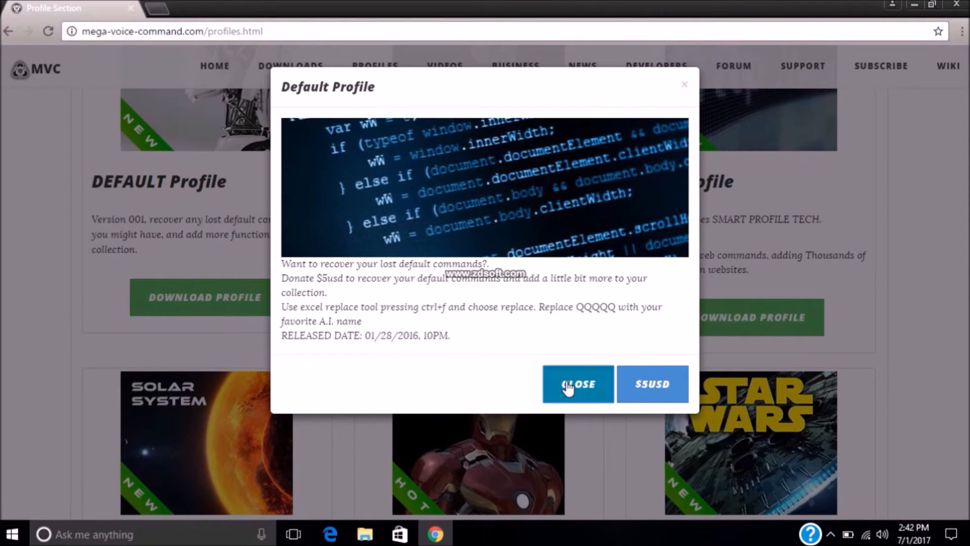
click(577, 384)
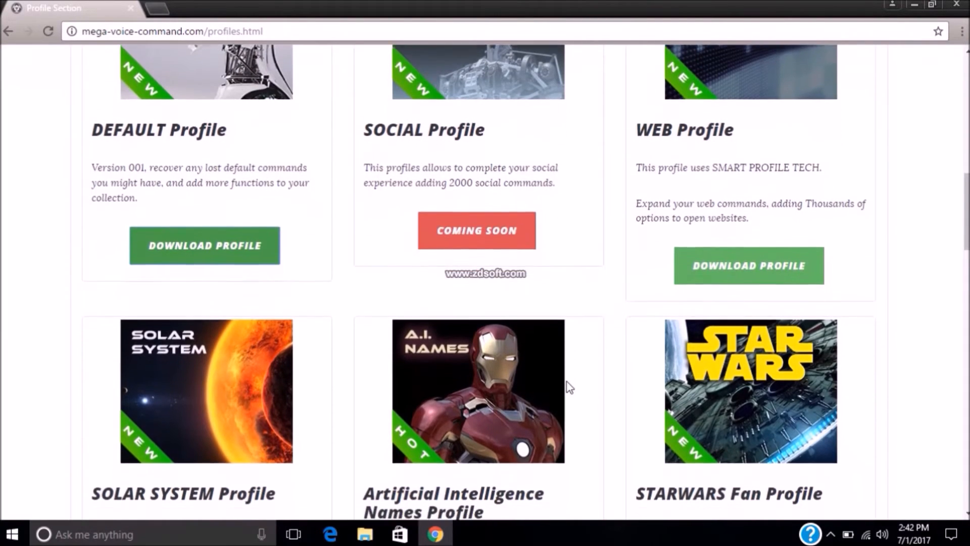
scroll(up, 3)
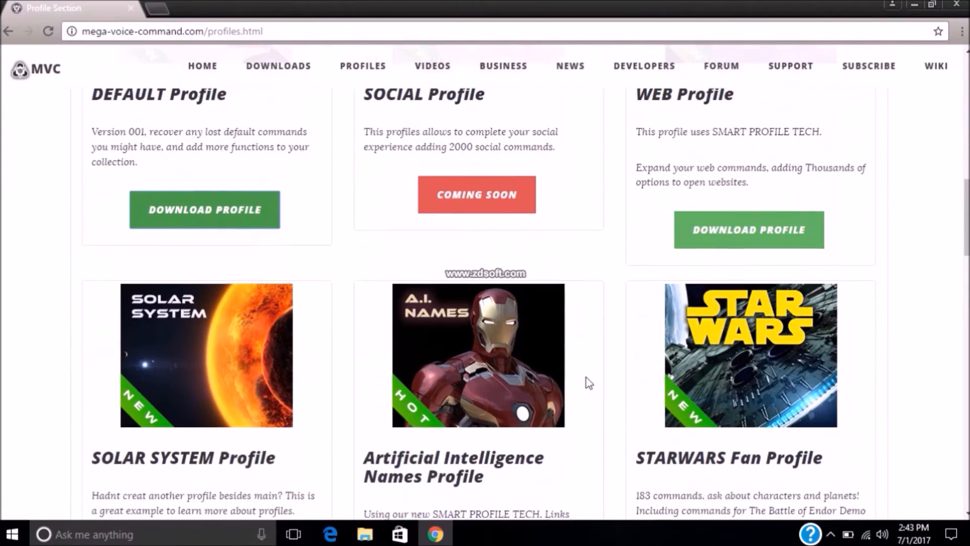
click(747, 229)
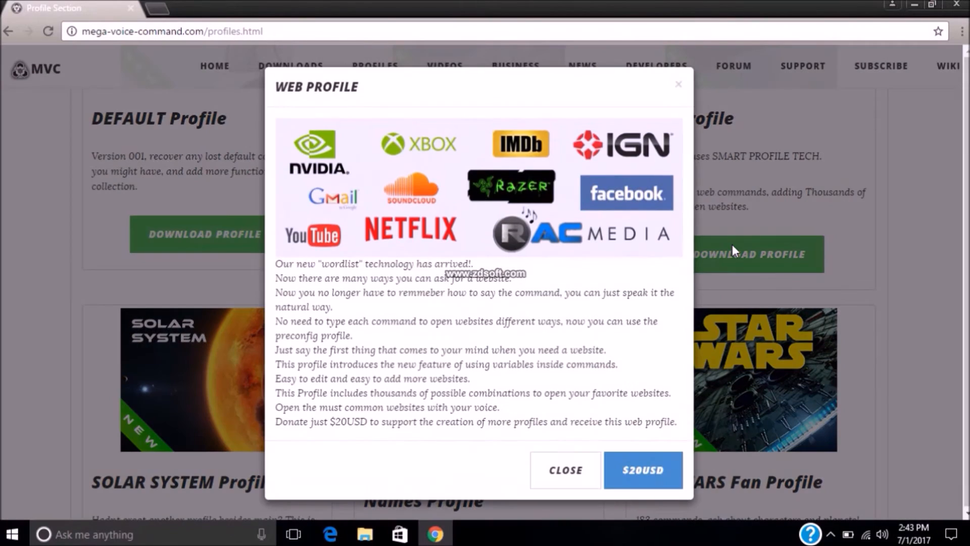
mouse_move(288, 271)
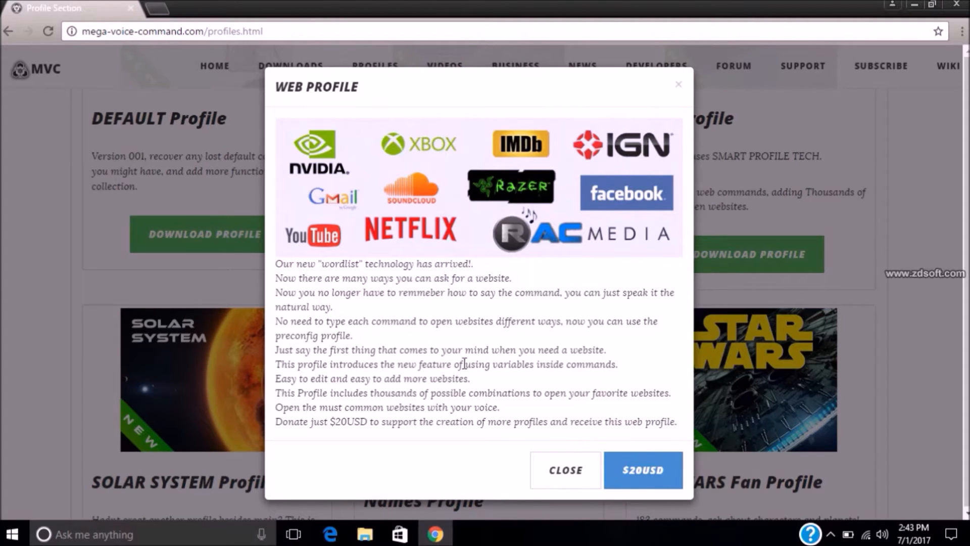
mouse_move(297, 315)
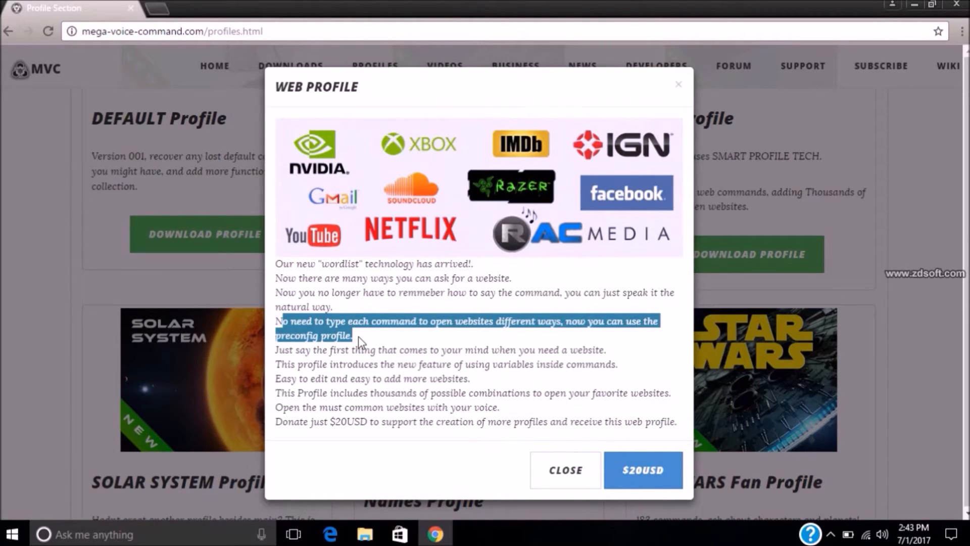
mouse_move(286, 350)
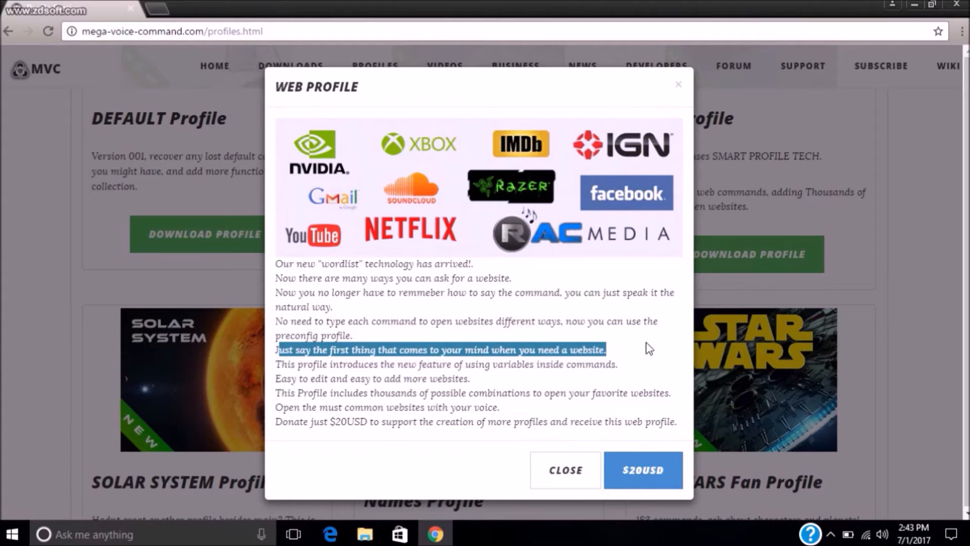
mouse_move(279, 371)
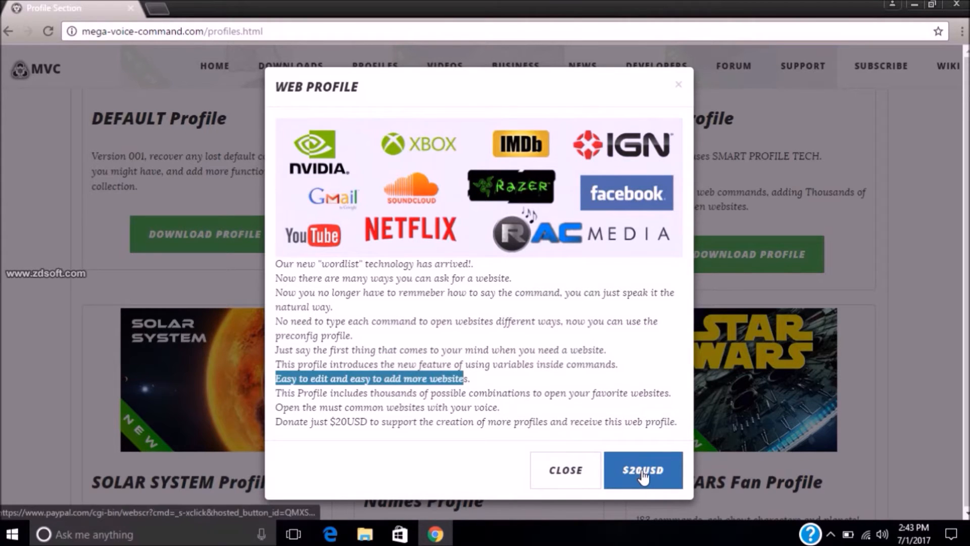
mouse_move(564, 470)
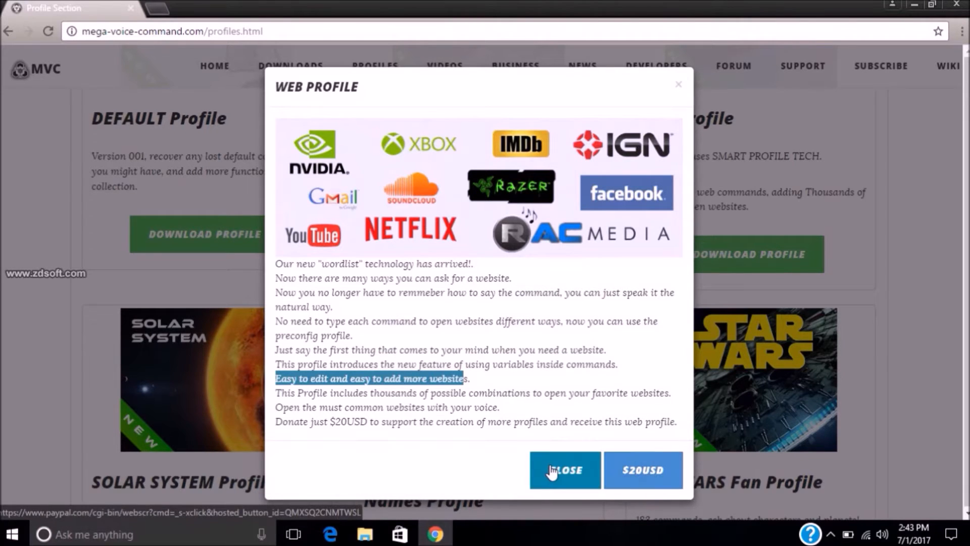
Close the WEB PROFILE popup and scroll through the remaining profile cards
click(564, 470)
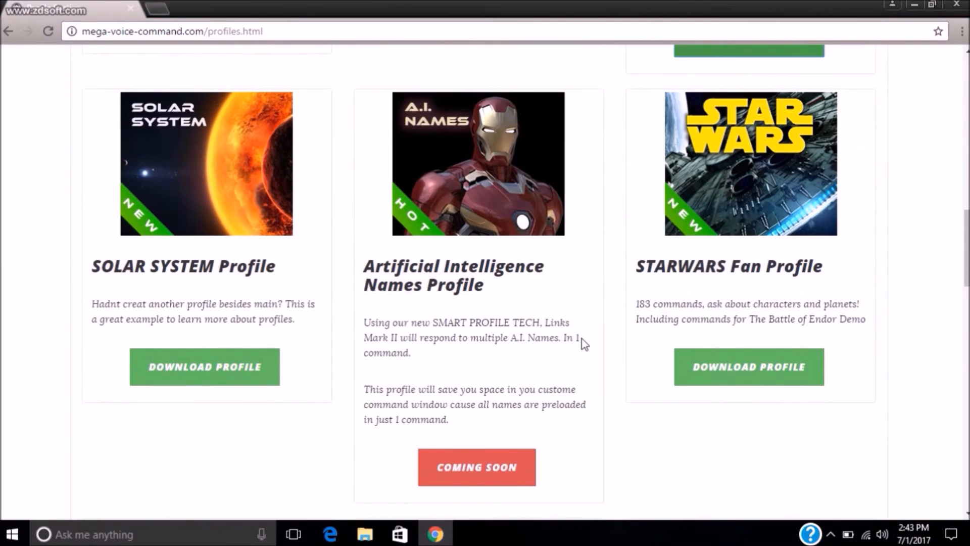
scroll(down, 3)
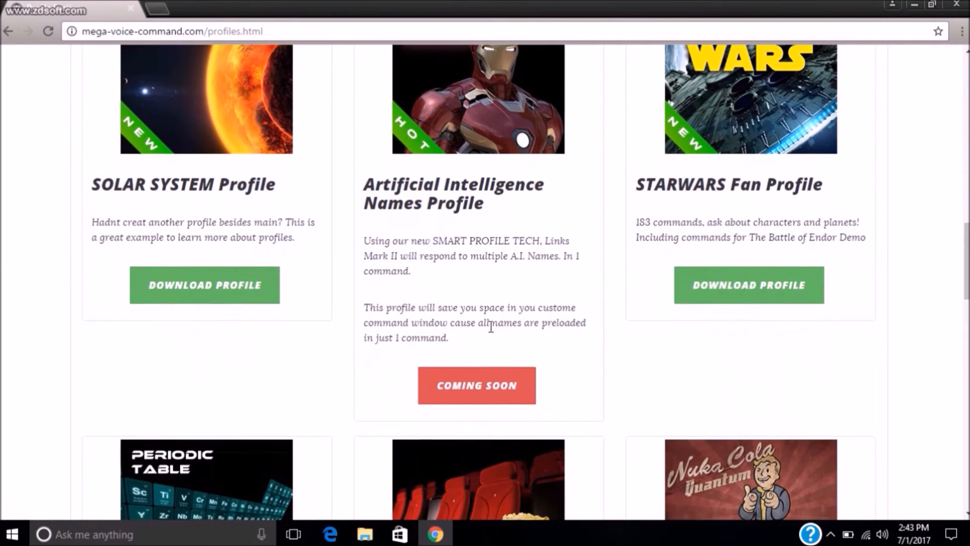
scroll(down, 3)
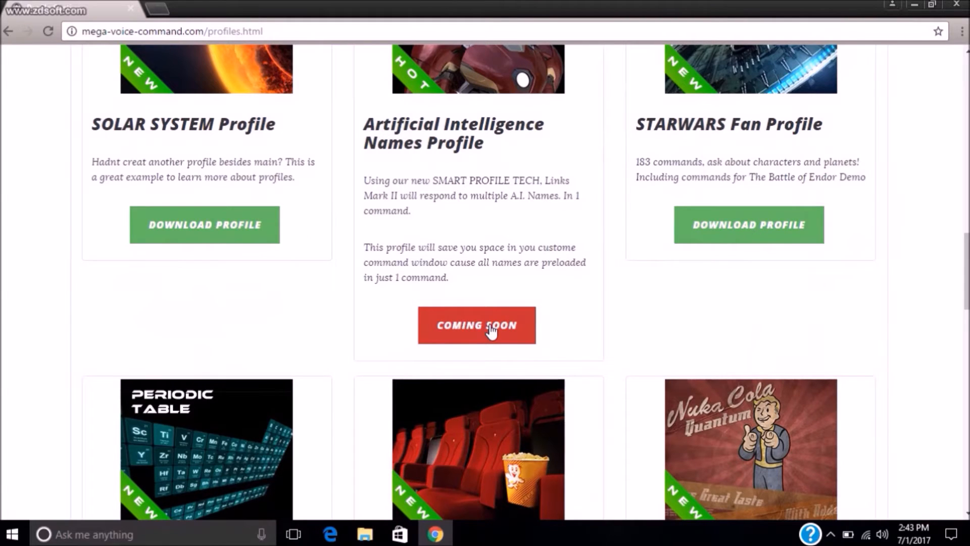
scroll(down, 3)
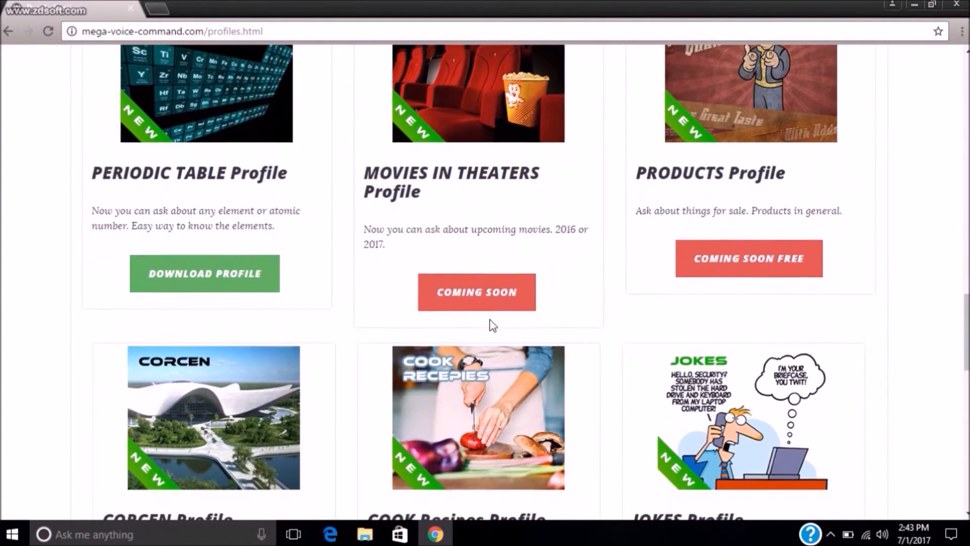
scroll(down, 3)
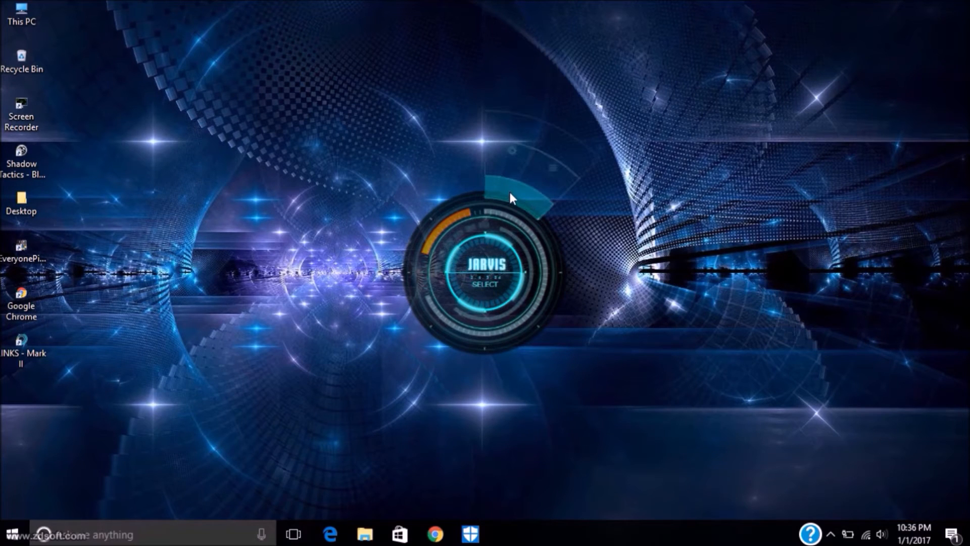
In Personal Preferences set Intro to 'Do not play on startup'
click(486, 272)
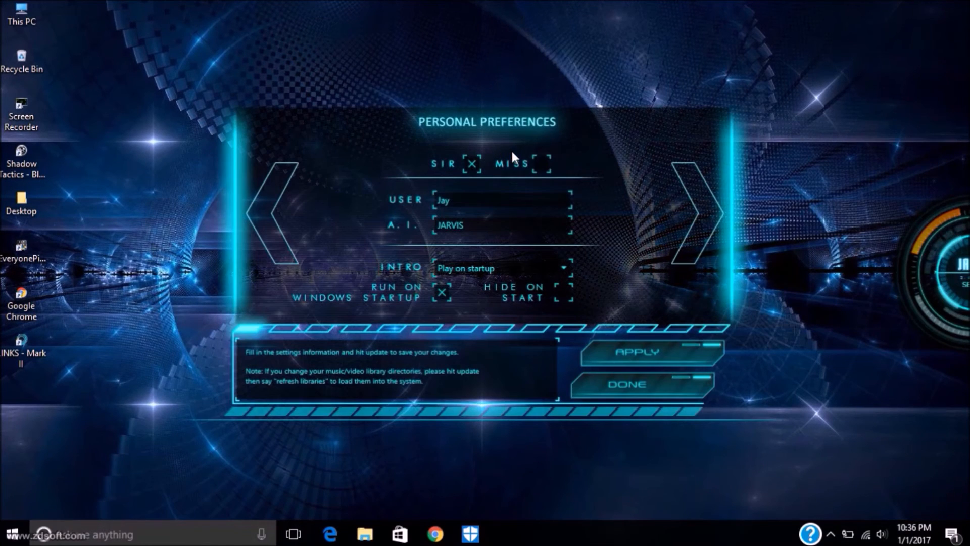
mouse_move(457, 187)
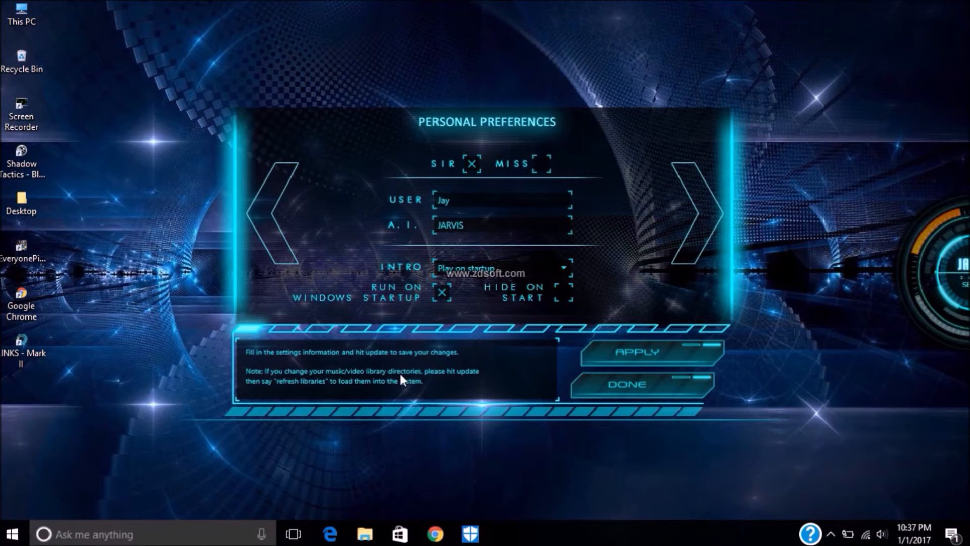
mouse_move(500, 280)
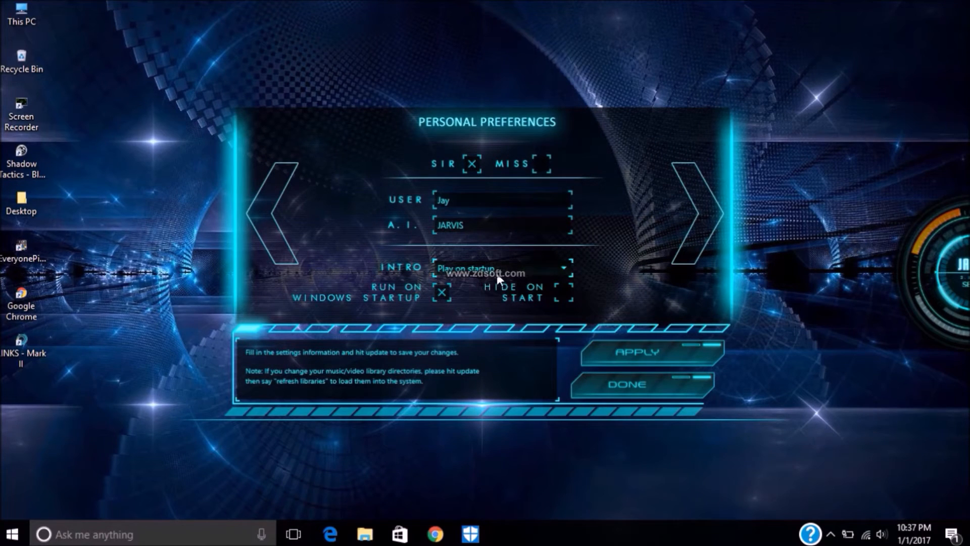
click(560, 266)
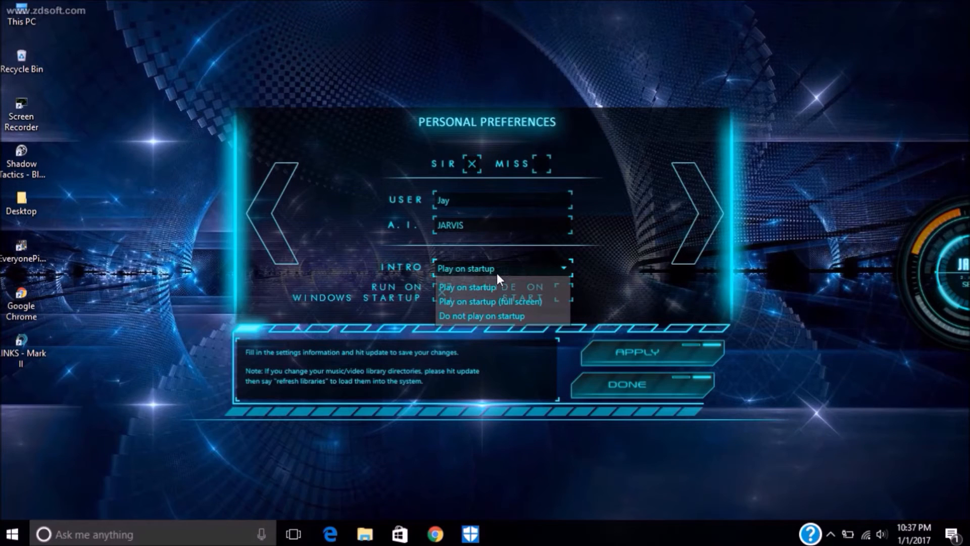
mouse_move(492, 318)
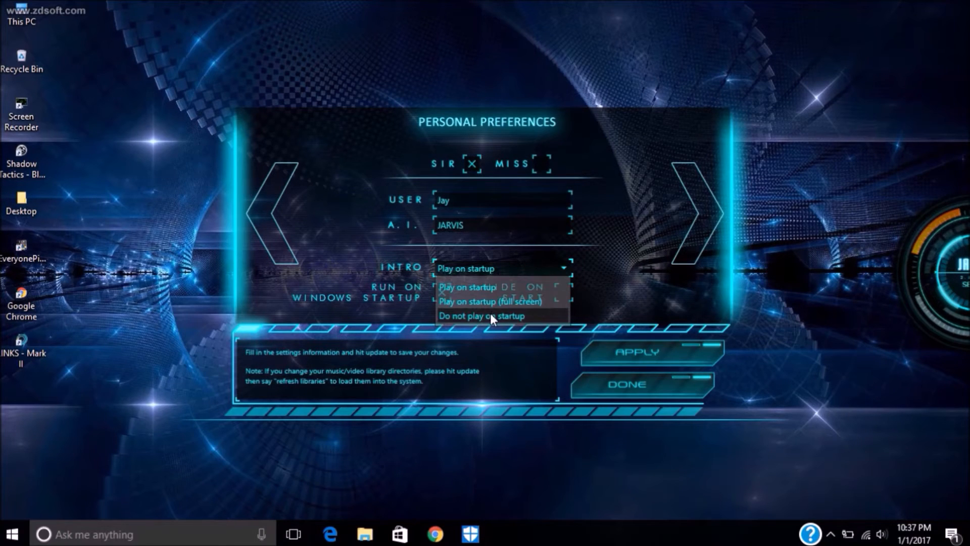
click(481, 315)
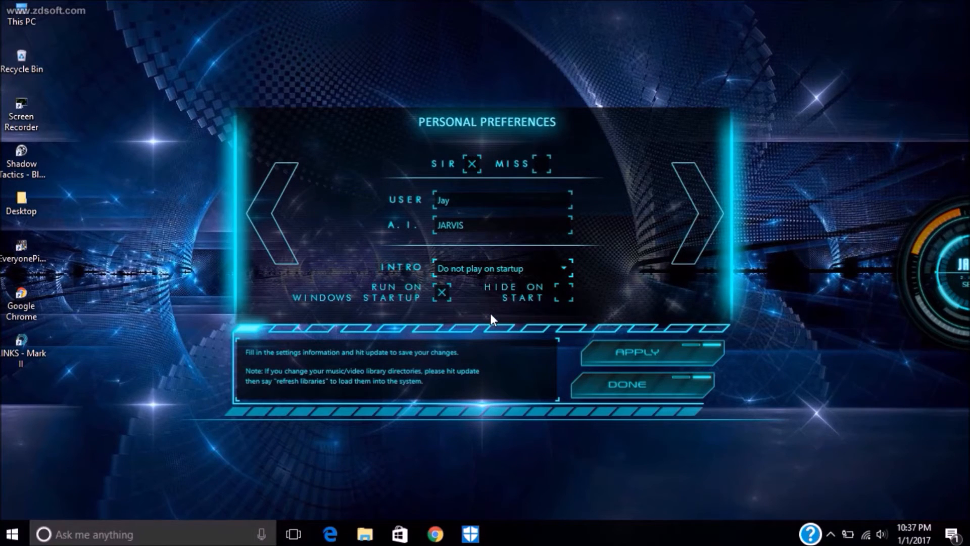
mouse_move(559, 297)
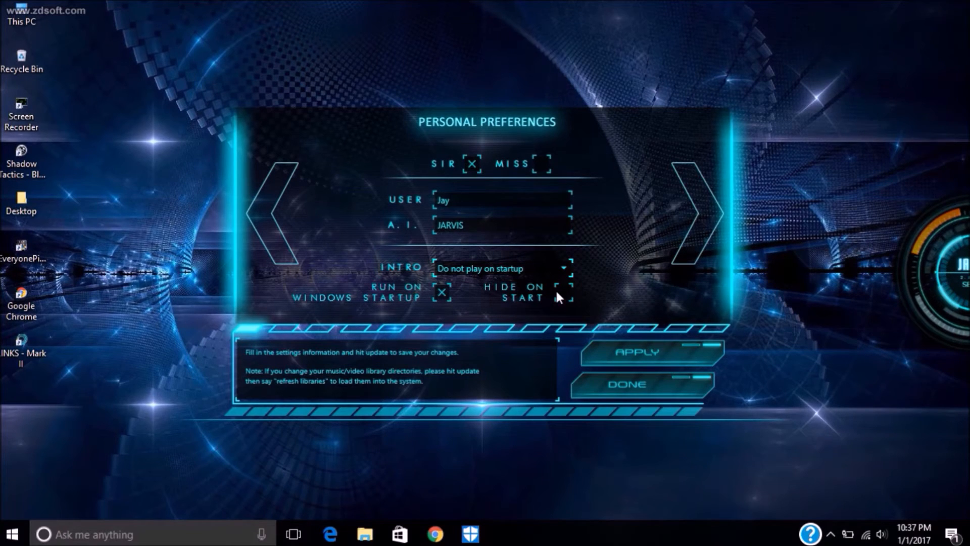
mouse_move(699, 213)
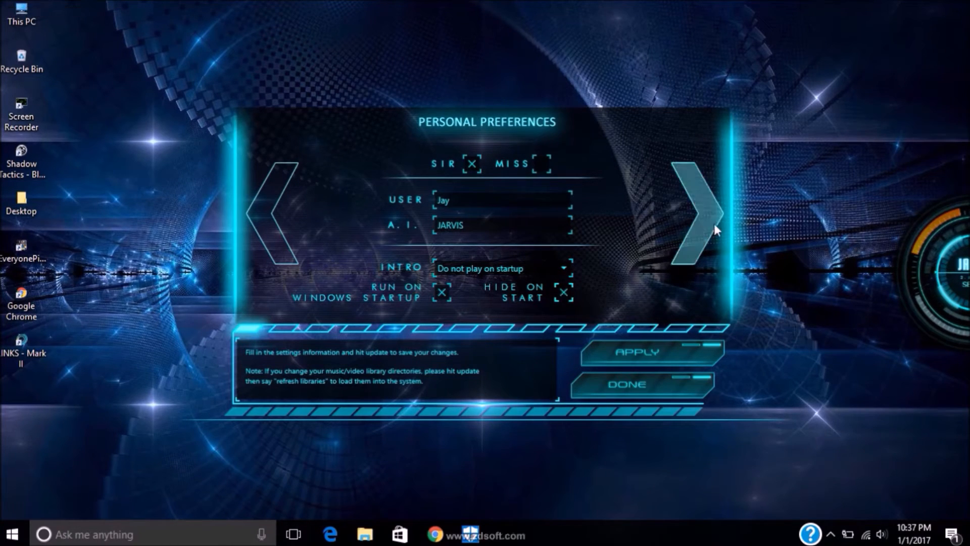
Reach Media Options and choose Windows Media Player as the Default Music Player
click(691, 213)
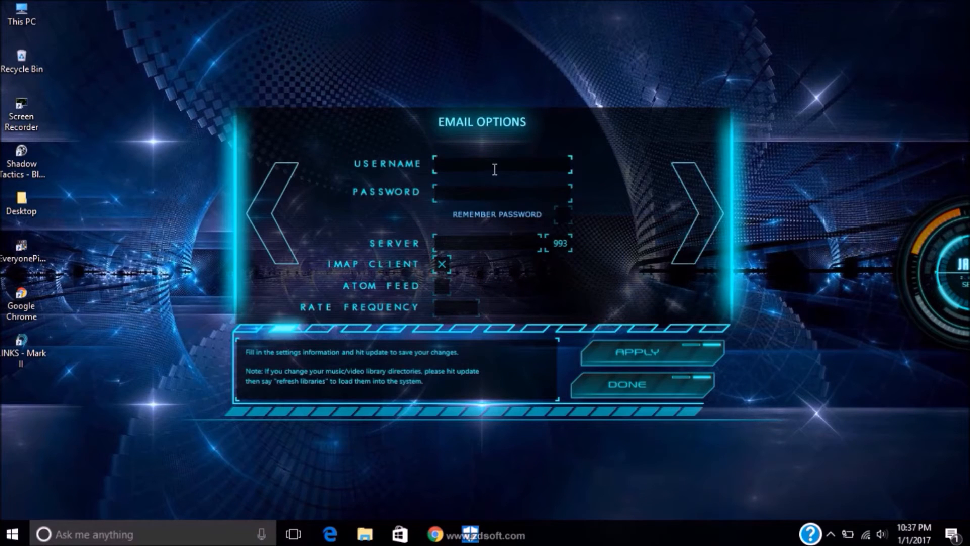
mouse_move(652, 216)
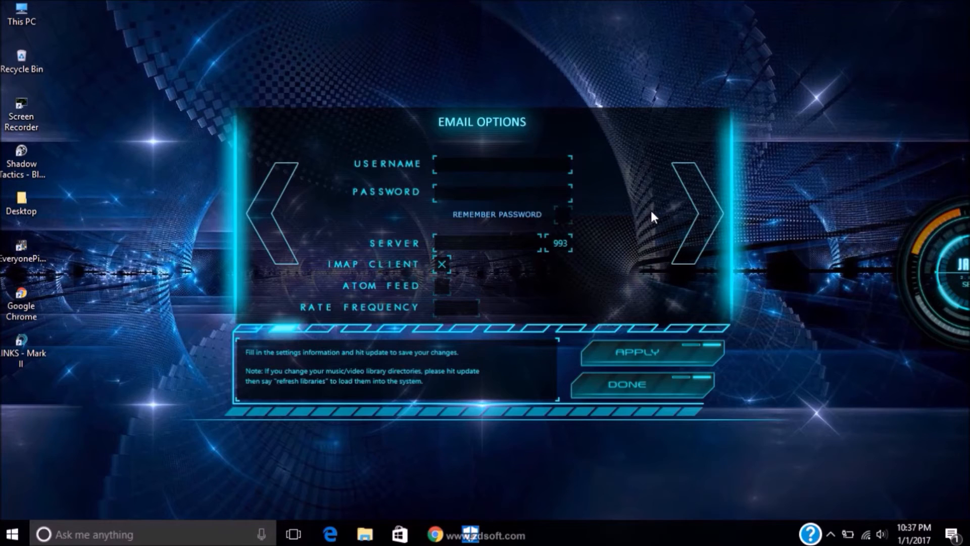
click(695, 214)
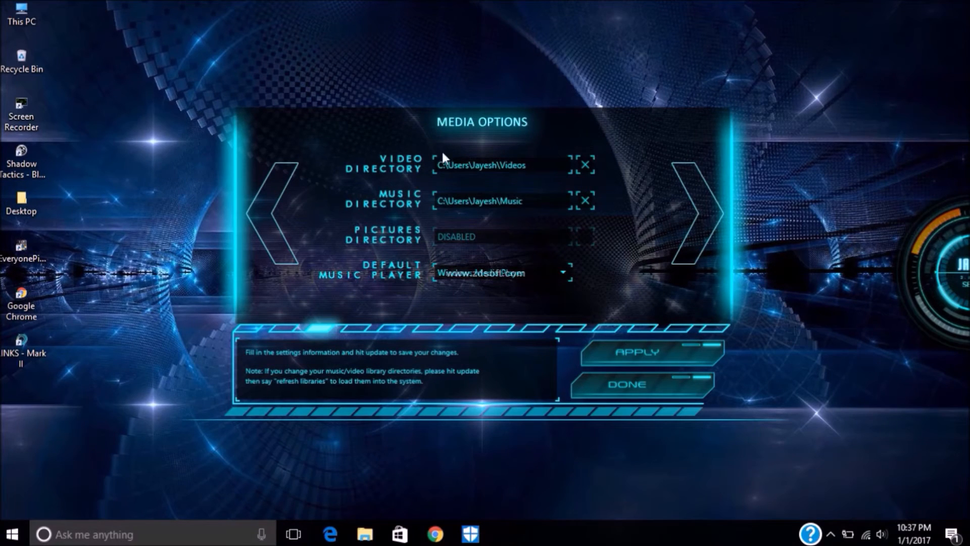
mouse_move(407, 216)
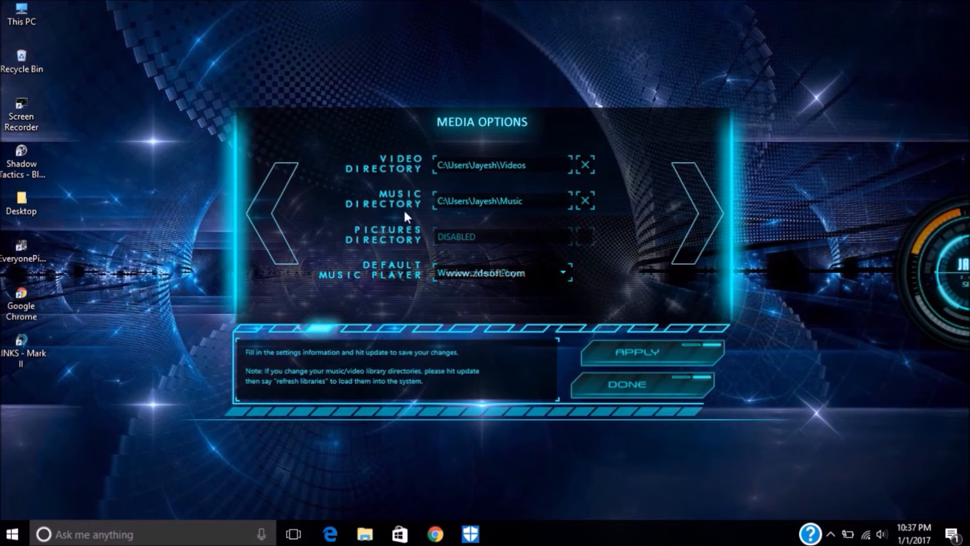
mouse_move(414, 250)
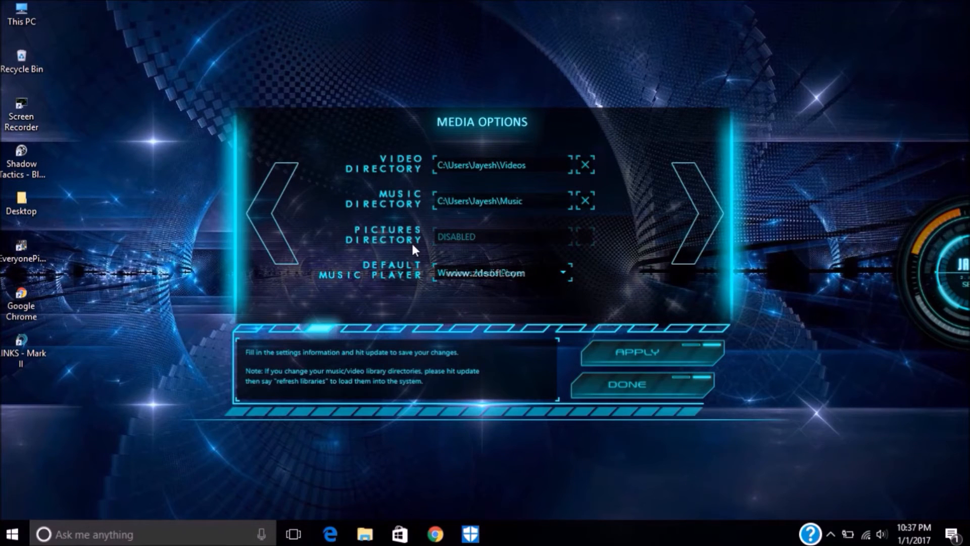
mouse_move(328, 302)
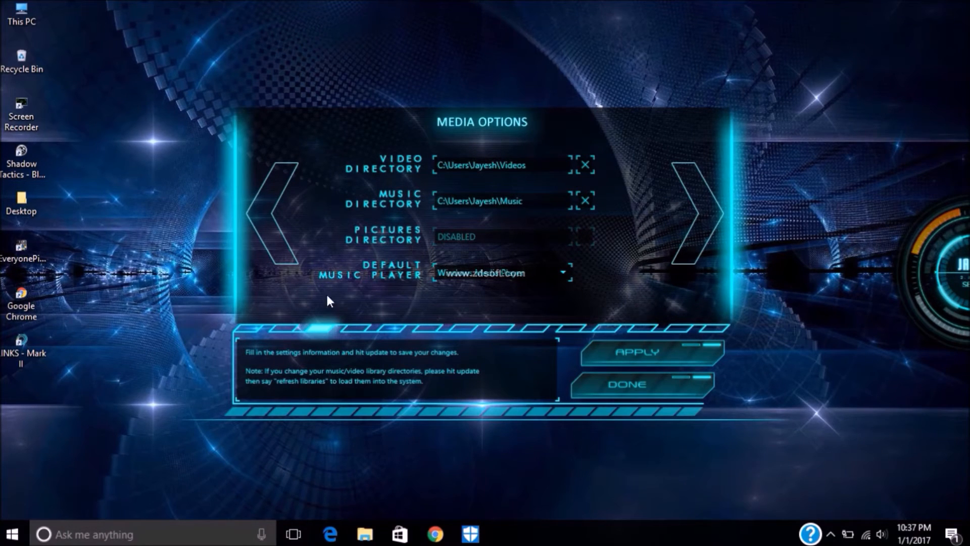
mouse_move(431, 197)
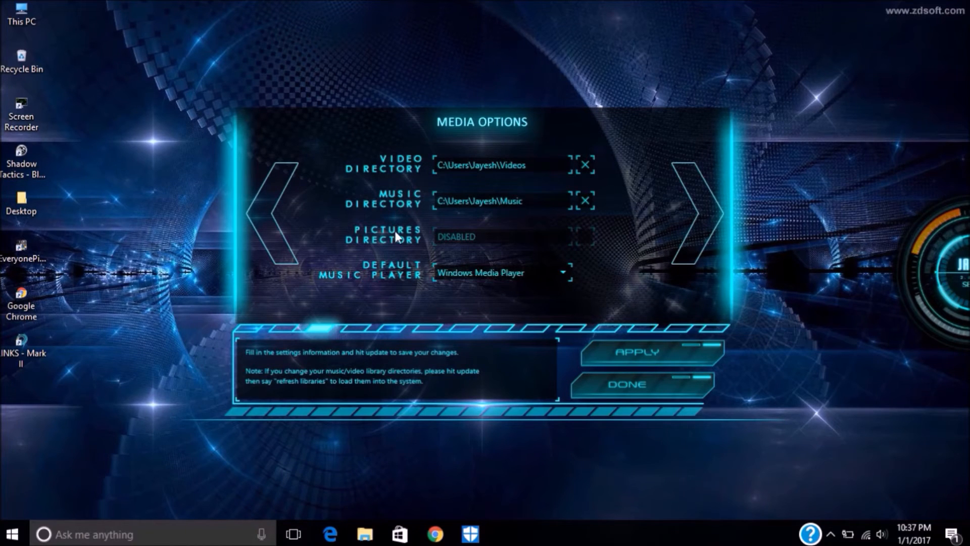
click(564, 271)
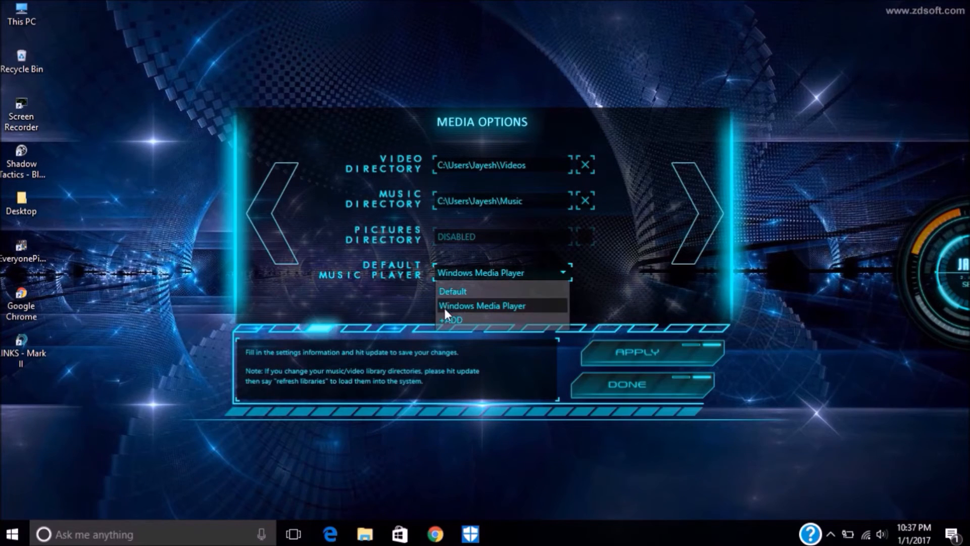
click(480, 305)
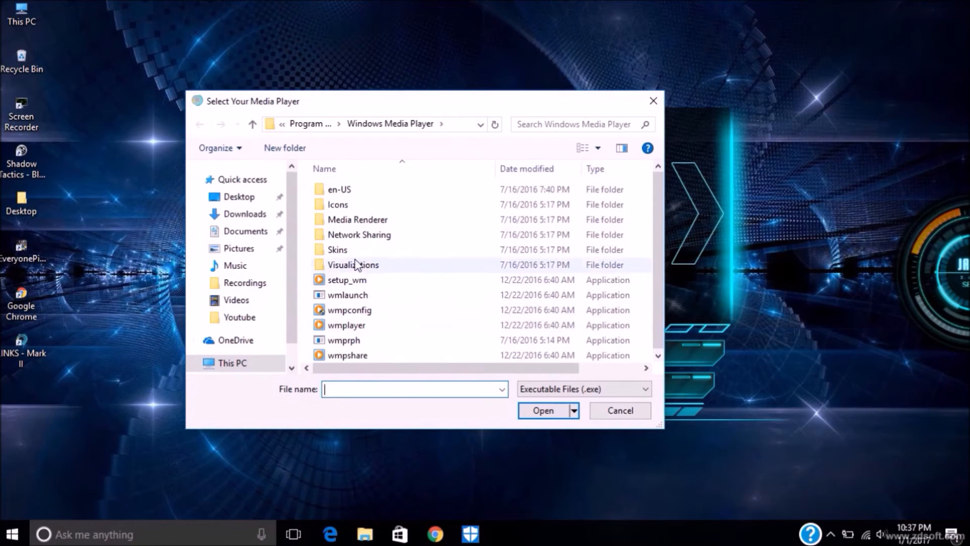
mouse_move(647, 119)
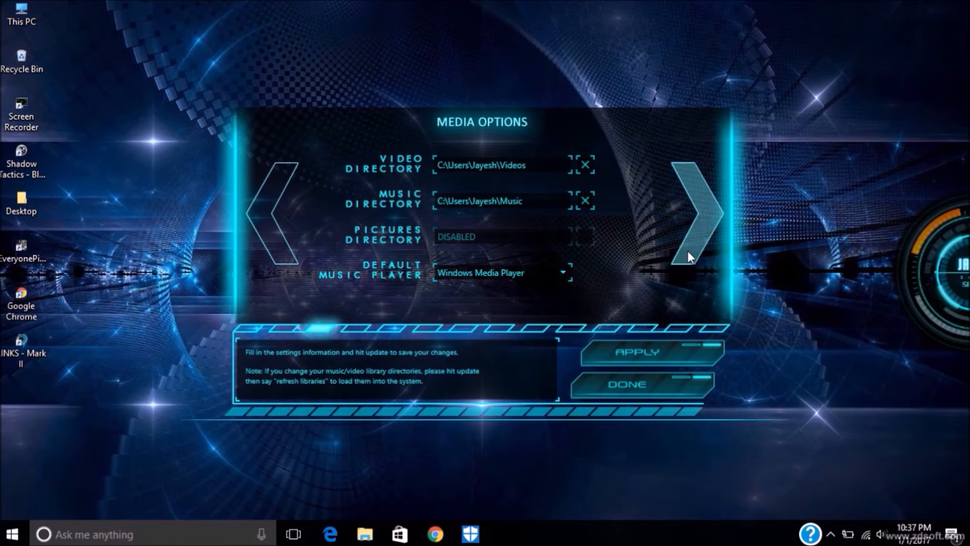
Go to Weather Options and follow the WOEID CODE link to a browser tab
click(691, 216)
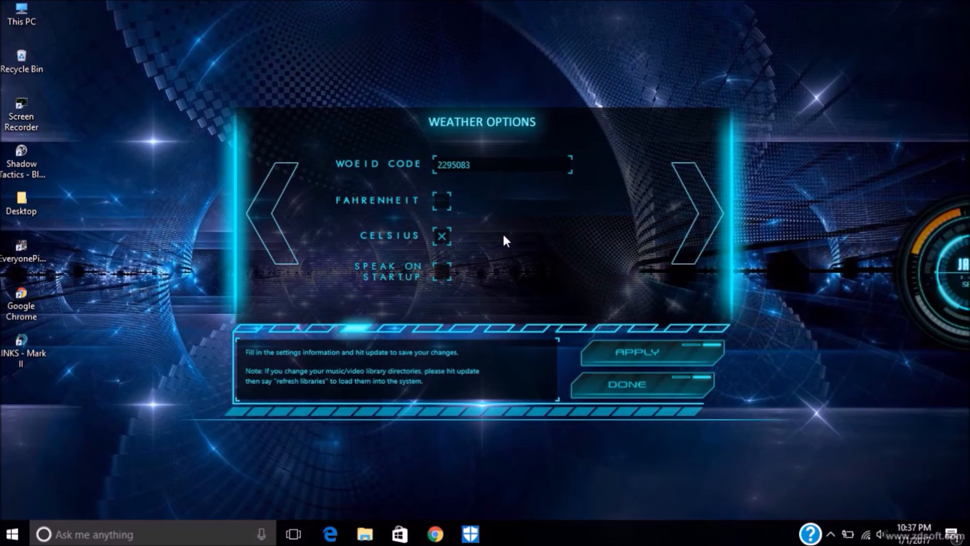
click(501, 165)
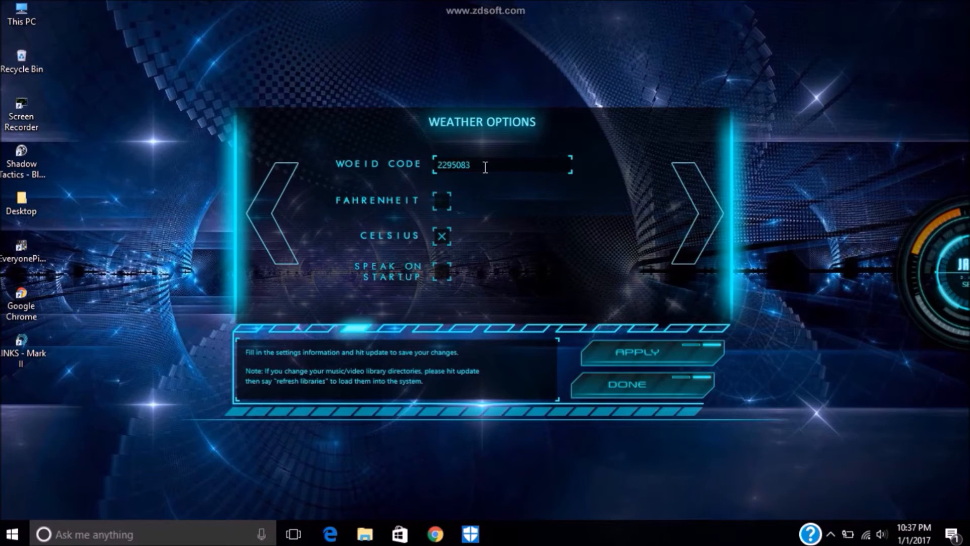
mouse_move(435, 533)
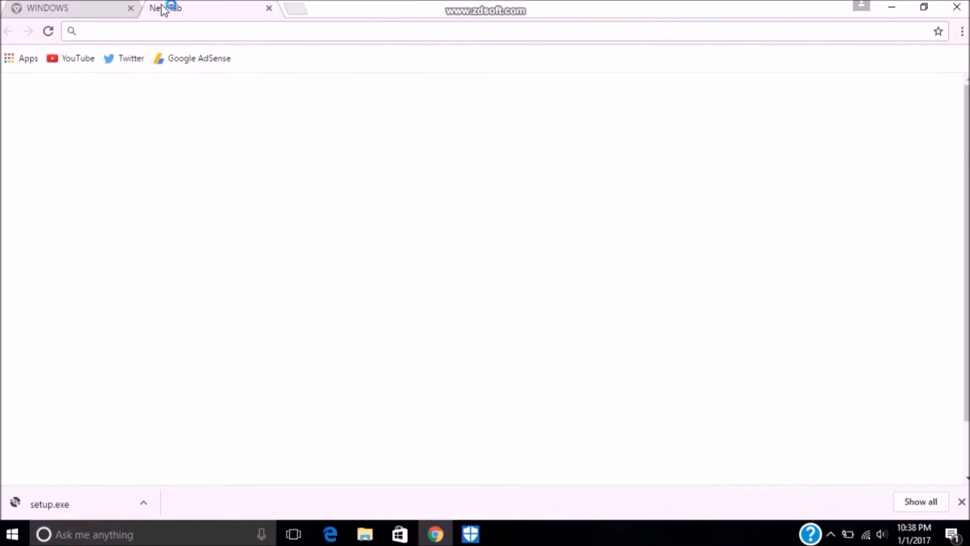
Search Google for 'woe id code' and open the Yahoo WOEID Lookup site
text(woe id code)
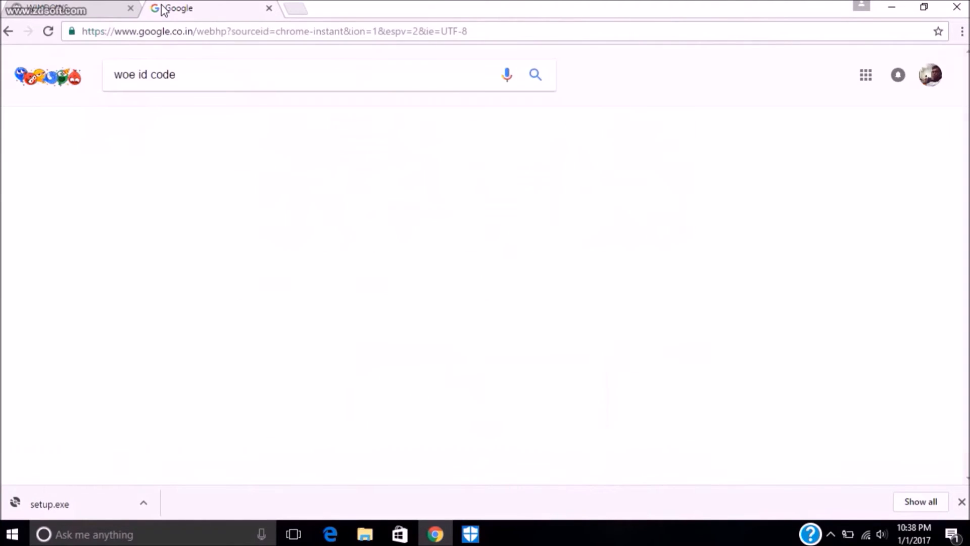
click(533, 73)
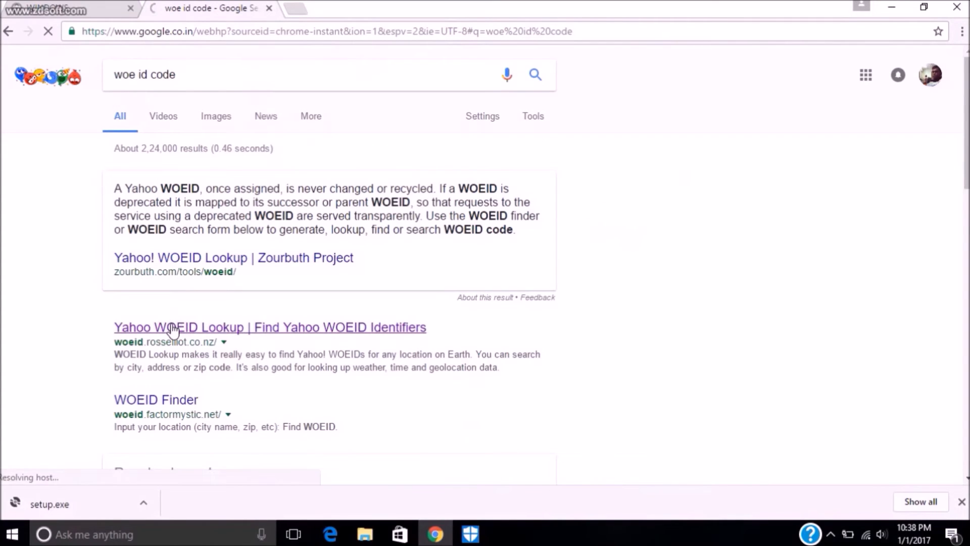
click(269, 327)
text(an)
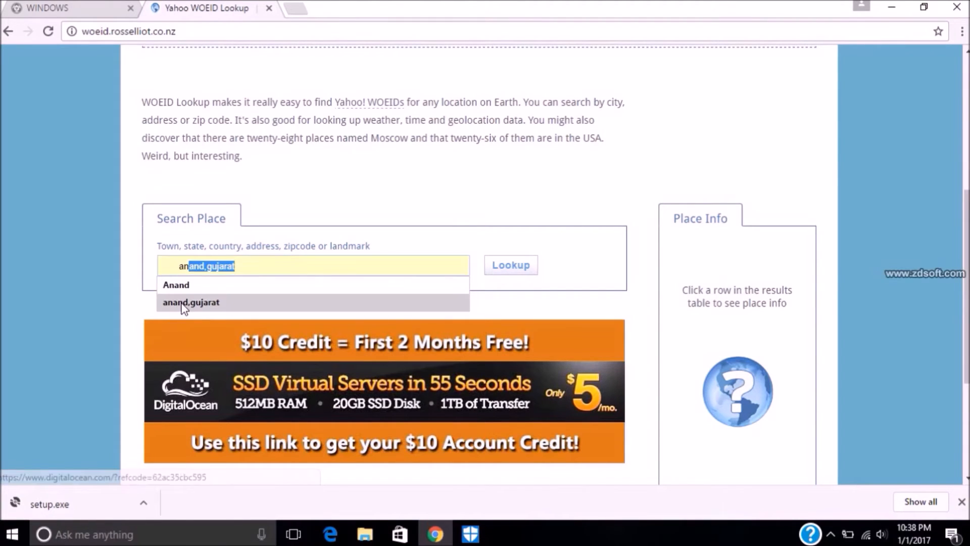
Look up anand,gujarat and select its WOEID 2295083 to copy
click(510, 265)
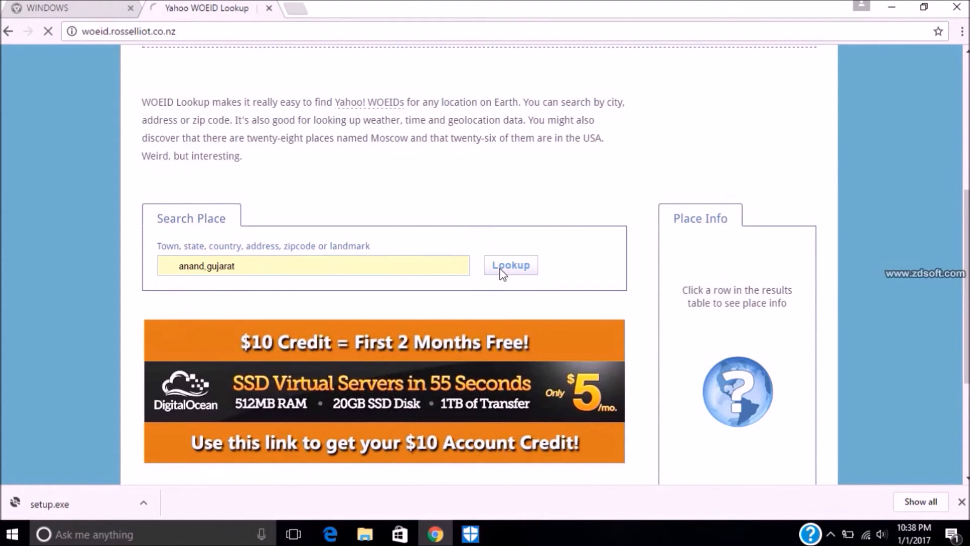
click(510, 264)
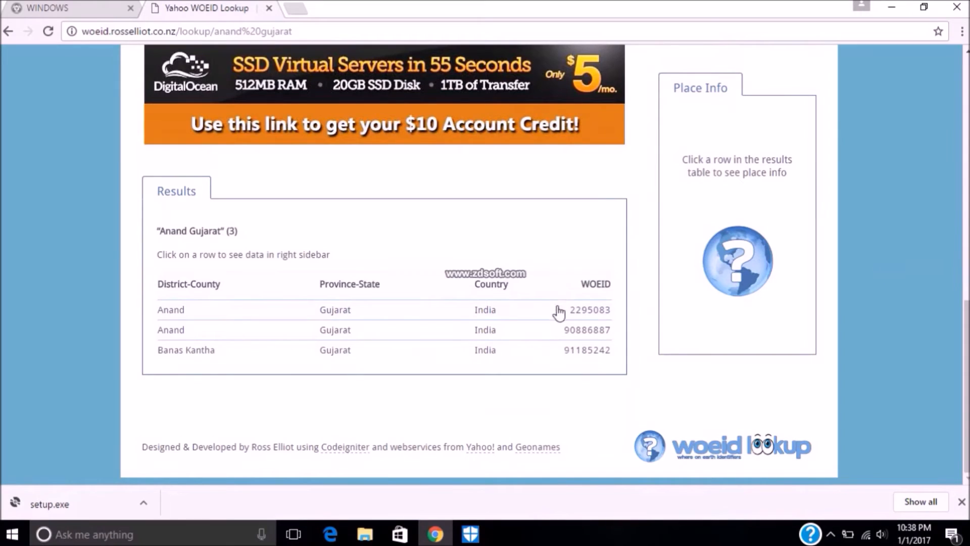
double_click(587, 310)
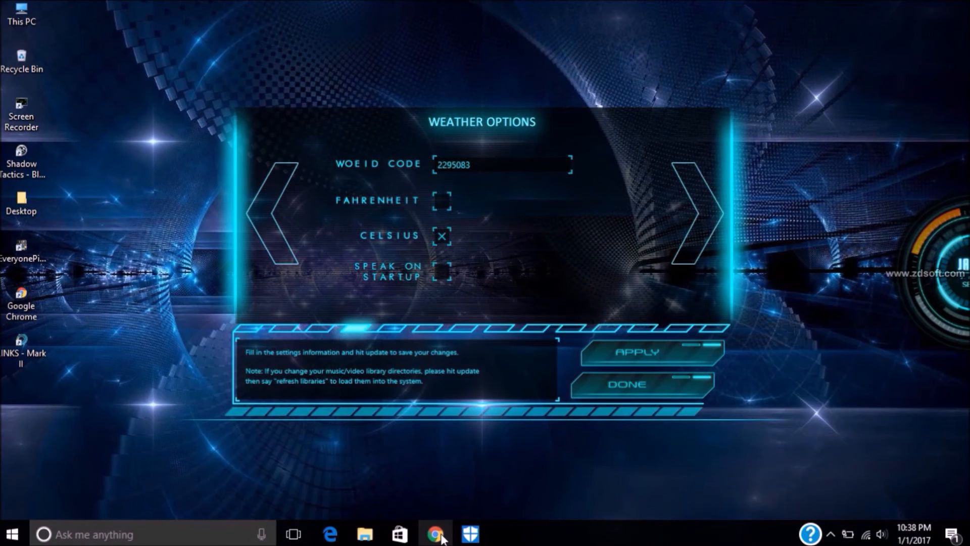
click(470, 164)
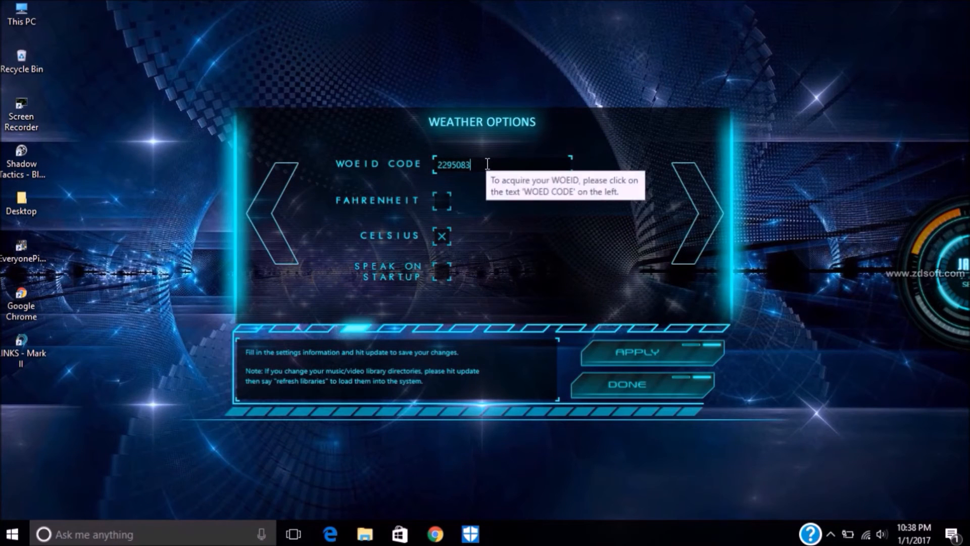
double_click(453, 165)
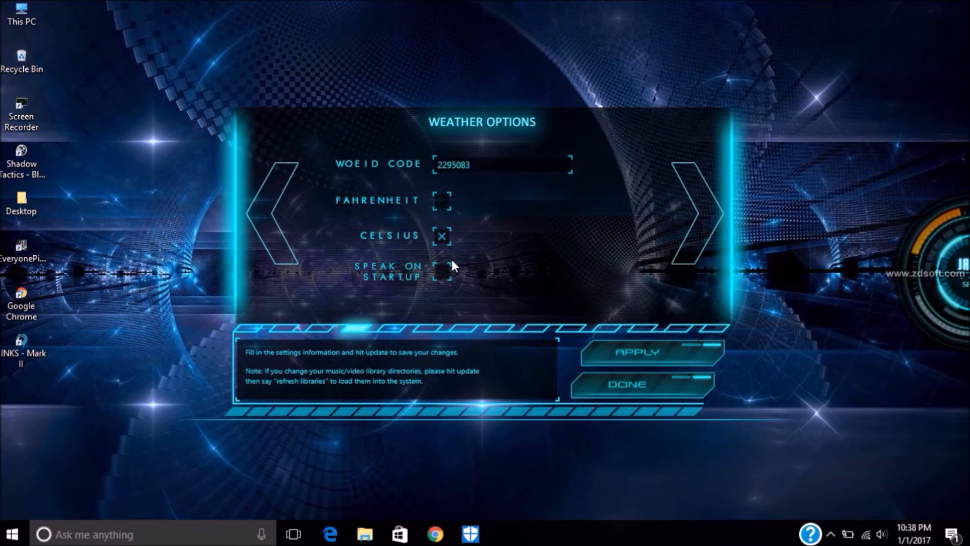
mouse_move(447, 208)
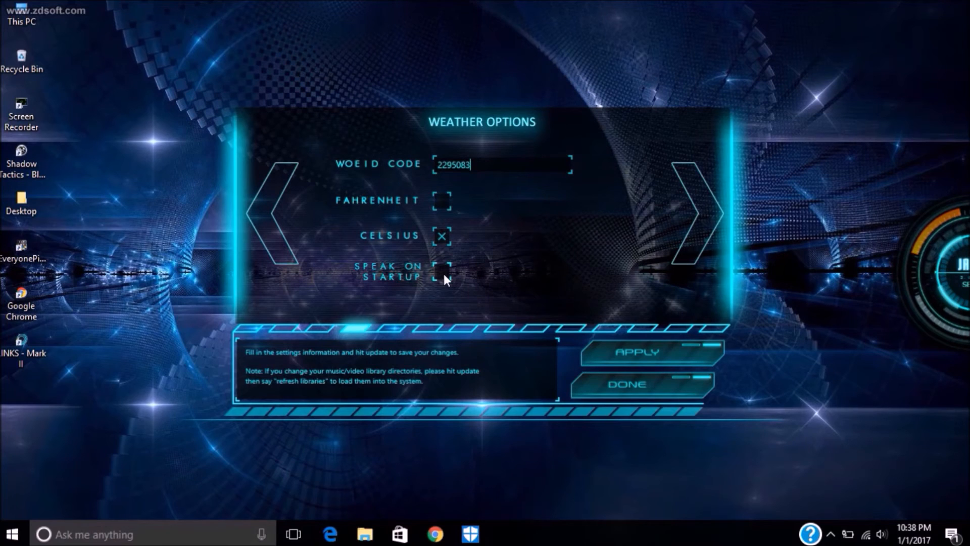
mouse_move(698, 220)
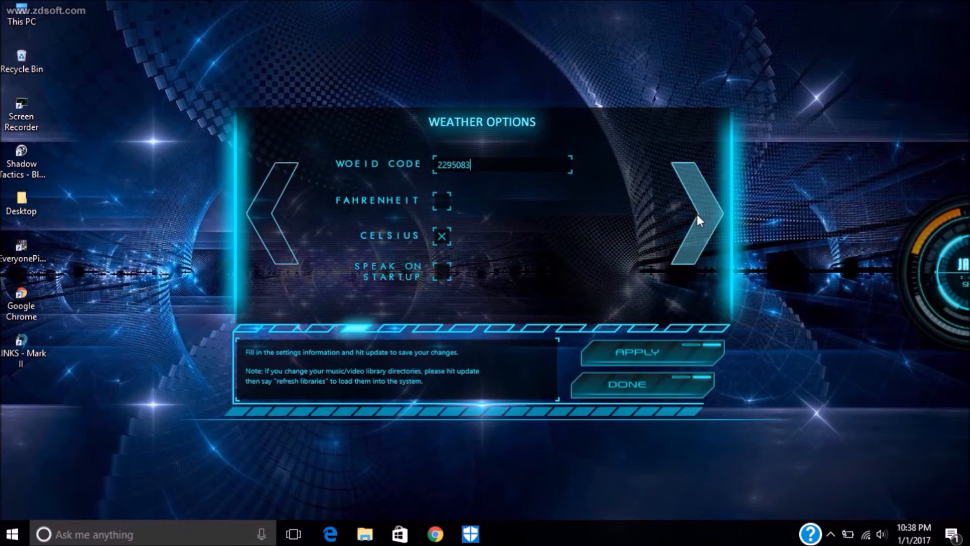
Page through Web Options, Skin and Sound Effects, keeping Microsoft David Desktop as the AI voice
click(698, 216)
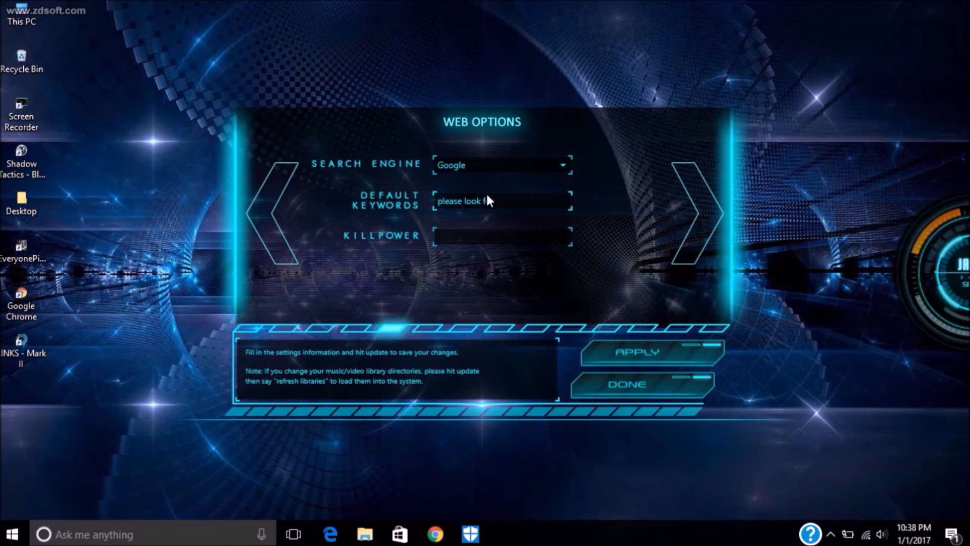
click(698, 213)
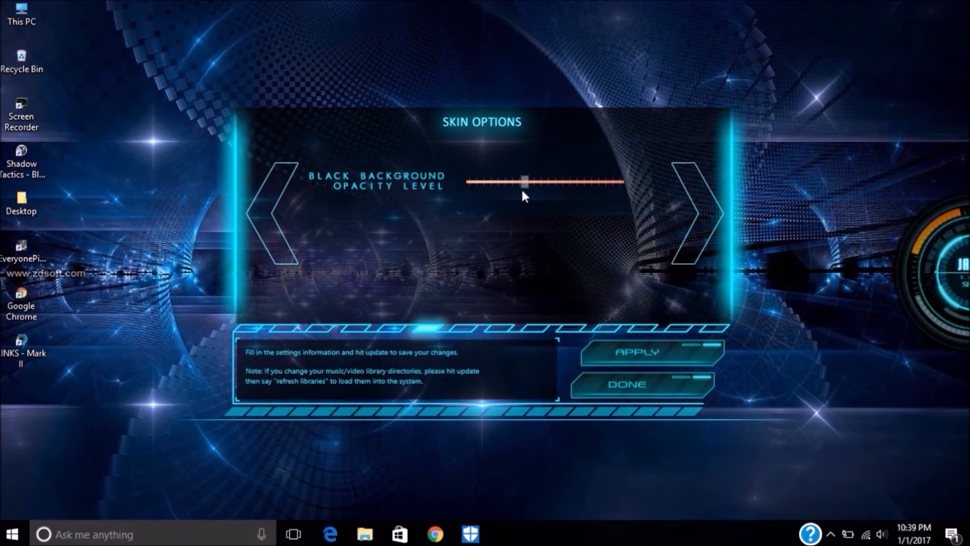
mouse_move(696, 216)
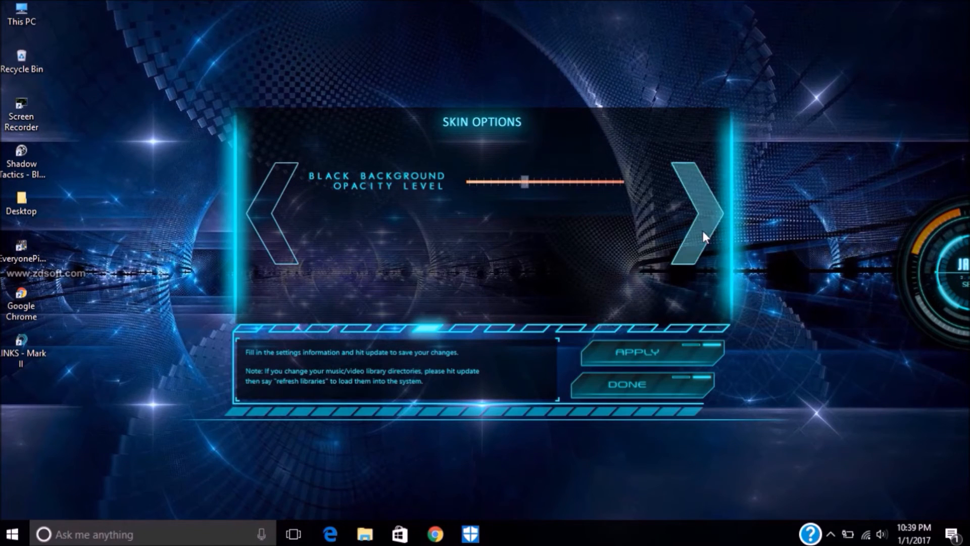
click(693, 213)
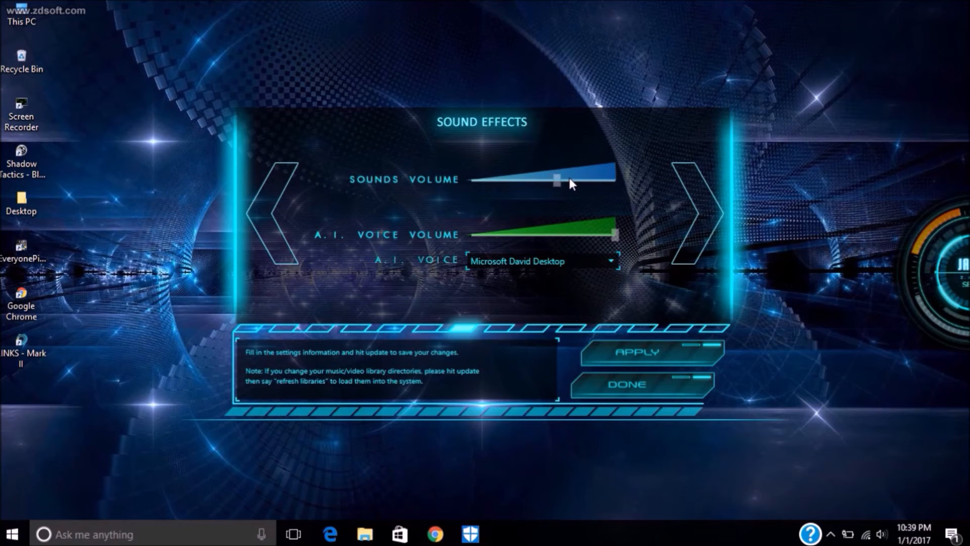
click(608, 260)
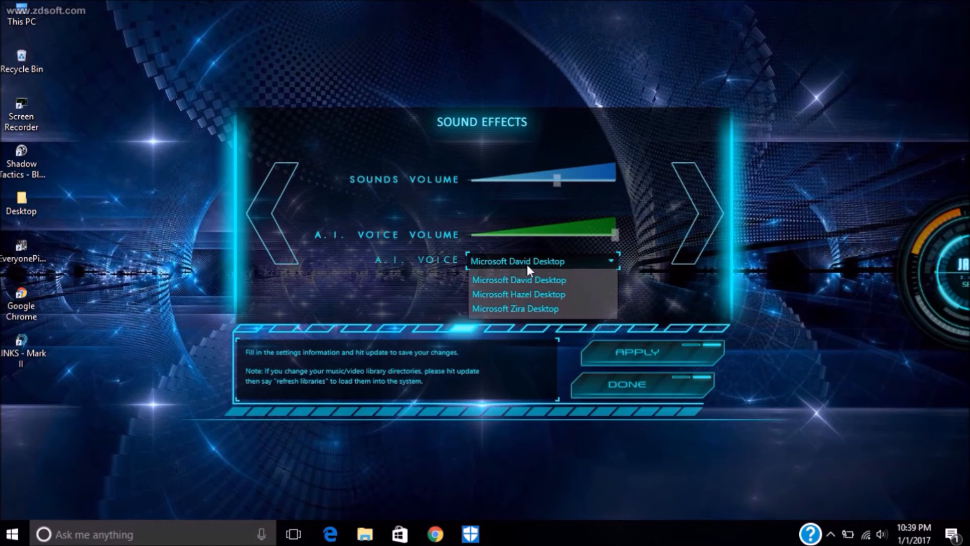
mouse_move(527, 308)
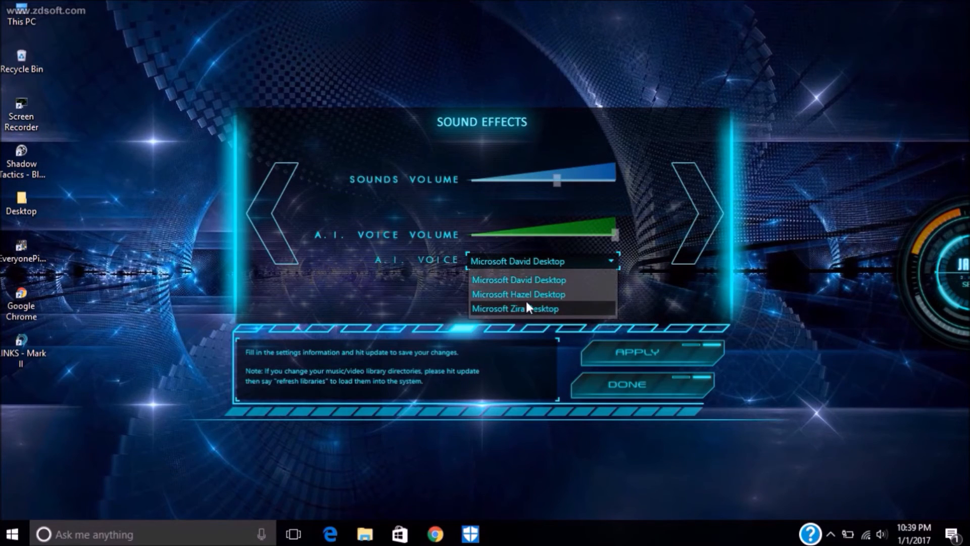
click(517, 279)
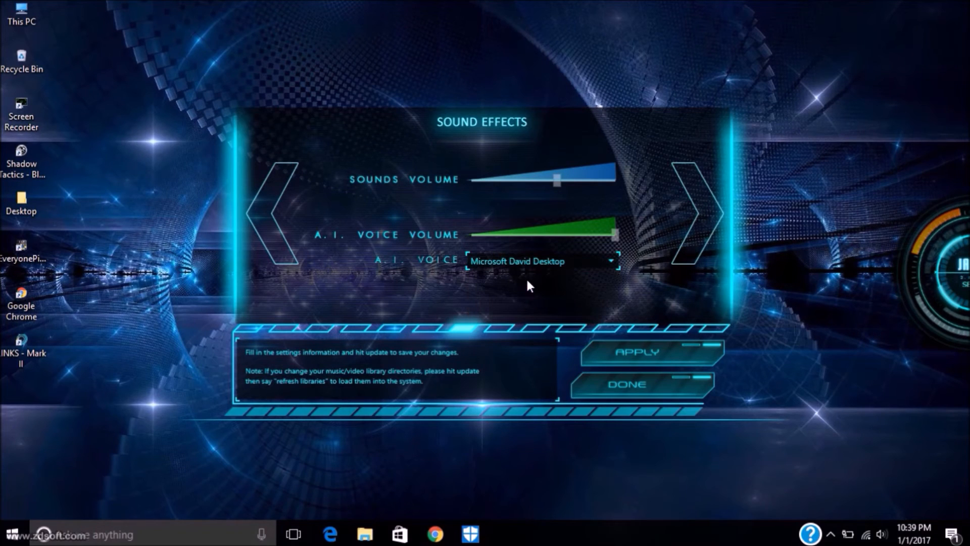
Page through News and Back Up to Web Server, enable web access, and reach Speech Recognition
click(695, 213)
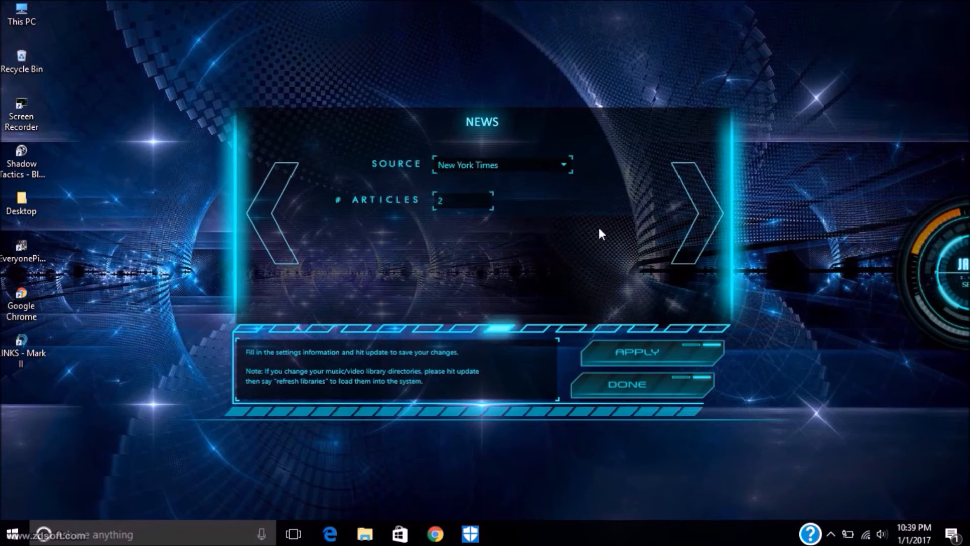
mouse_move(707, 224)
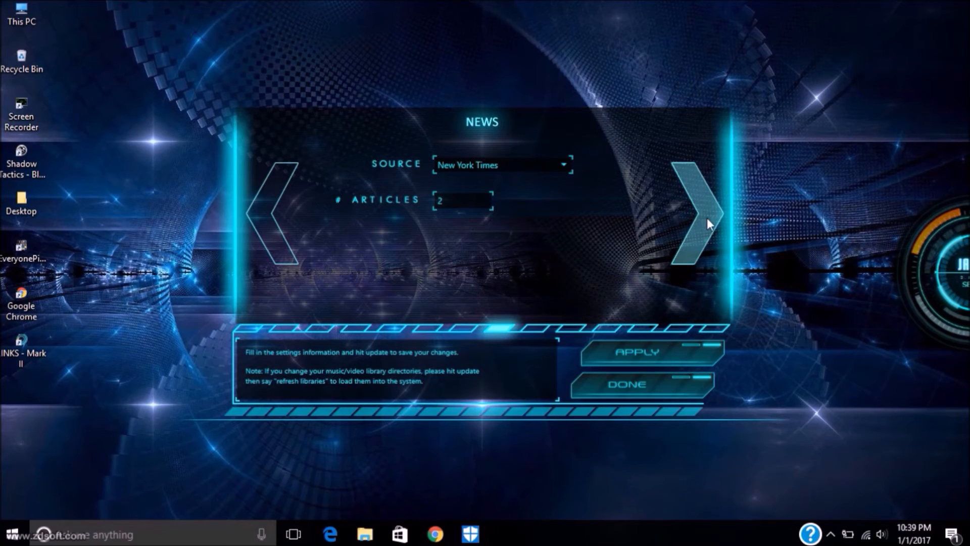
click(694, 222)
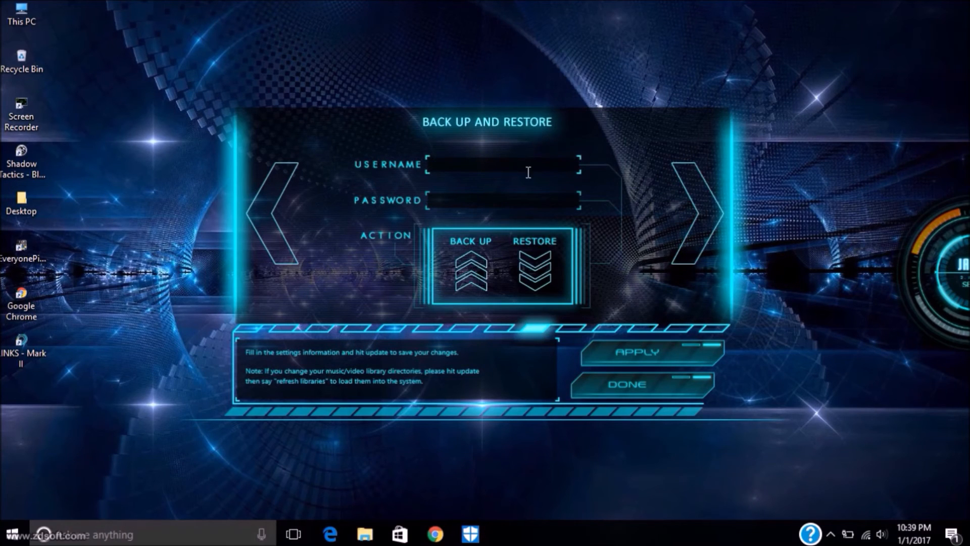
mouse_move(693, 212)
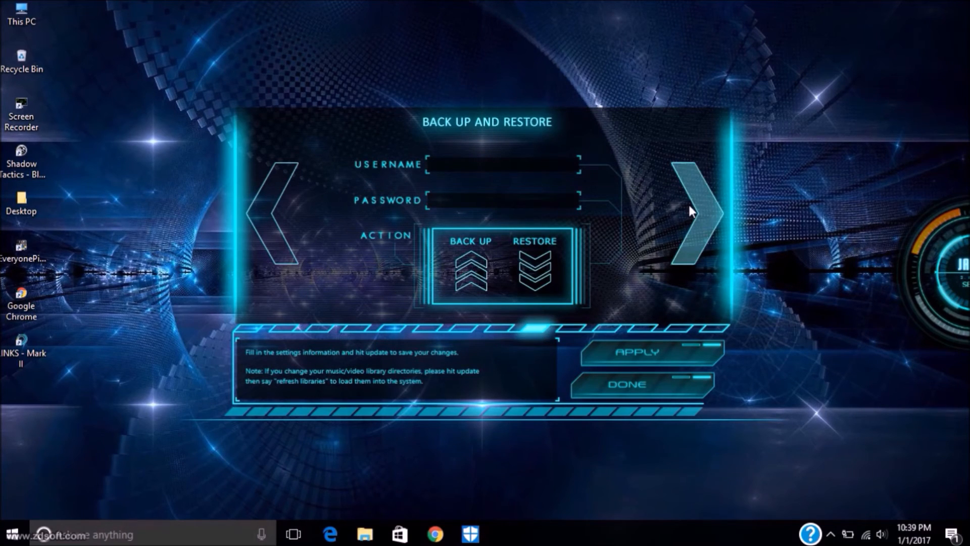
click(694, 212)
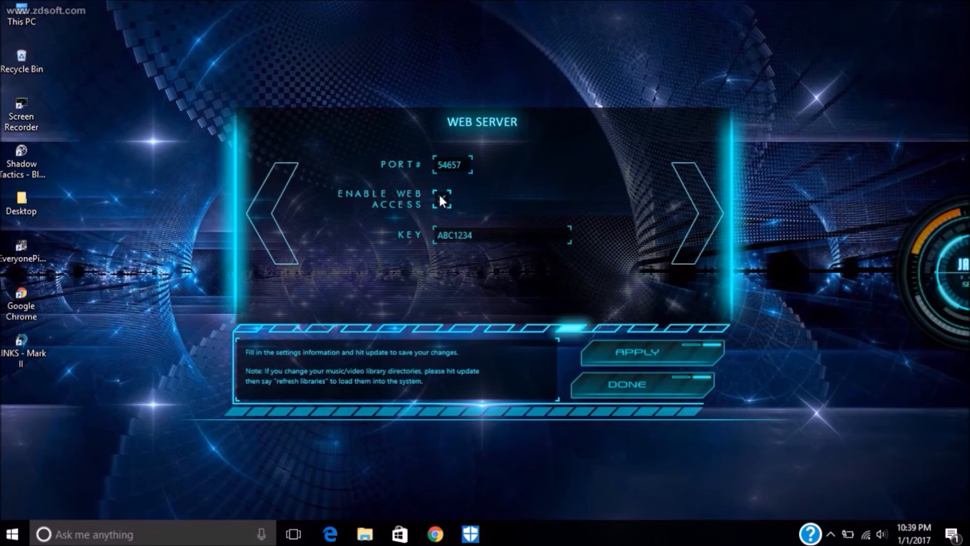
click(440, 199)
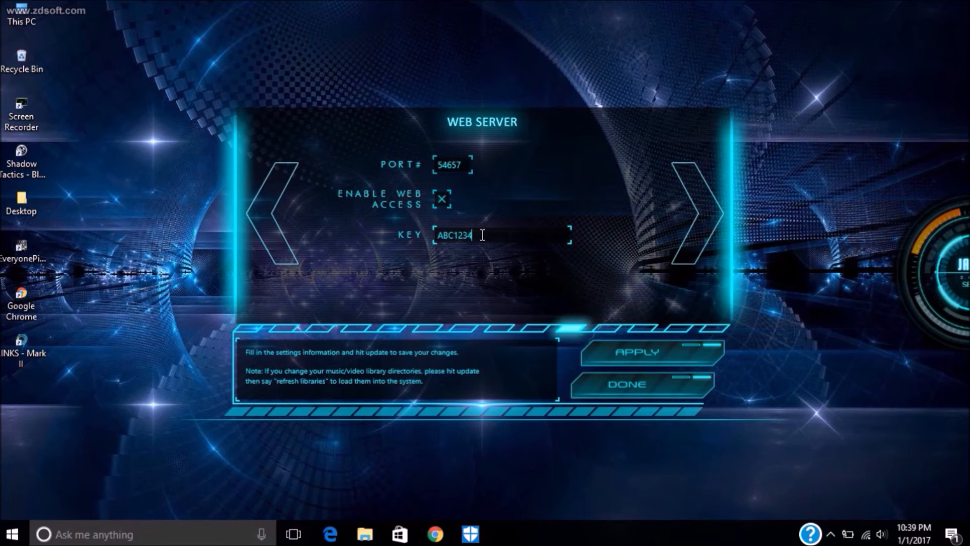
mouse_move(582, 233)
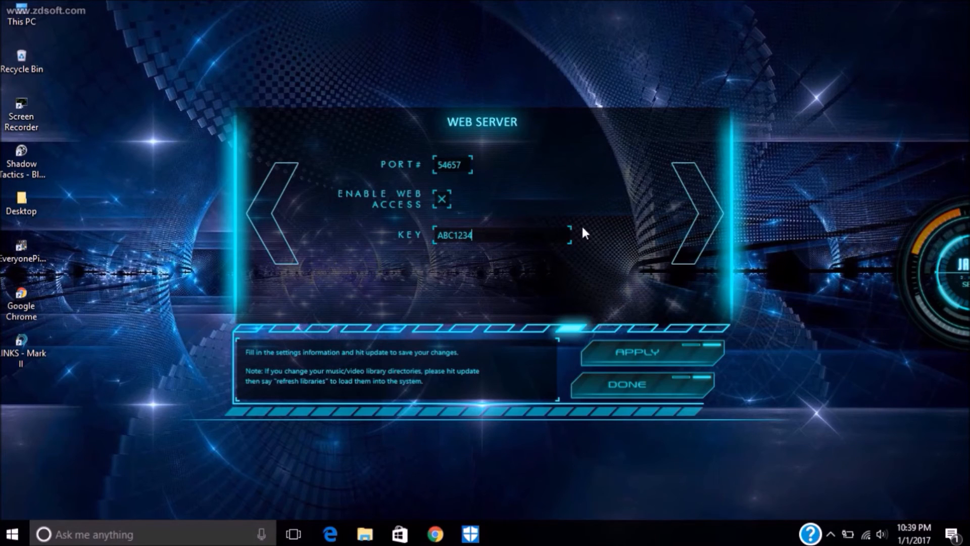
mouse_move(701, 221)
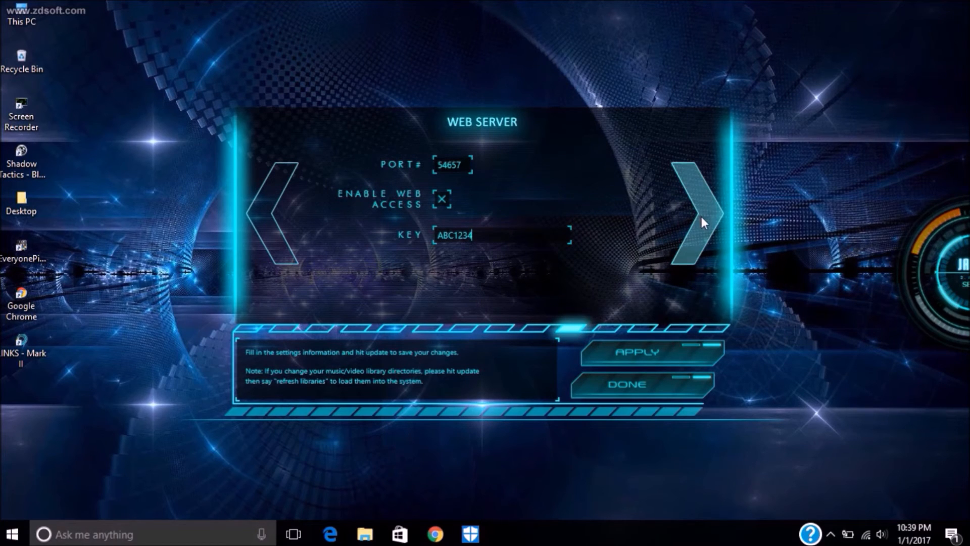
click(690, 219)
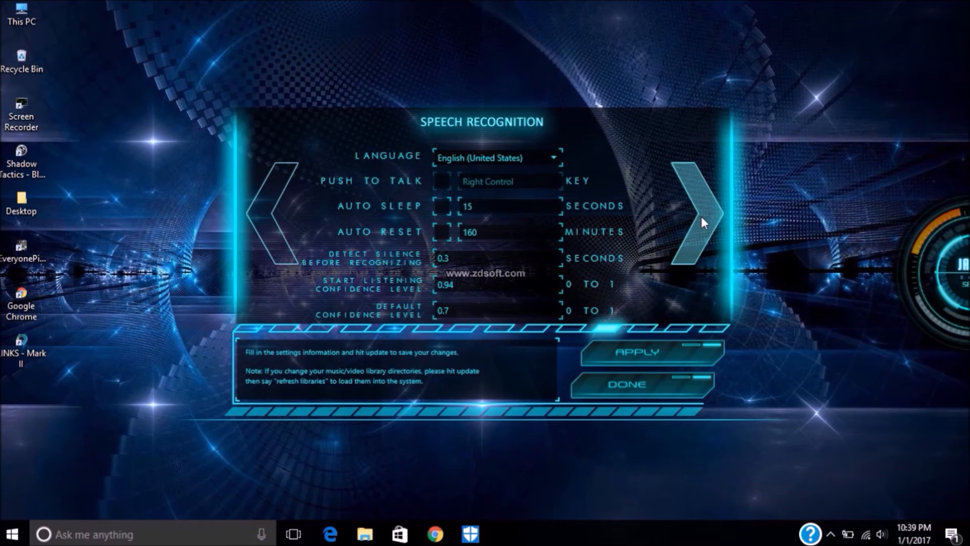
mouse_move(532, 162)
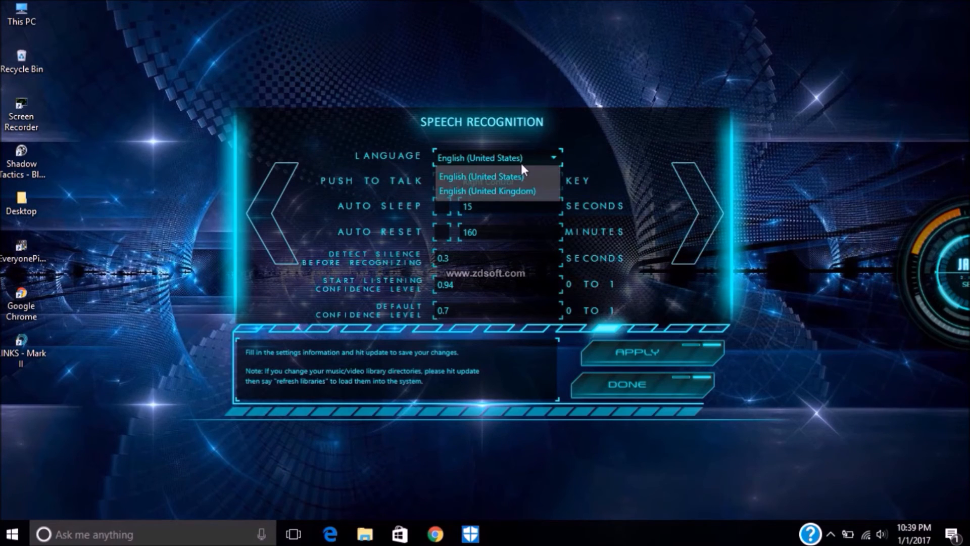
Keep English (United States) as recognition language and advance to Emulate Speech
click(481, 176)
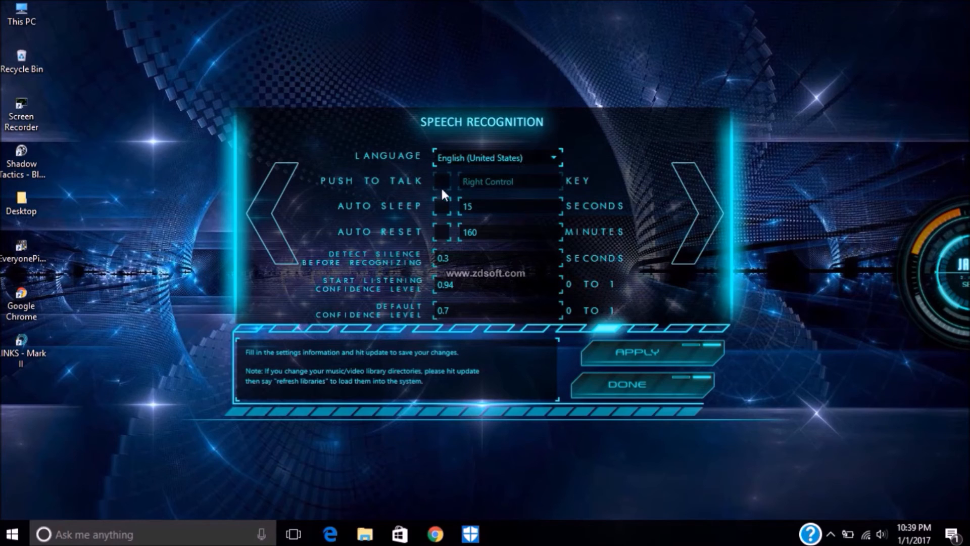
mouse_move(443, 212)
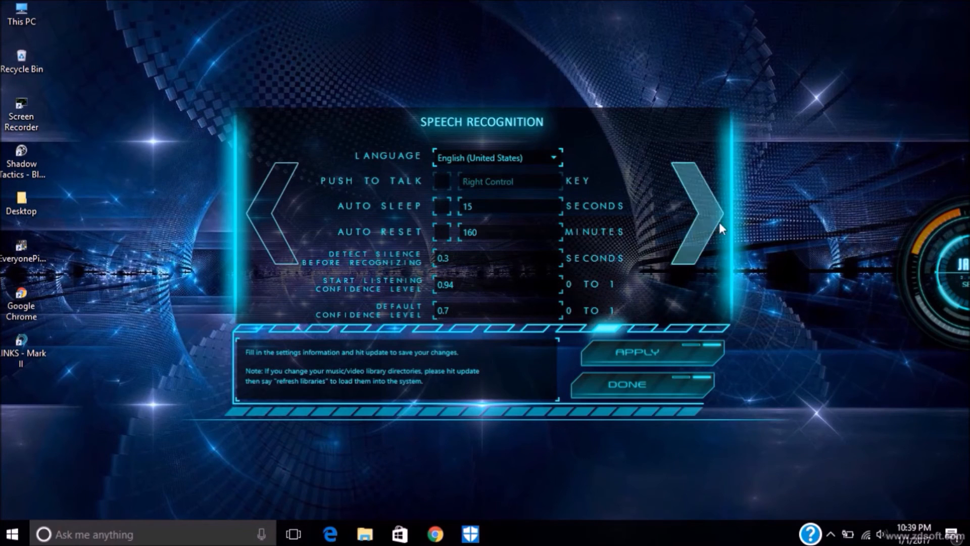
click(697, 213)
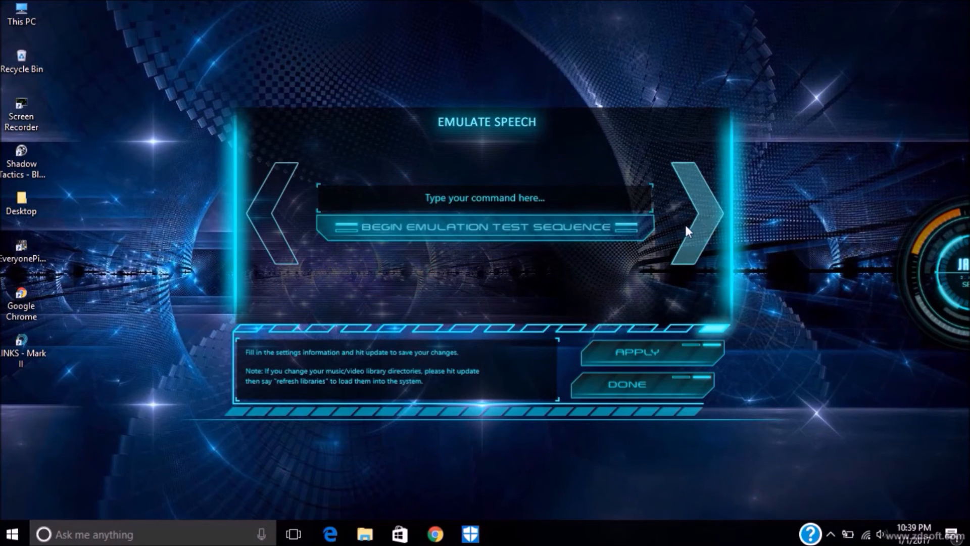
mouse_move(696, 229)
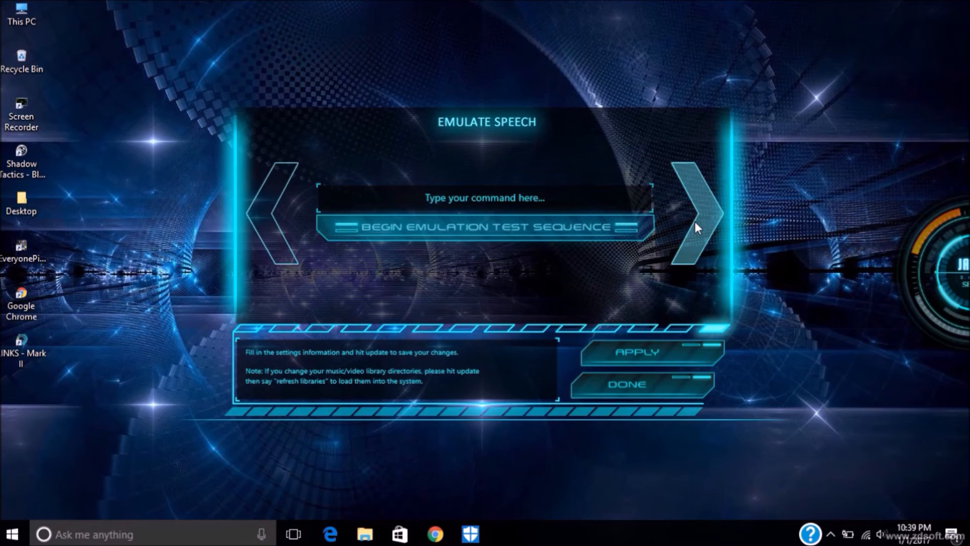
Enter 'open google' in the Emulate Speech box and run the emulation test sequence
click(487, 198)
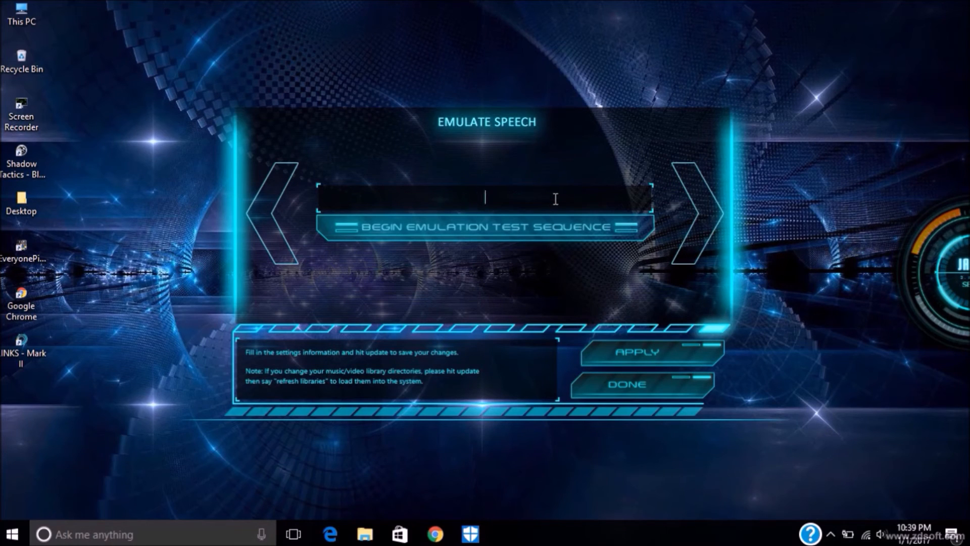
text(open)
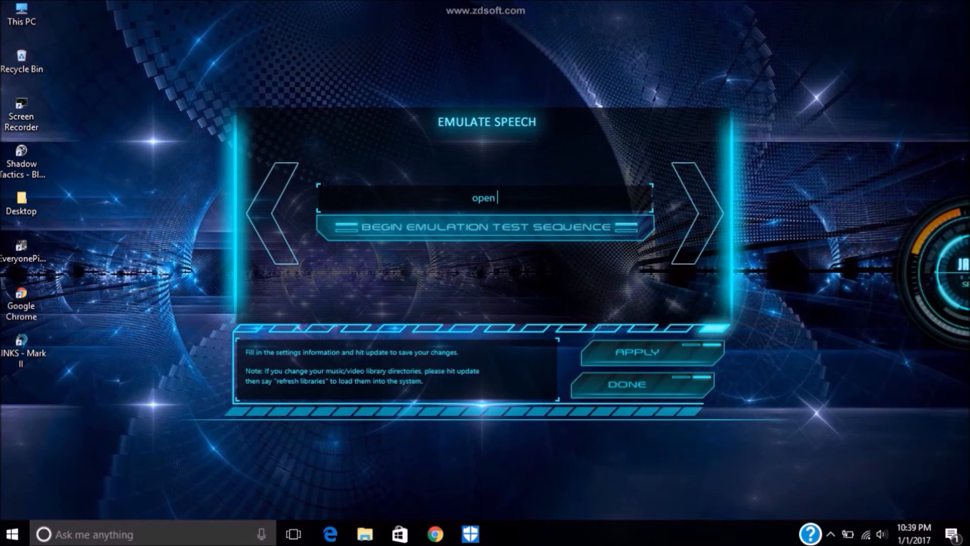
text(go)
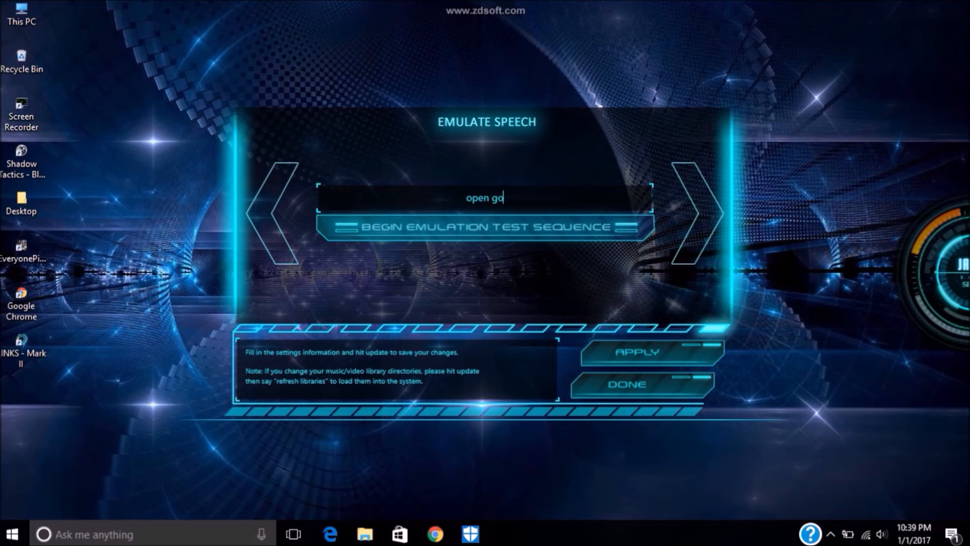
text(ogle)
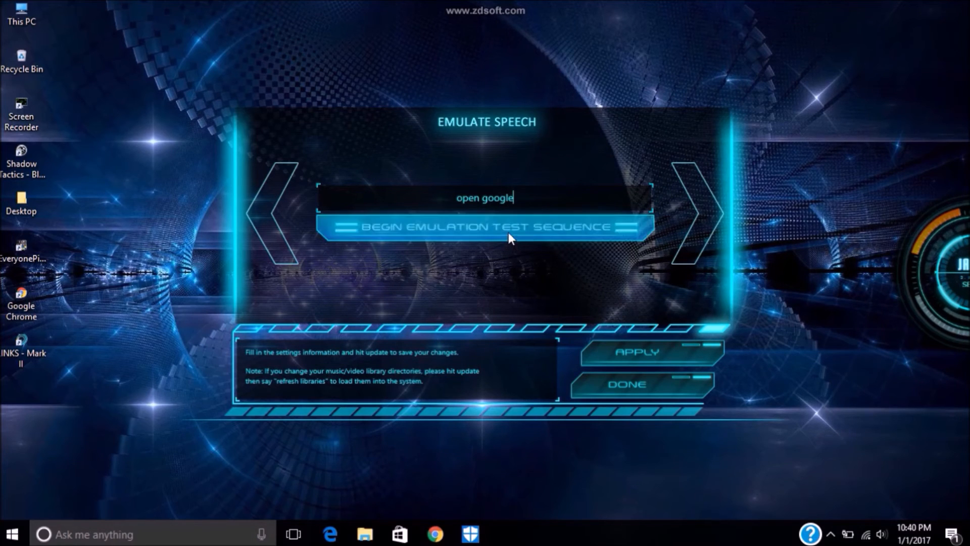
click(484, 227)
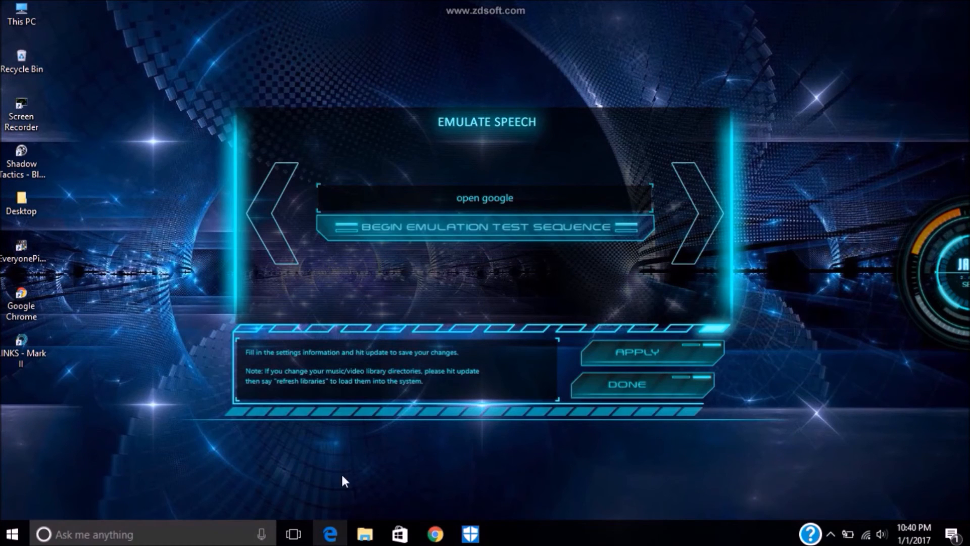
double_click(484, 197)
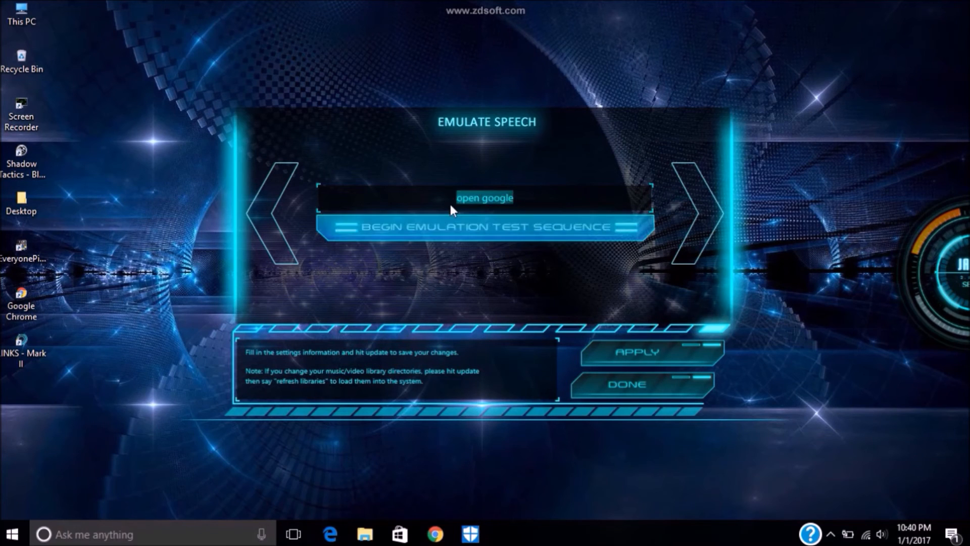
click(695, 214)
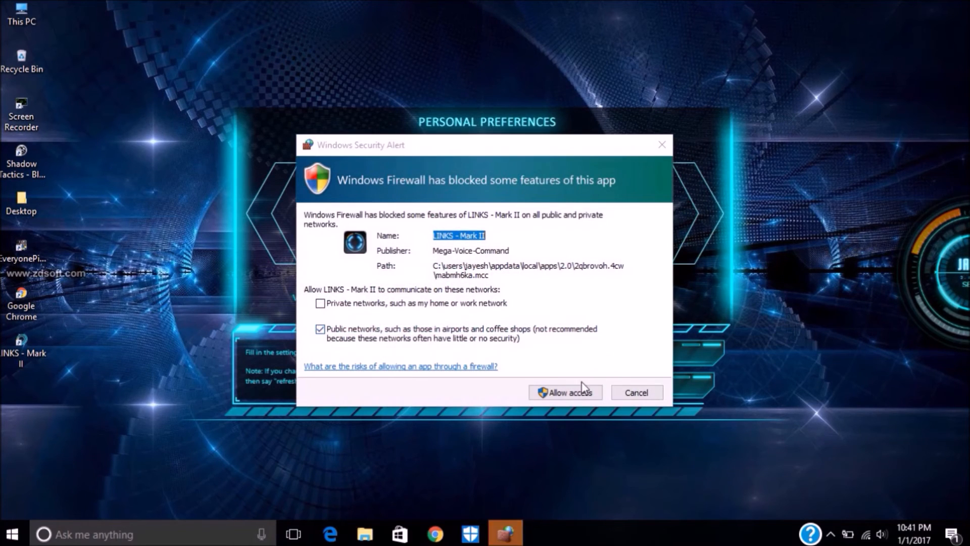
mouse_move(564, 392)
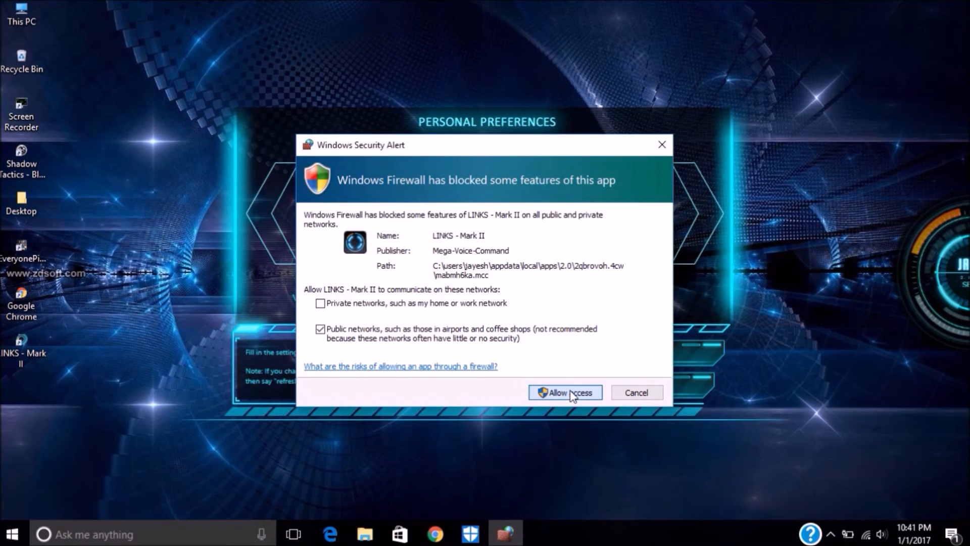
Allow LINKS Mark II through the Windows Firewall and close Personal Preferences with DONE
click(564, 392)
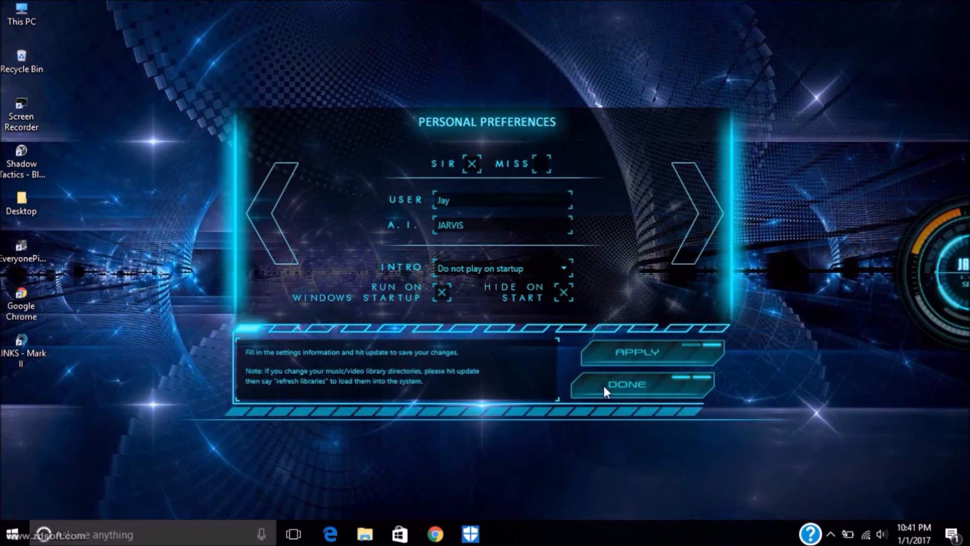
click(628, 383)
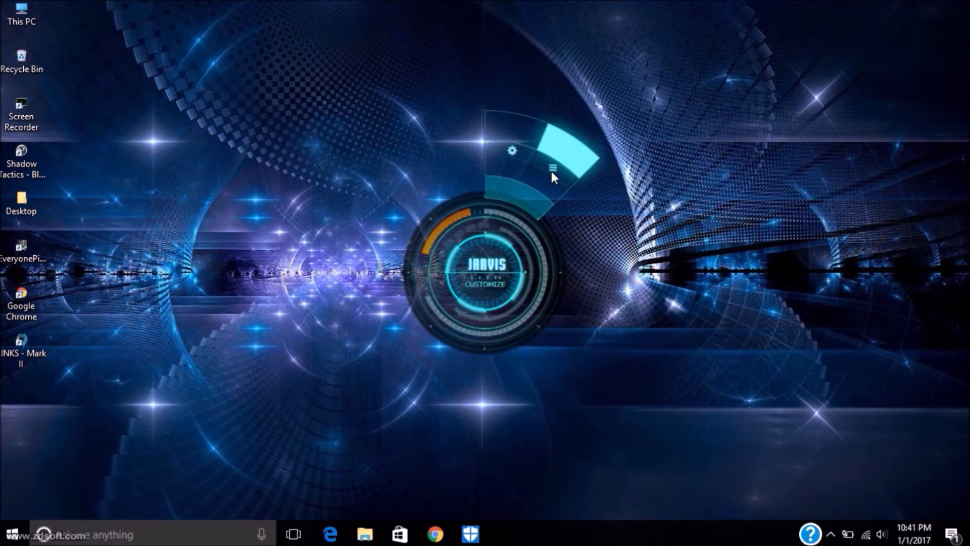
Open the Command System and browse the web and shell command lists, closing the browser popup
click(551, 168)
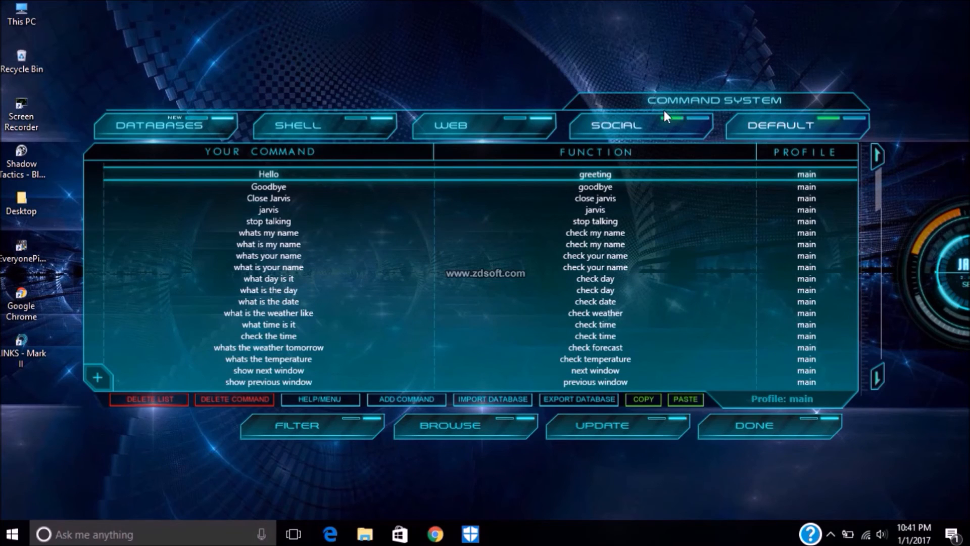
click(483, 125)
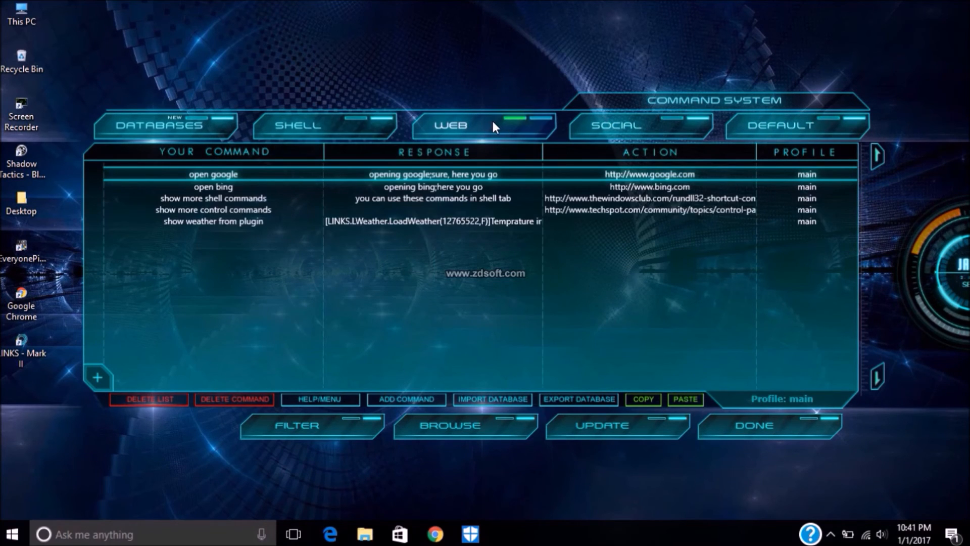
click(165, 125)
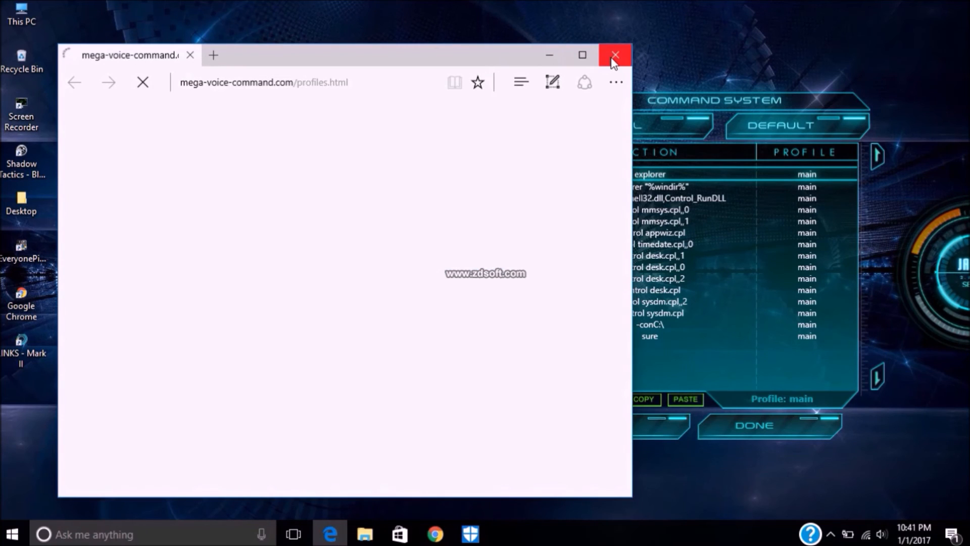
click(615, 54)
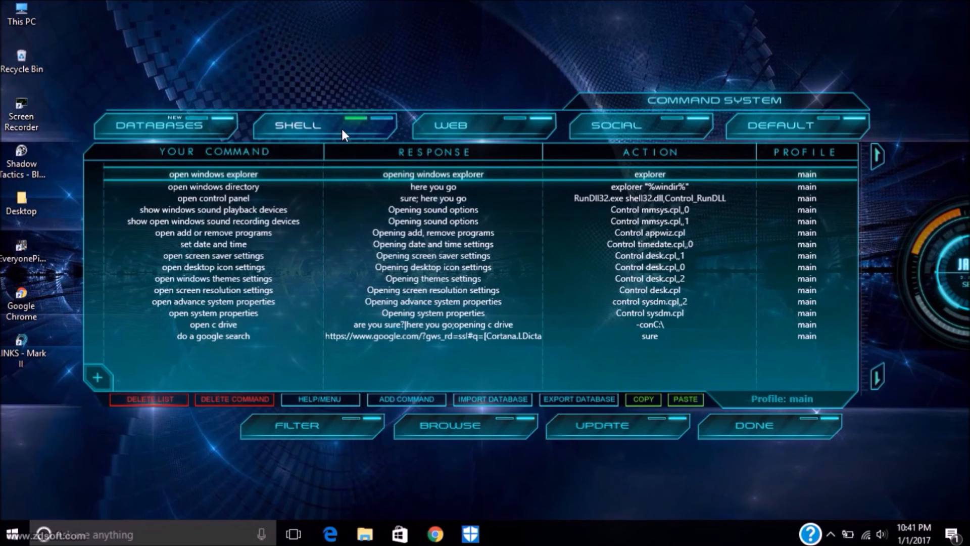
Select the sound playback devices shell command, then the show weather web command
click(212, 314)
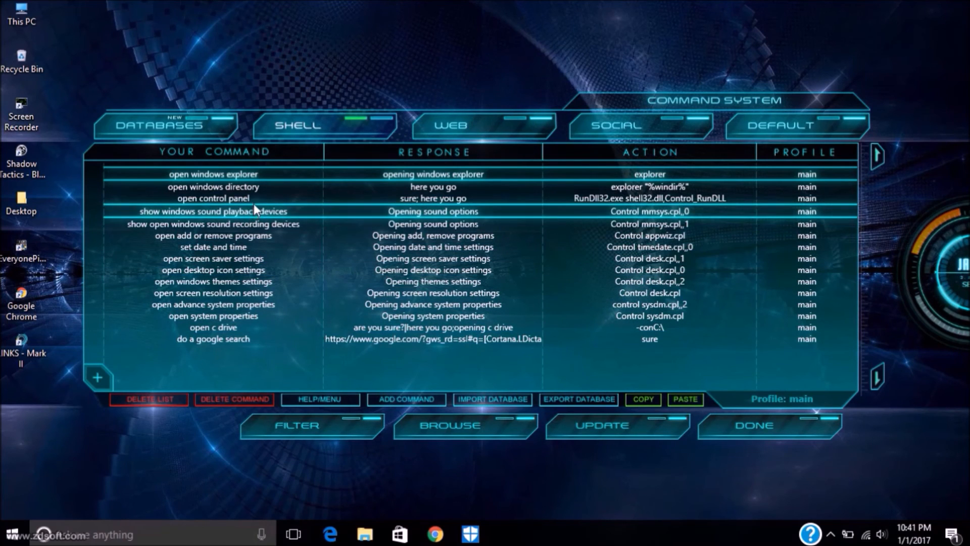
click(450, 125)
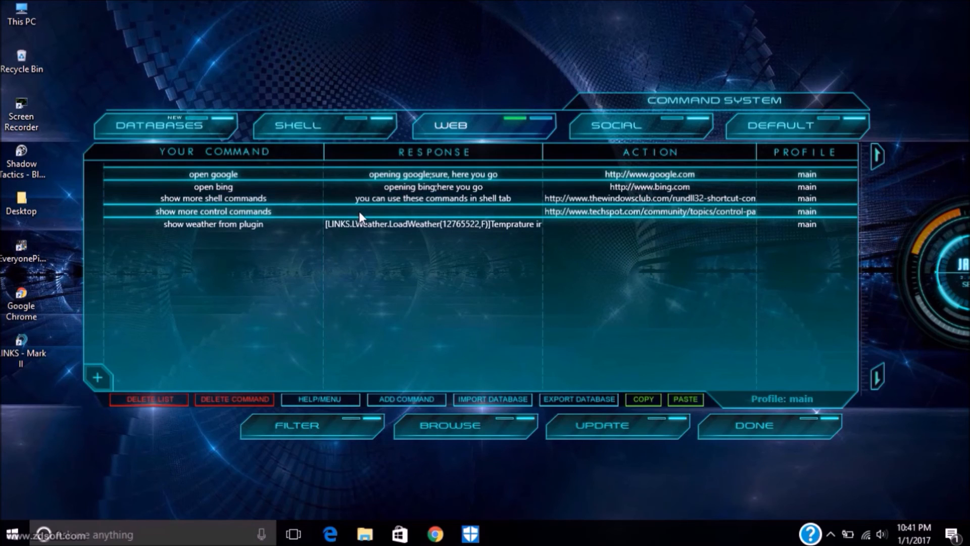
mouse_move(355, 230)
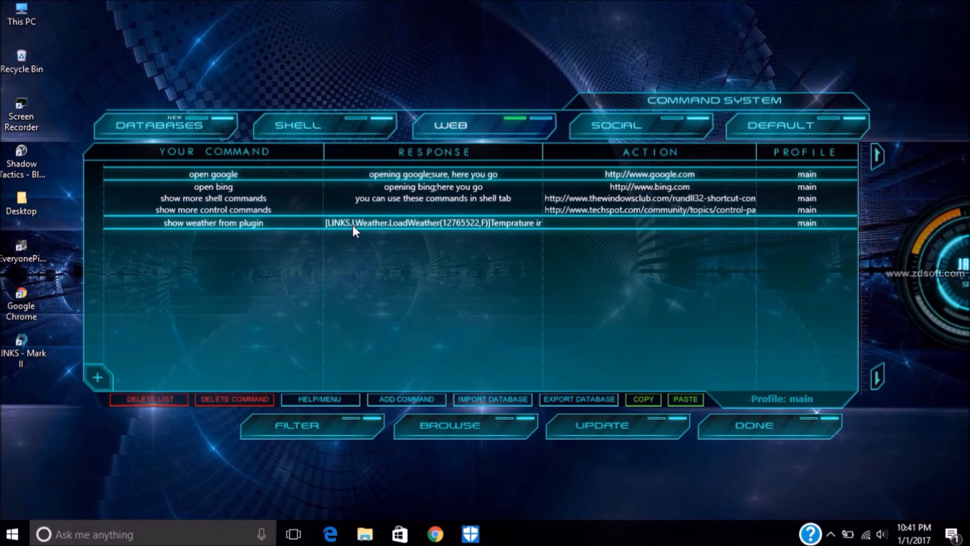
click(640, 125)
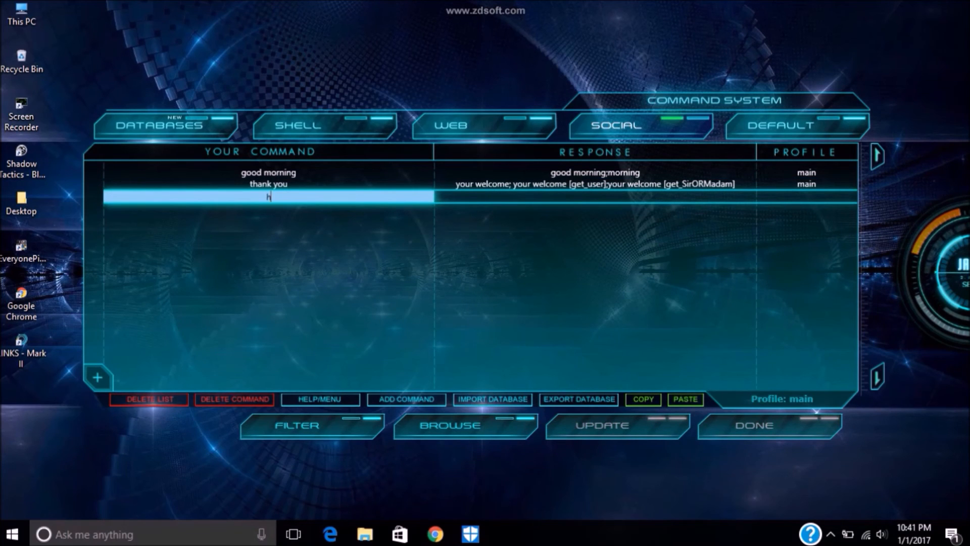
Enter 'how are you?' as a new social command
text(how ar)
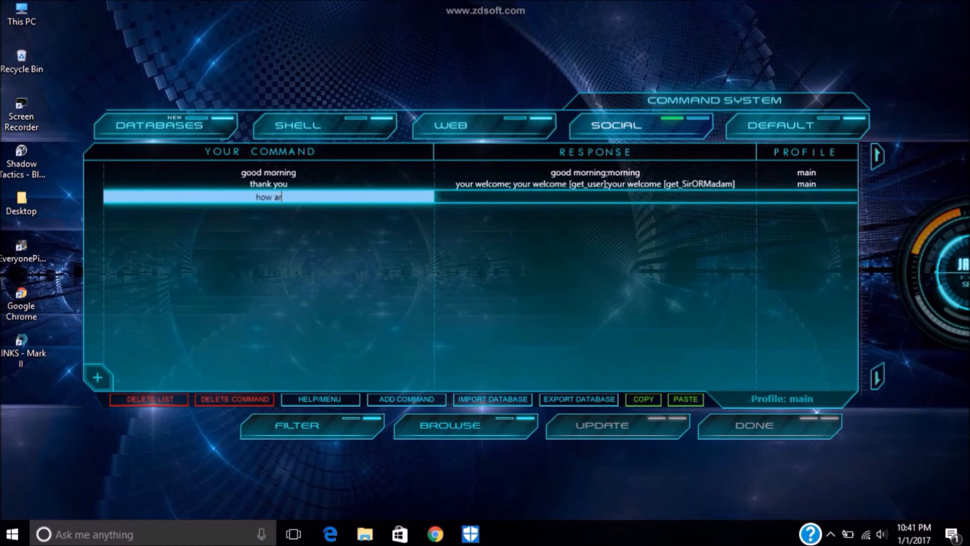
text(e you?)
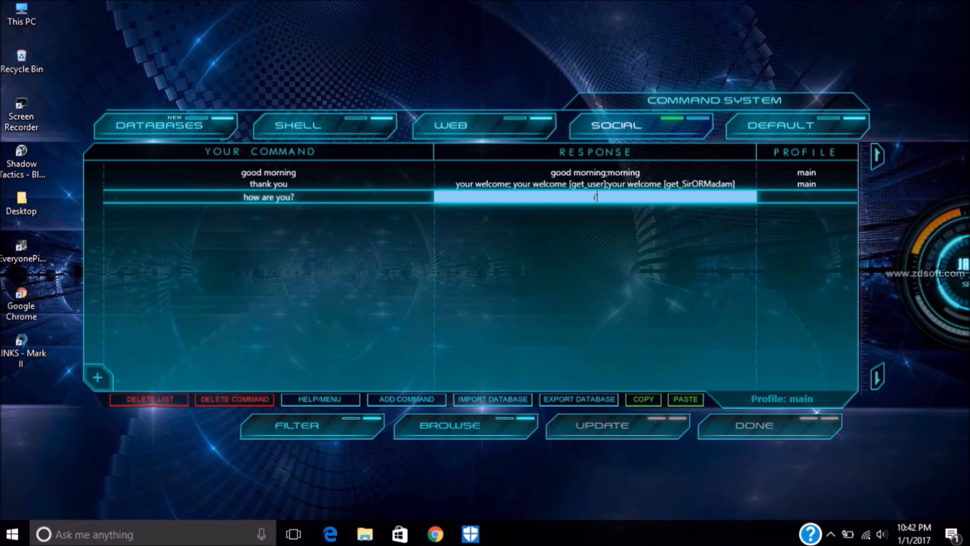
Enter the response 'i'm fine, thank you and how about you?' and set its profile to main
text(i'm fine)
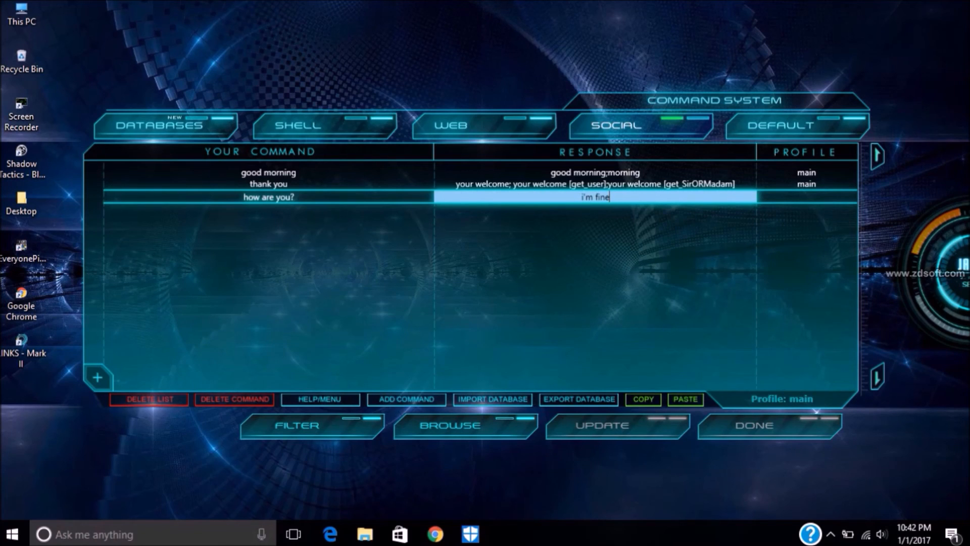
text(,)
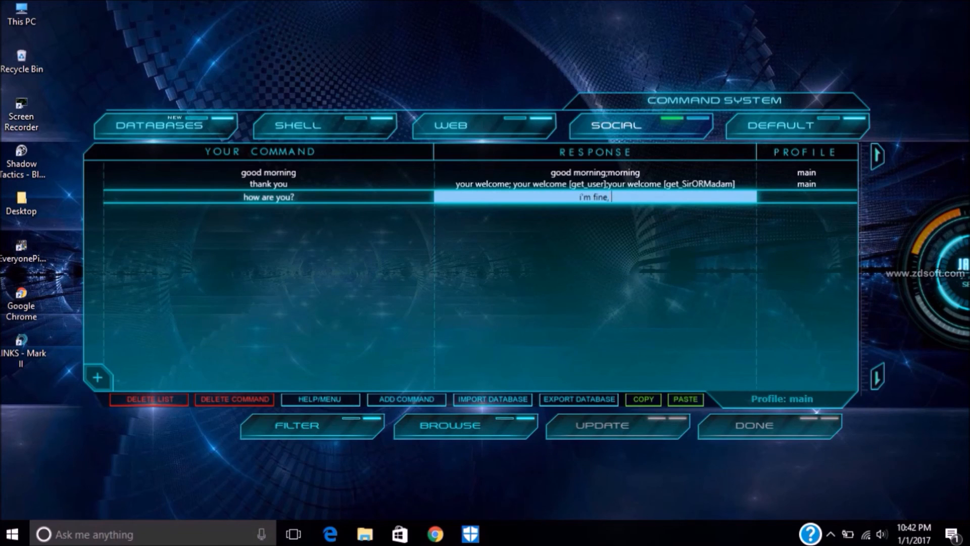
text(t)
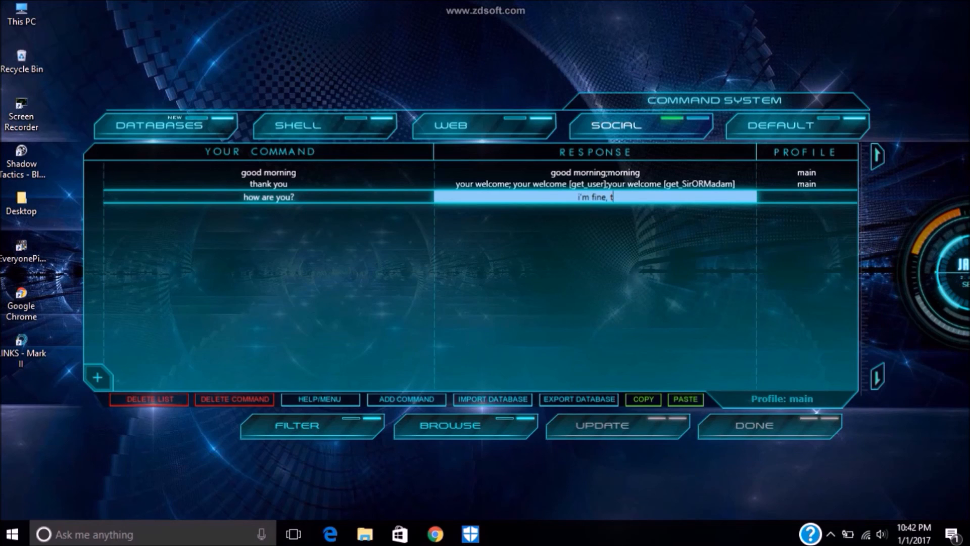
text(hank you)
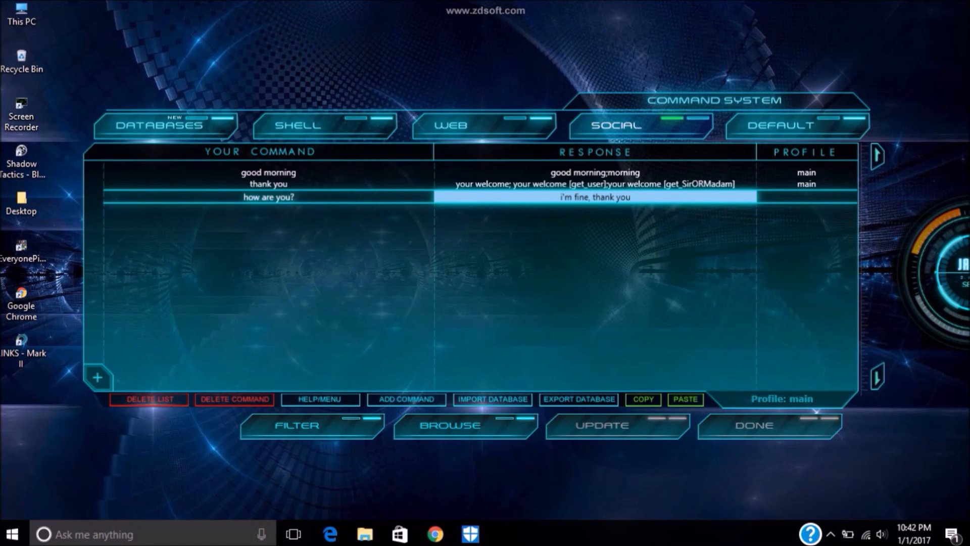
text(and)
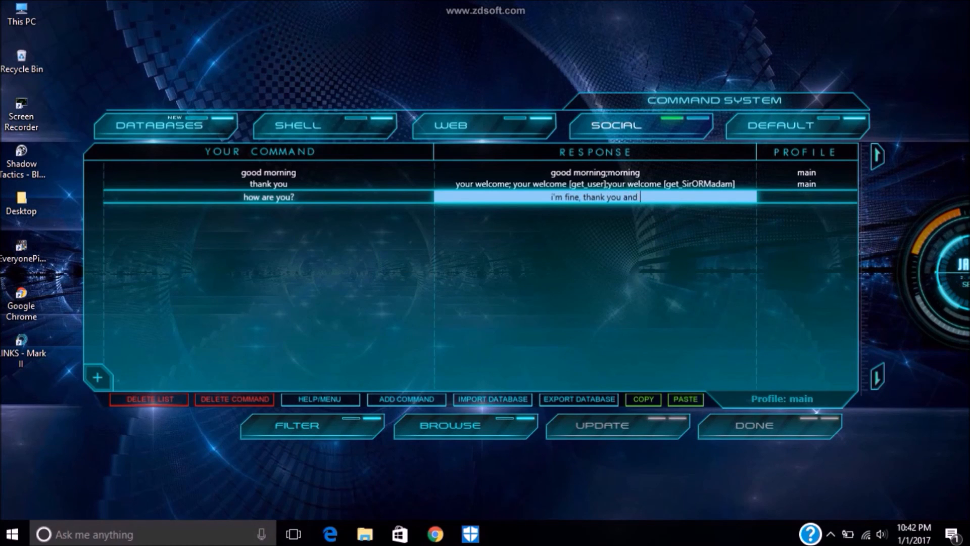
text(how)
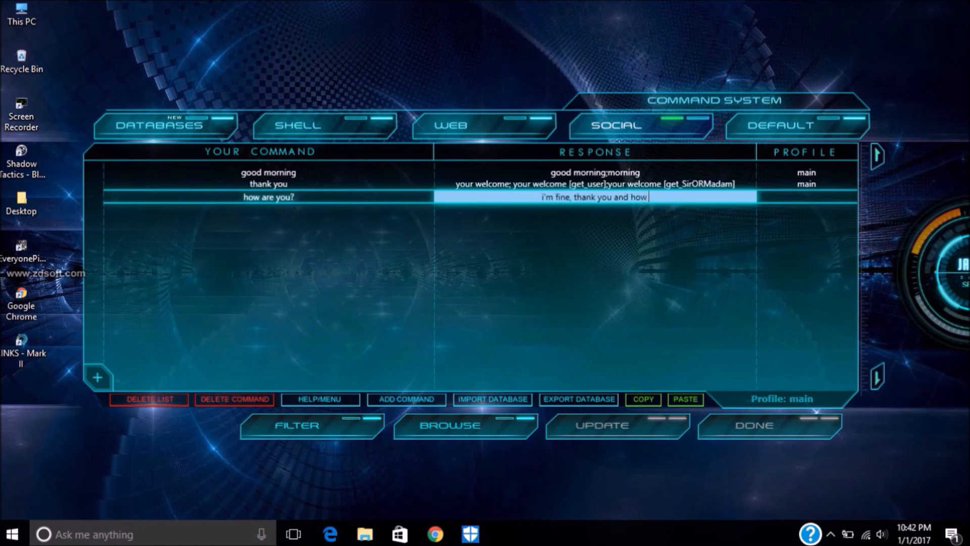
text(about you?)
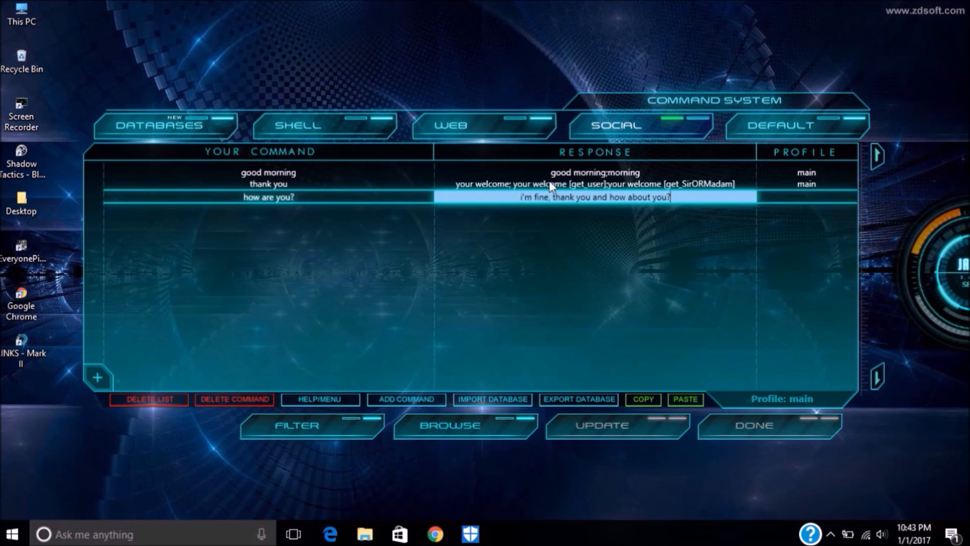
click(805, 197)
text(main)
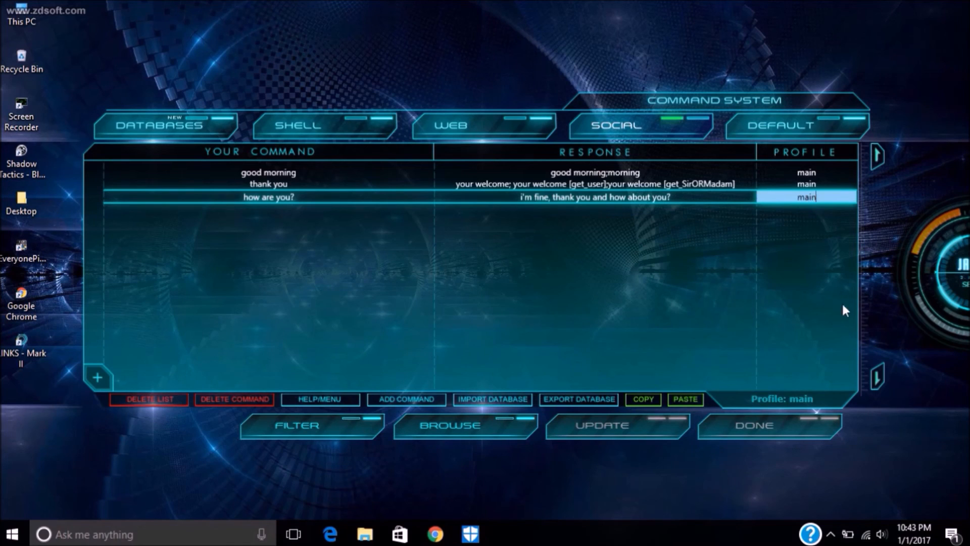
mouse_move(609, 351)
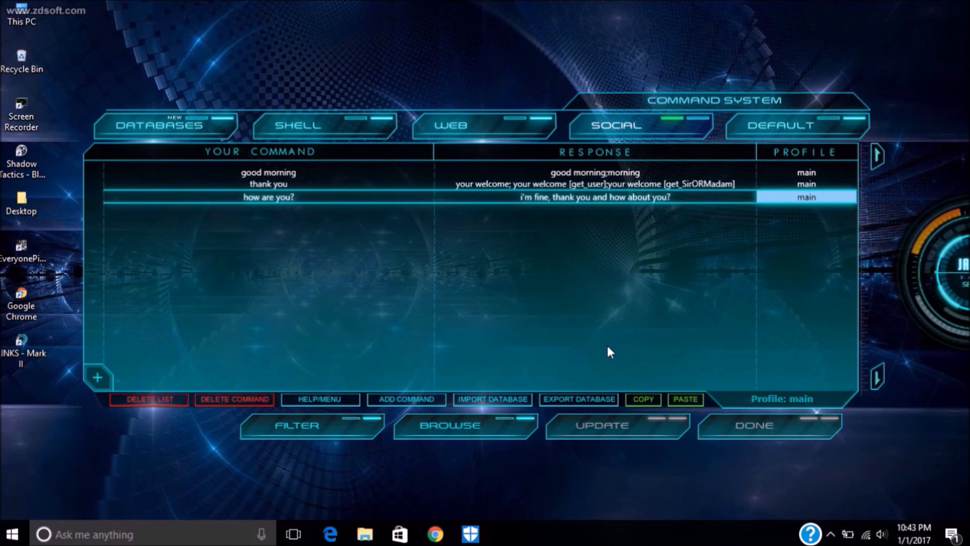
mouse_move(646, 432)
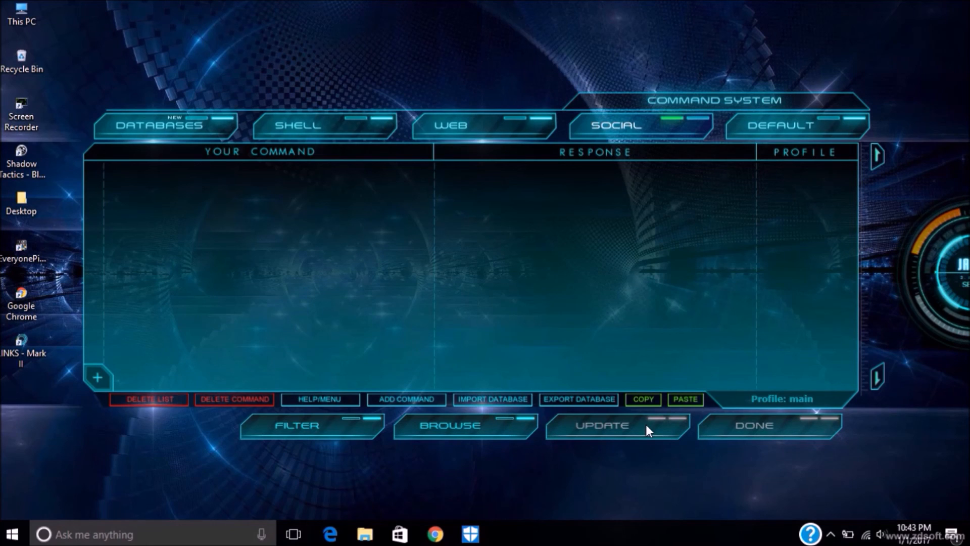
Save the command list with UPDATE and close the Command System with DONE
click(600, 428)
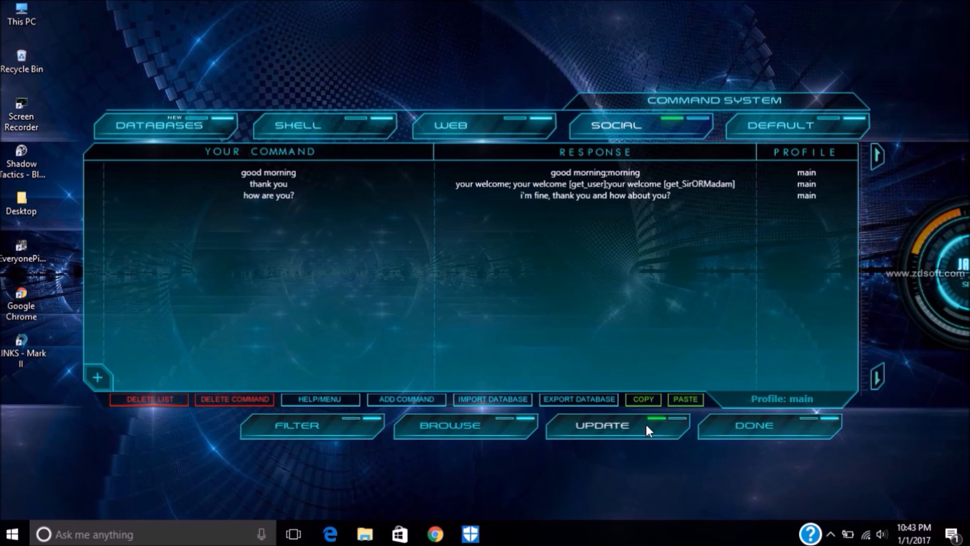
click(768, 427)
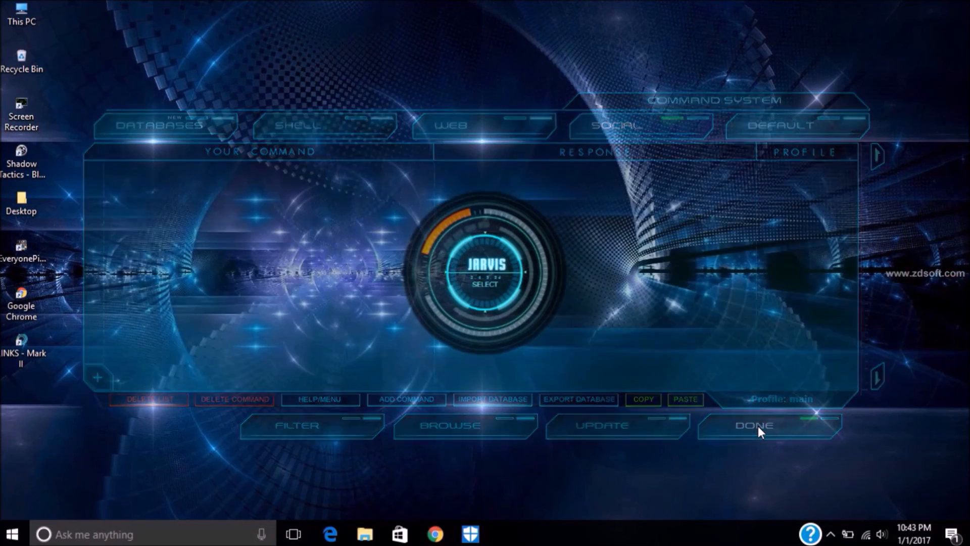
click(756, 425)
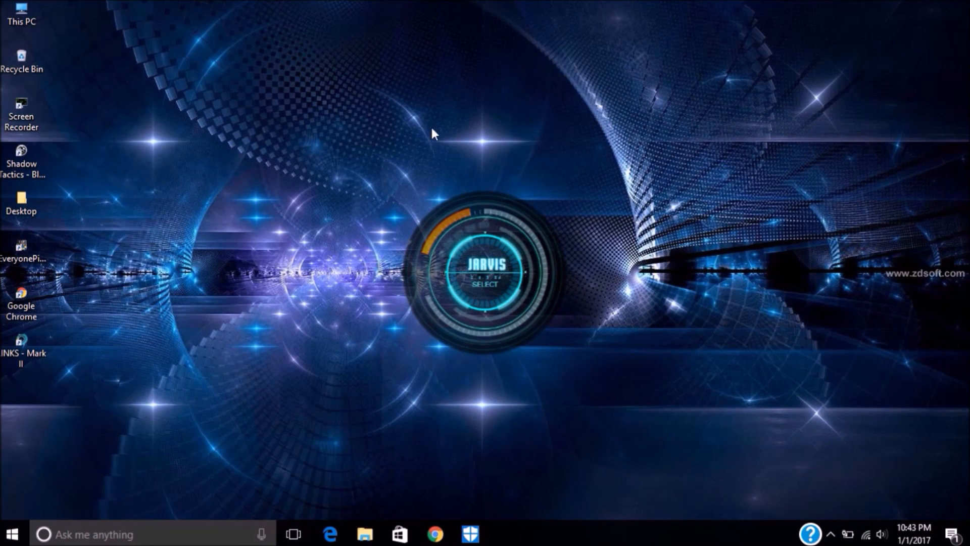
mouse_move(404, 184)
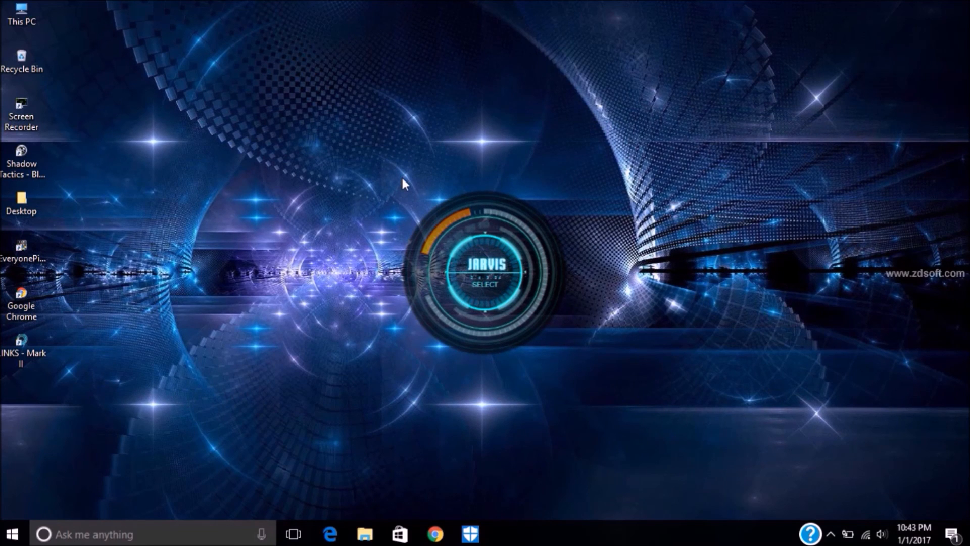